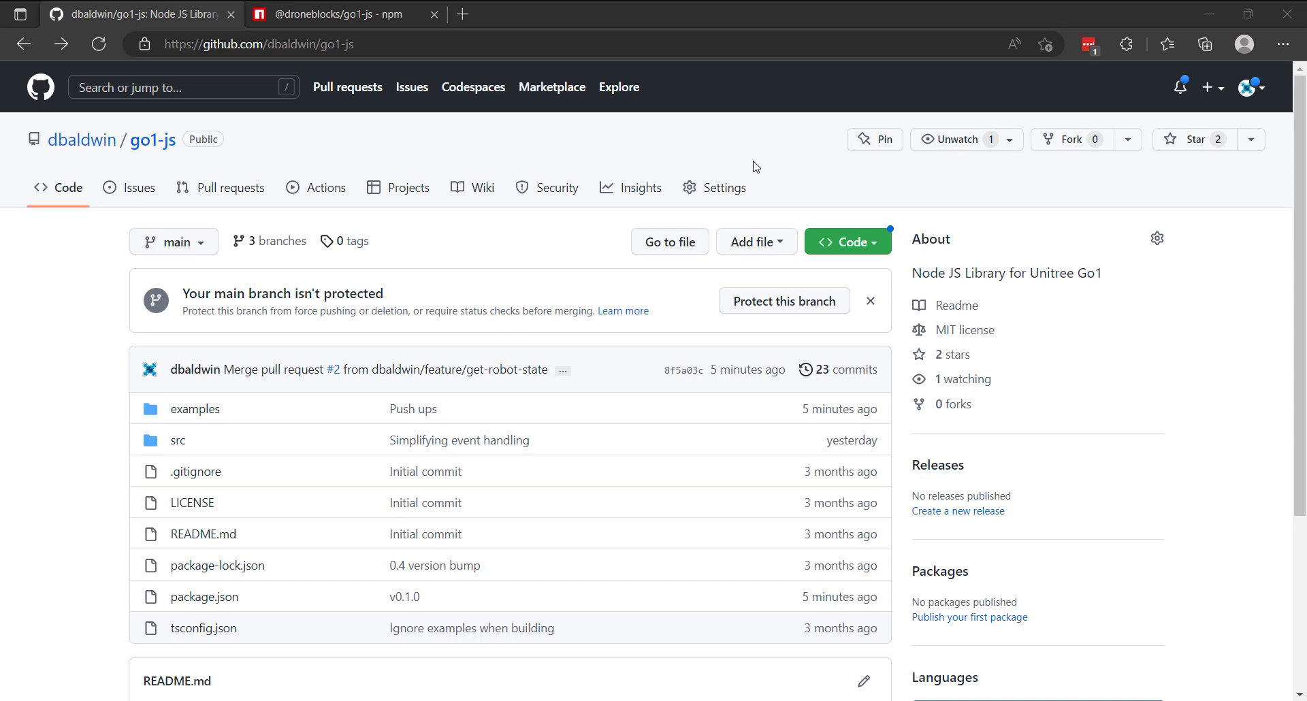
mouse_move(609, 207)
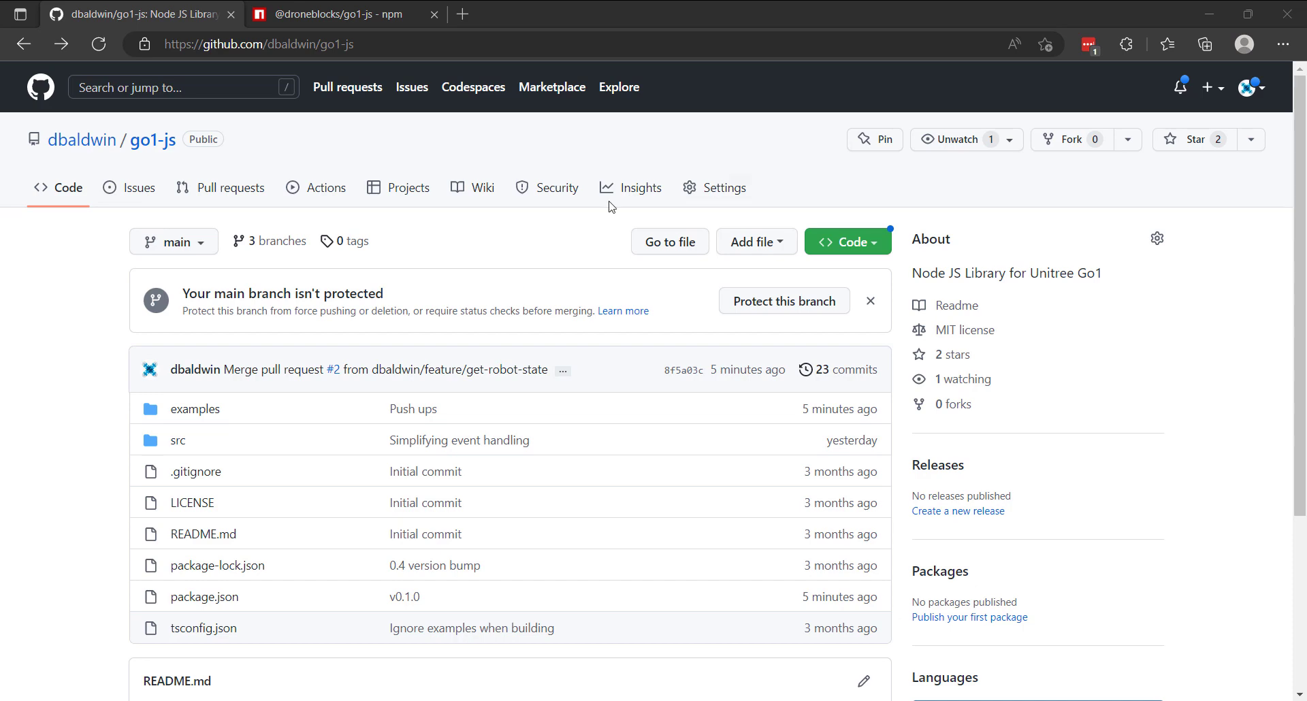
mouse_move(80, 275)
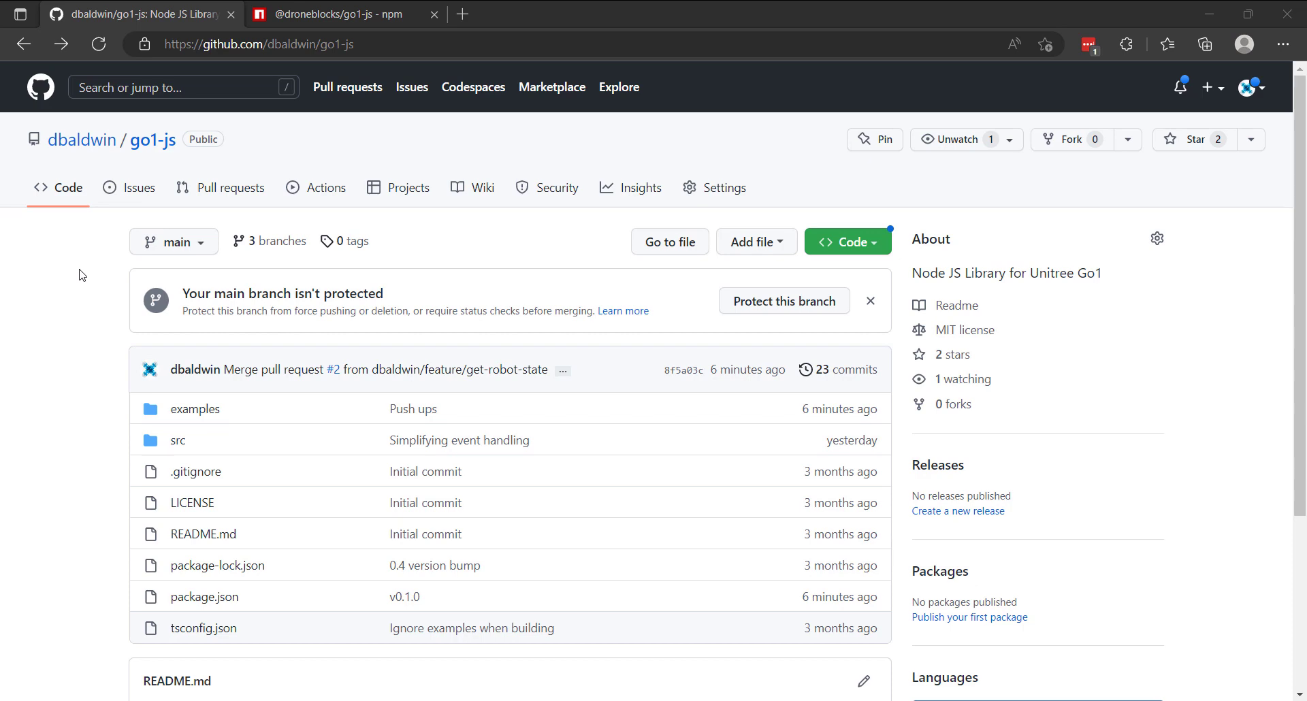
mouse_move(83, 268)
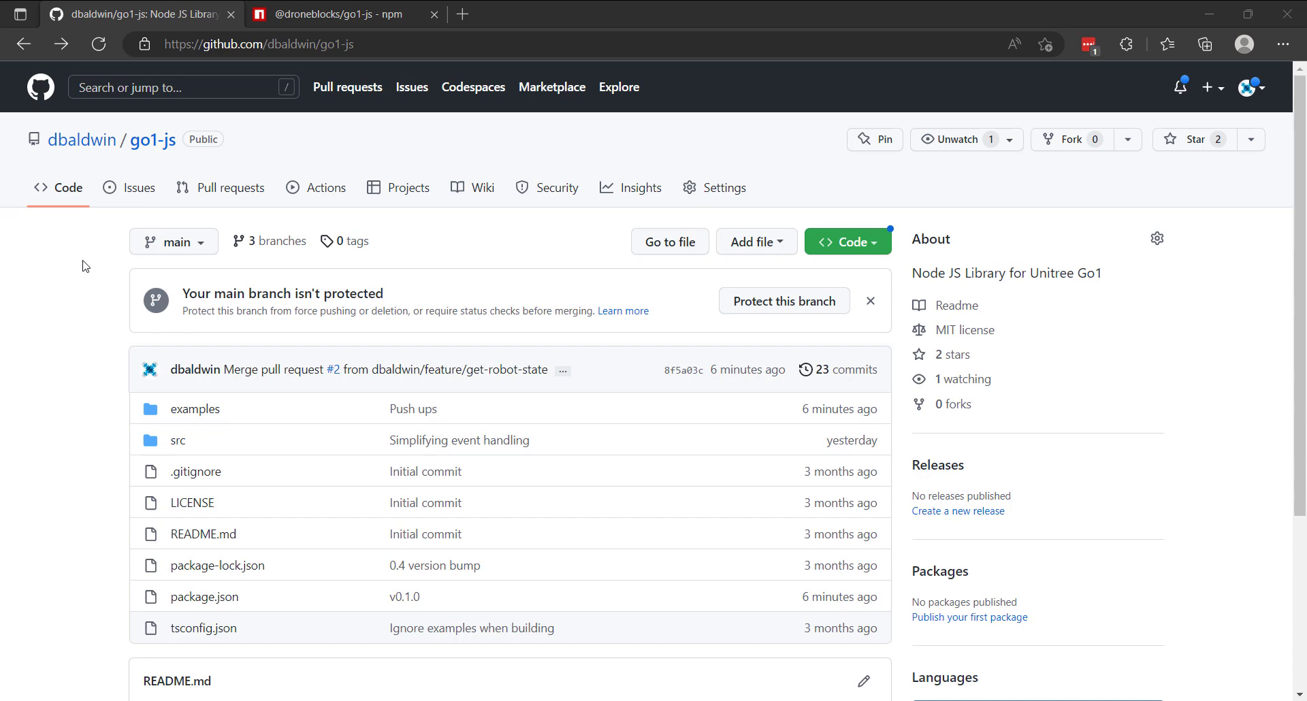
mouse_move(54, 339)
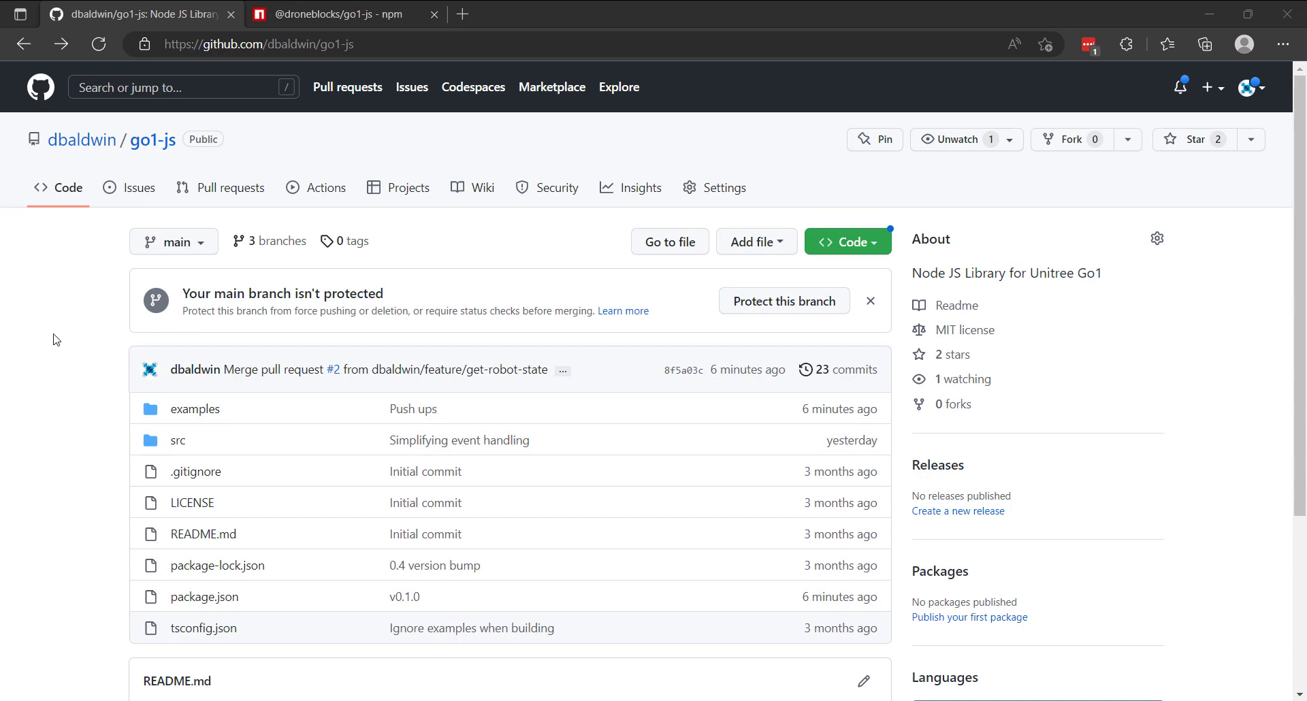
mouse_move(177, 440)
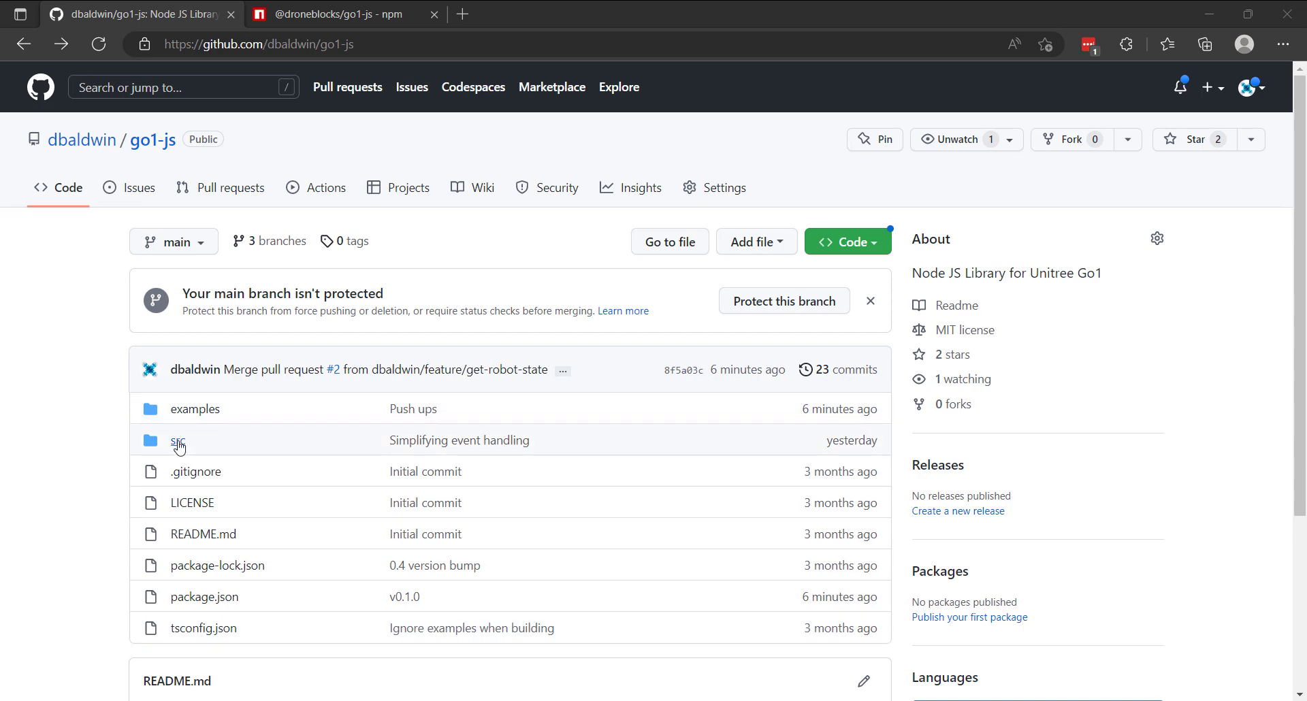
Step: Navigate into src/mqtt and bring up the go1-state.ts source file
click(177, 440)
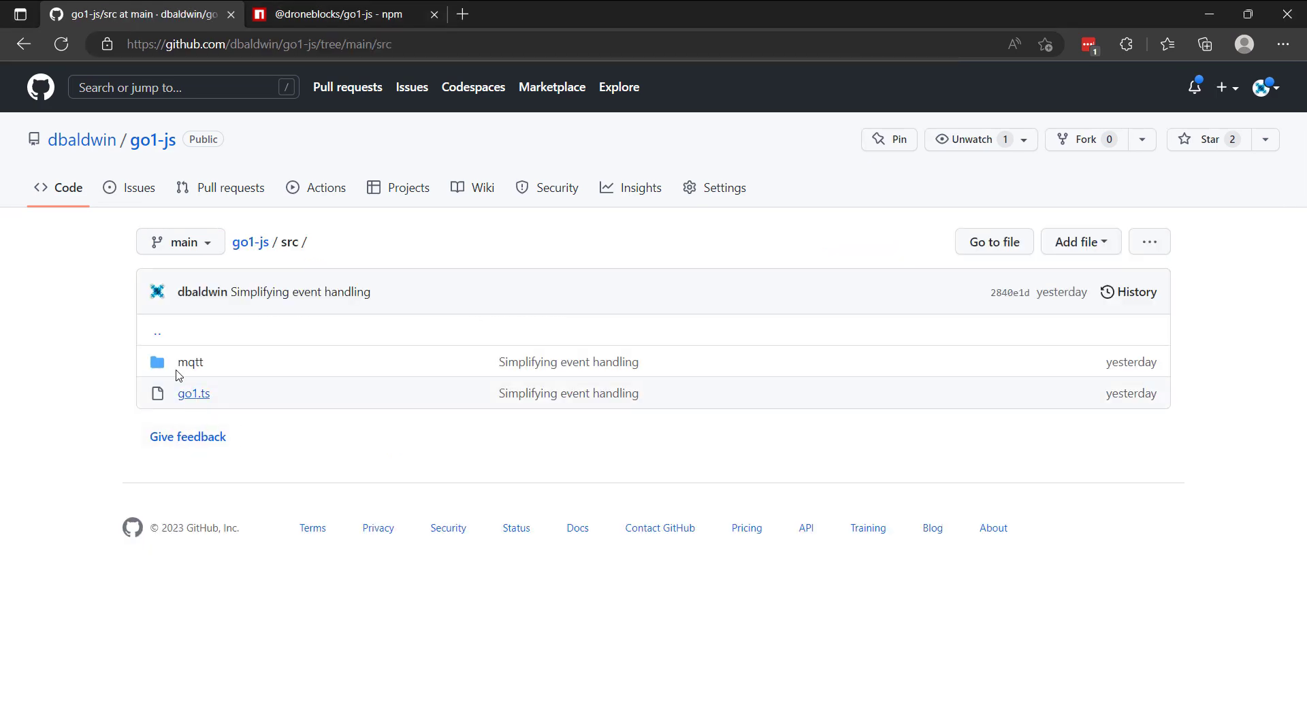
click(189, 362)
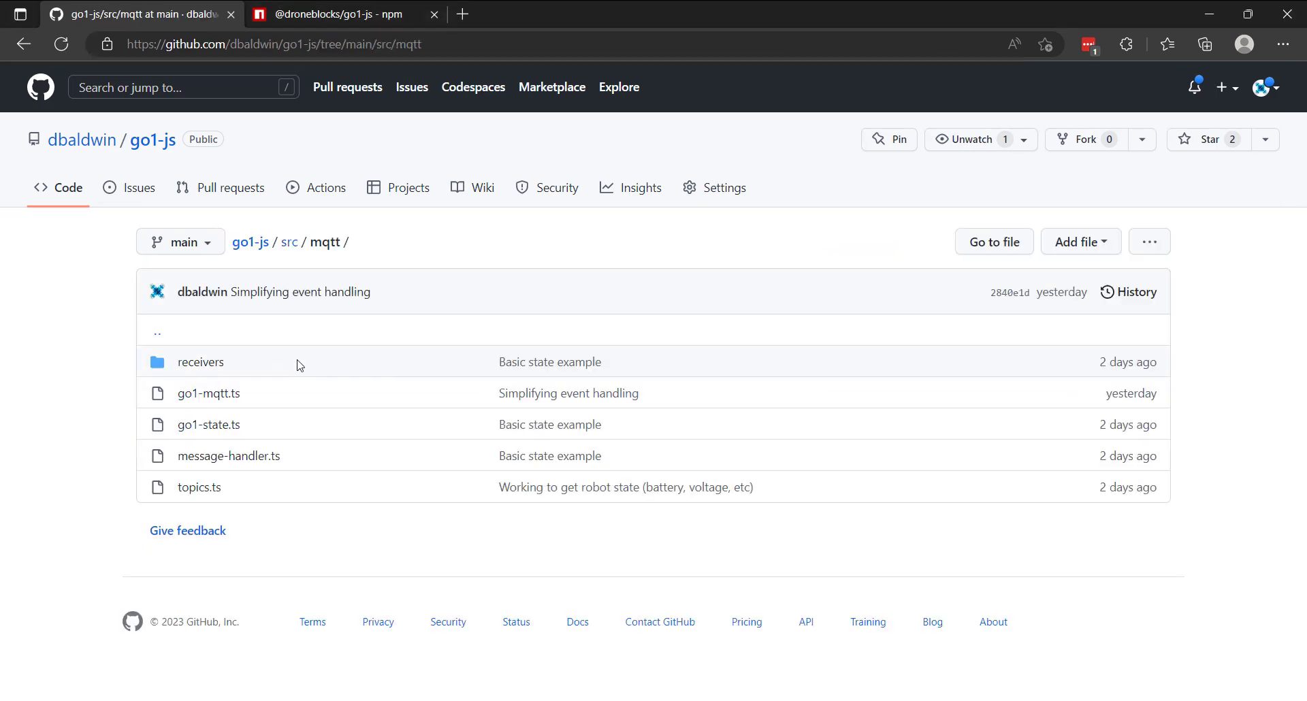
mouse_move(214, 413)
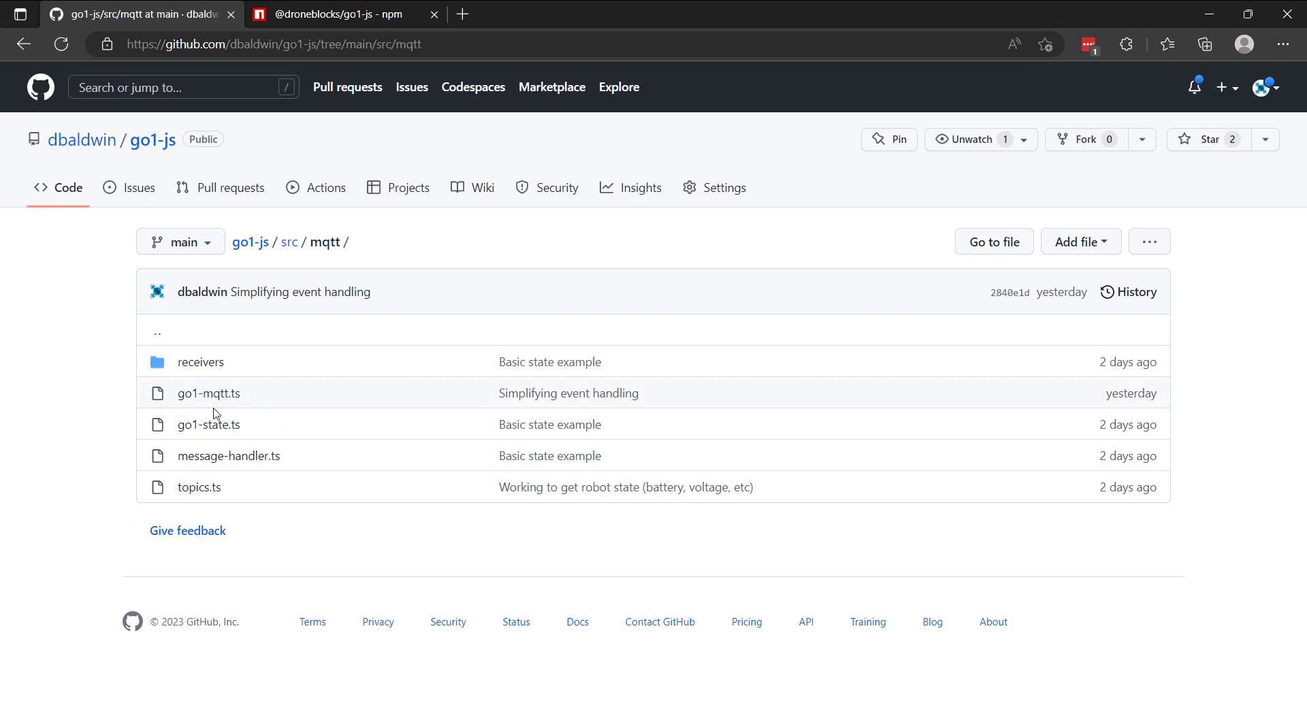
click(208, 425)
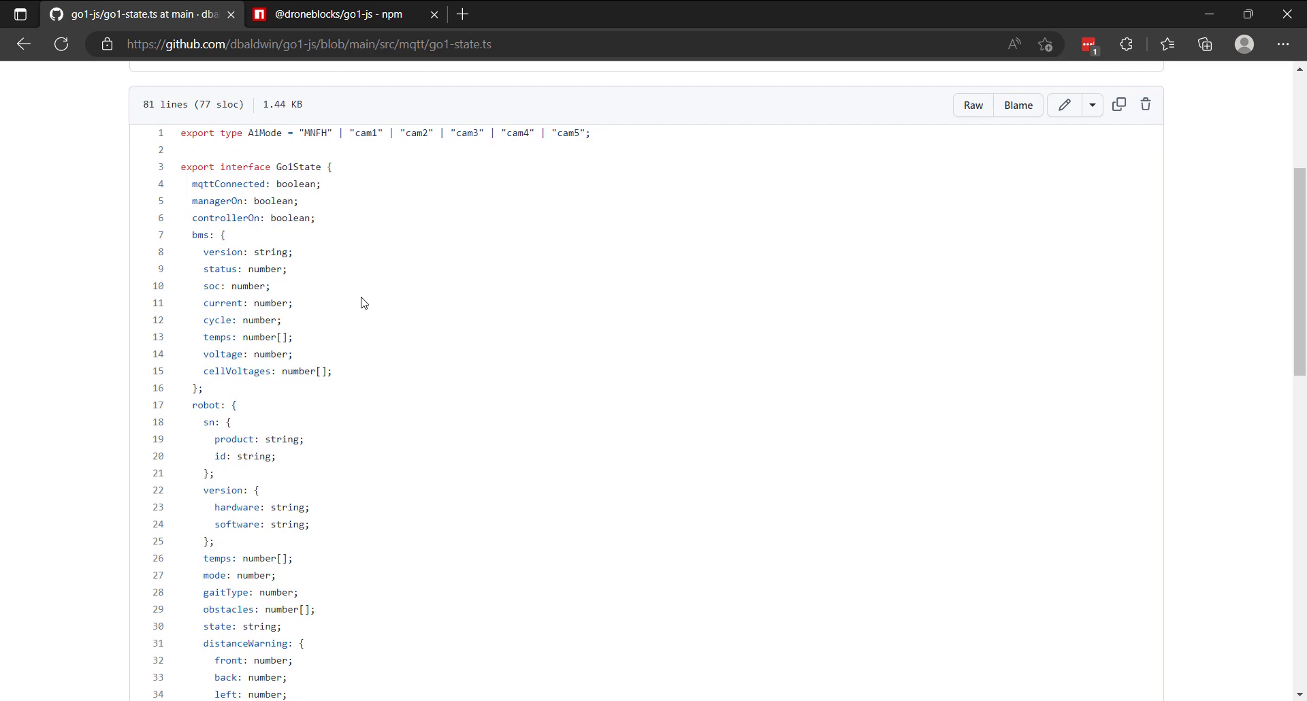
Step: Highlight the bms battery fields and read through the Go1State interface and defaults
drag(193, 234, 304, 302)
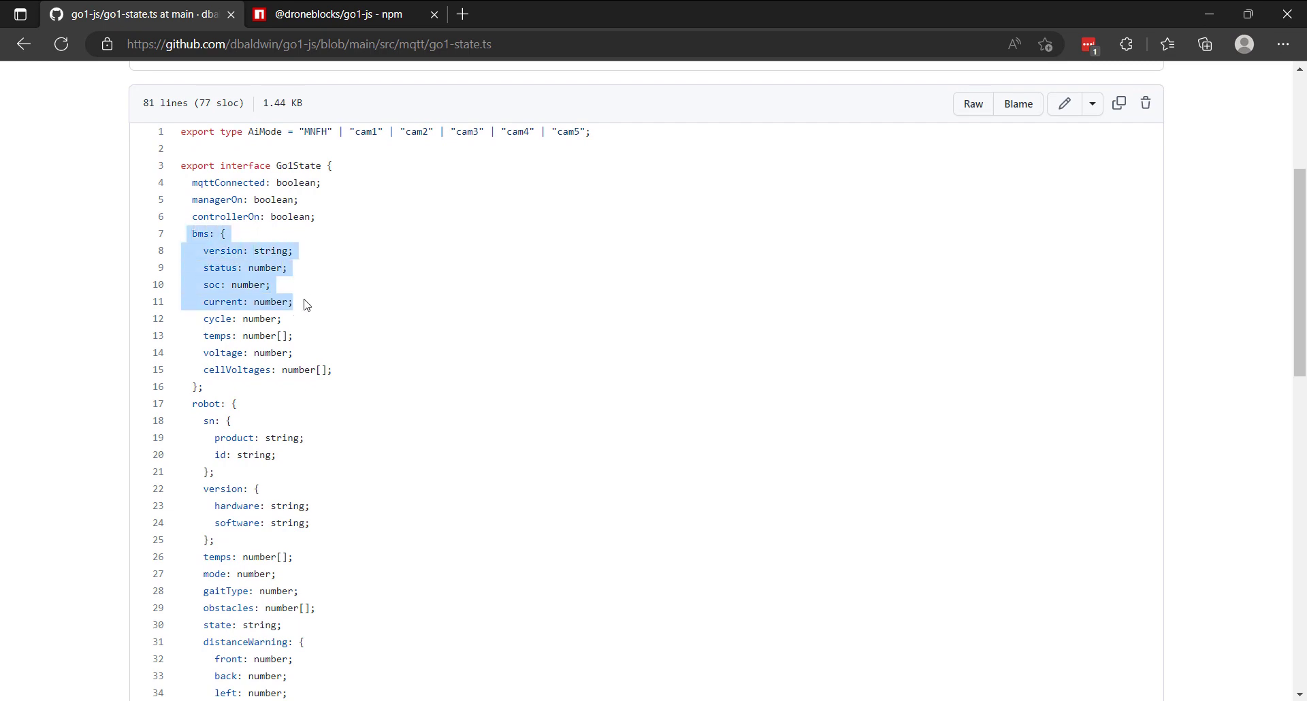
scroll(down, 3)
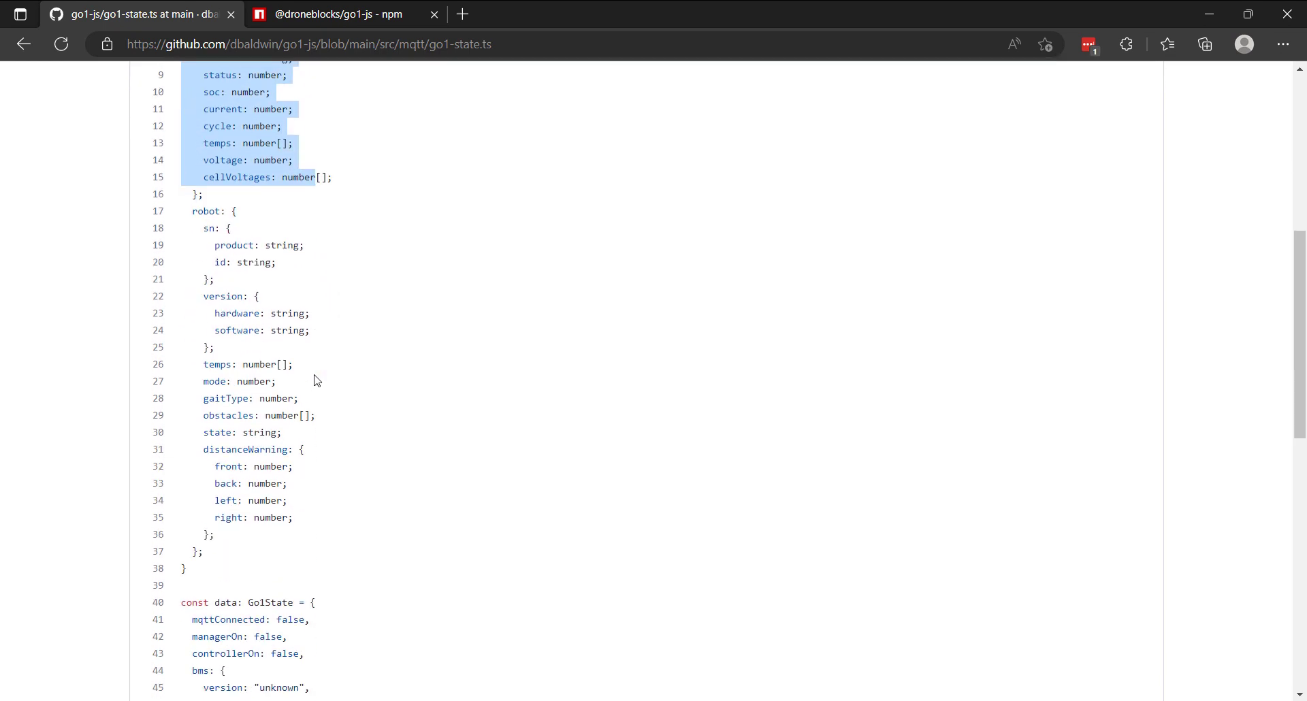
mouse_move(242, 218)
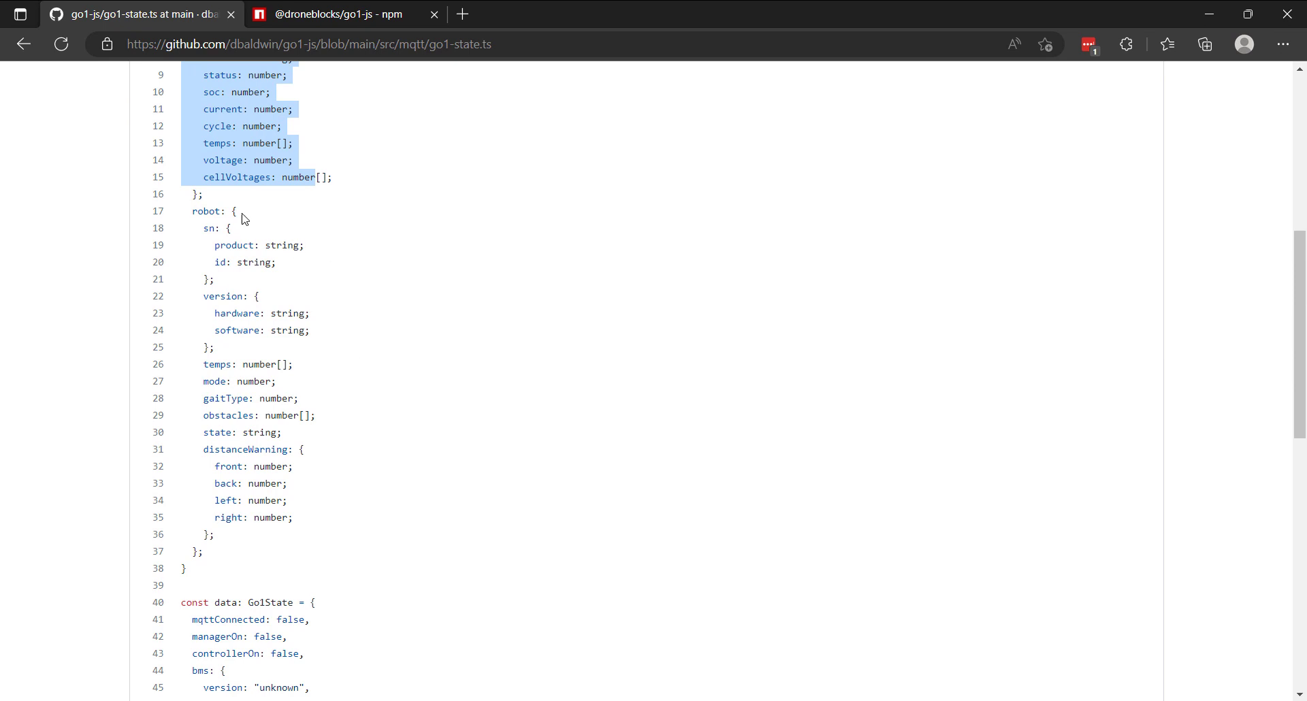
mouse_move(276, 325)
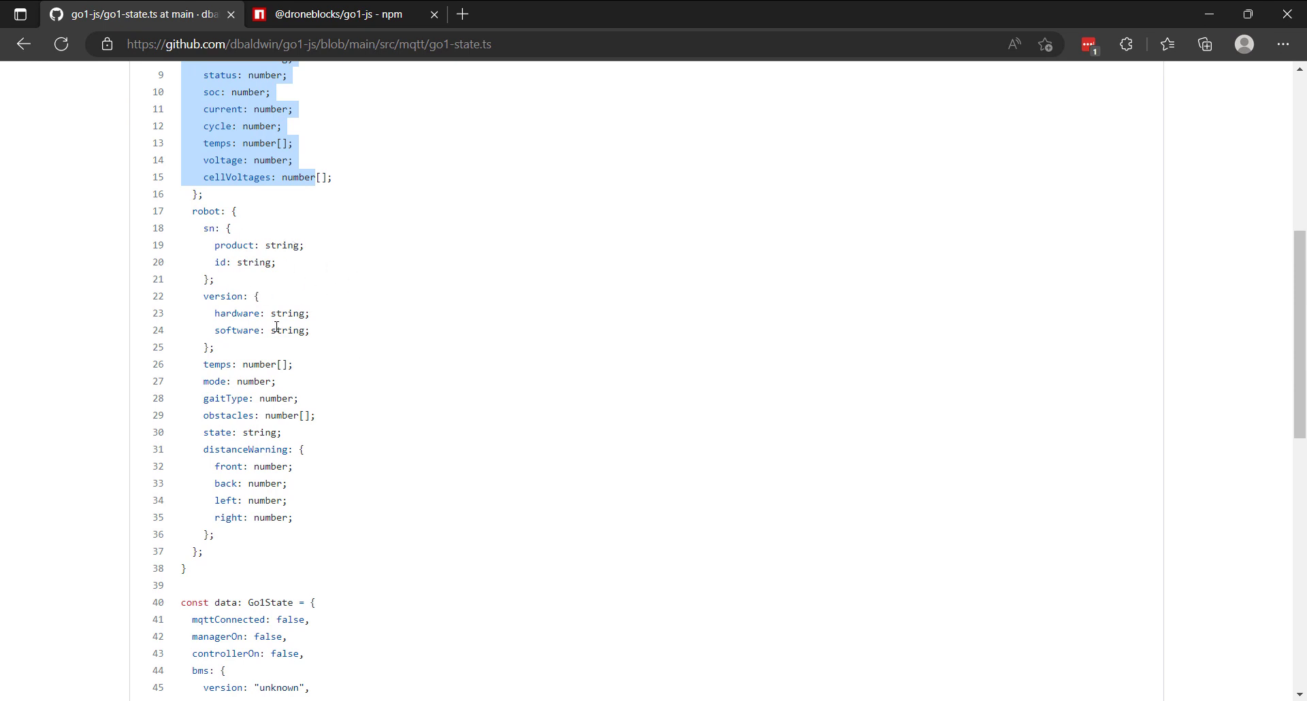
scroll(down, 3)
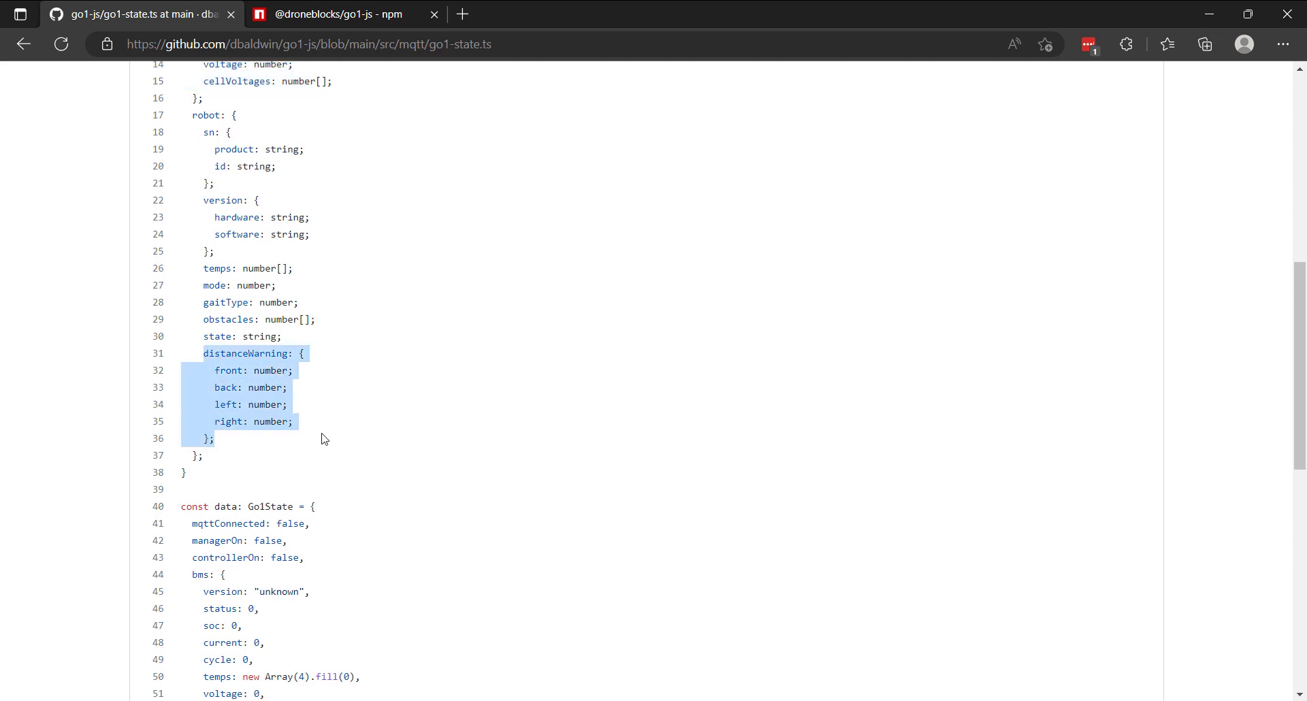
scroll(up, 3)
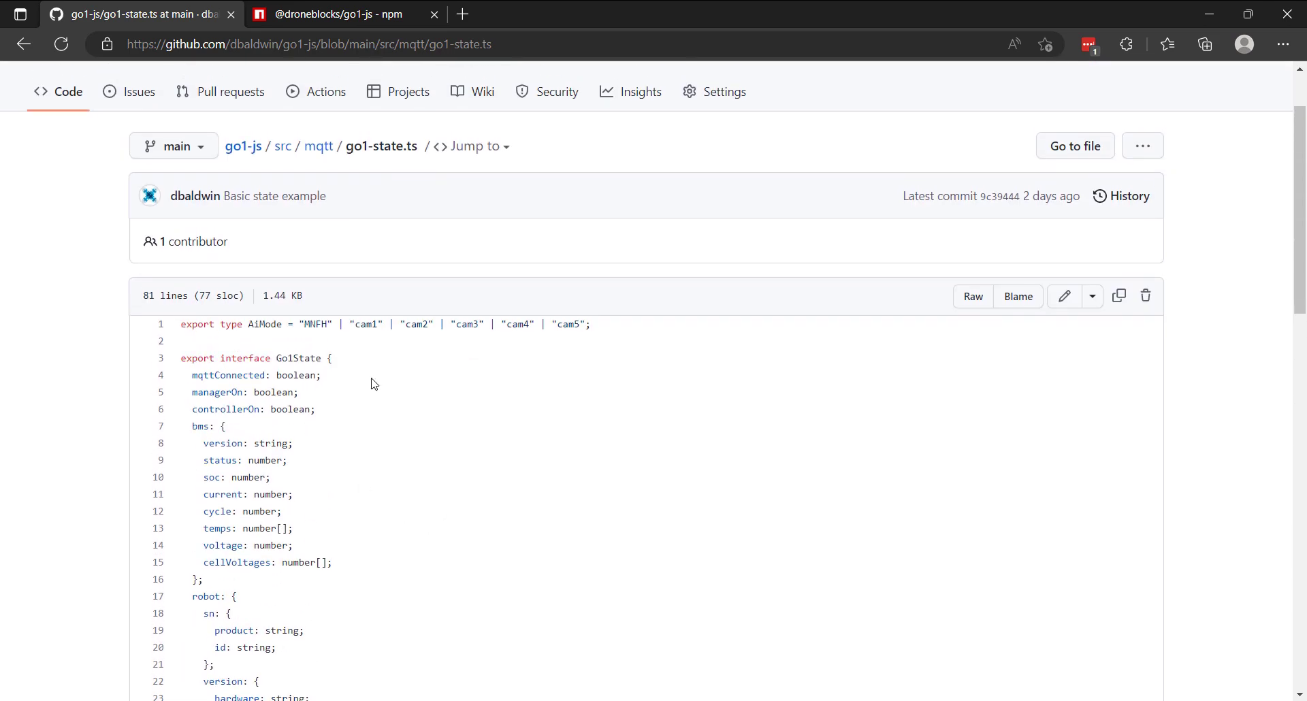
scroll(down, 3)
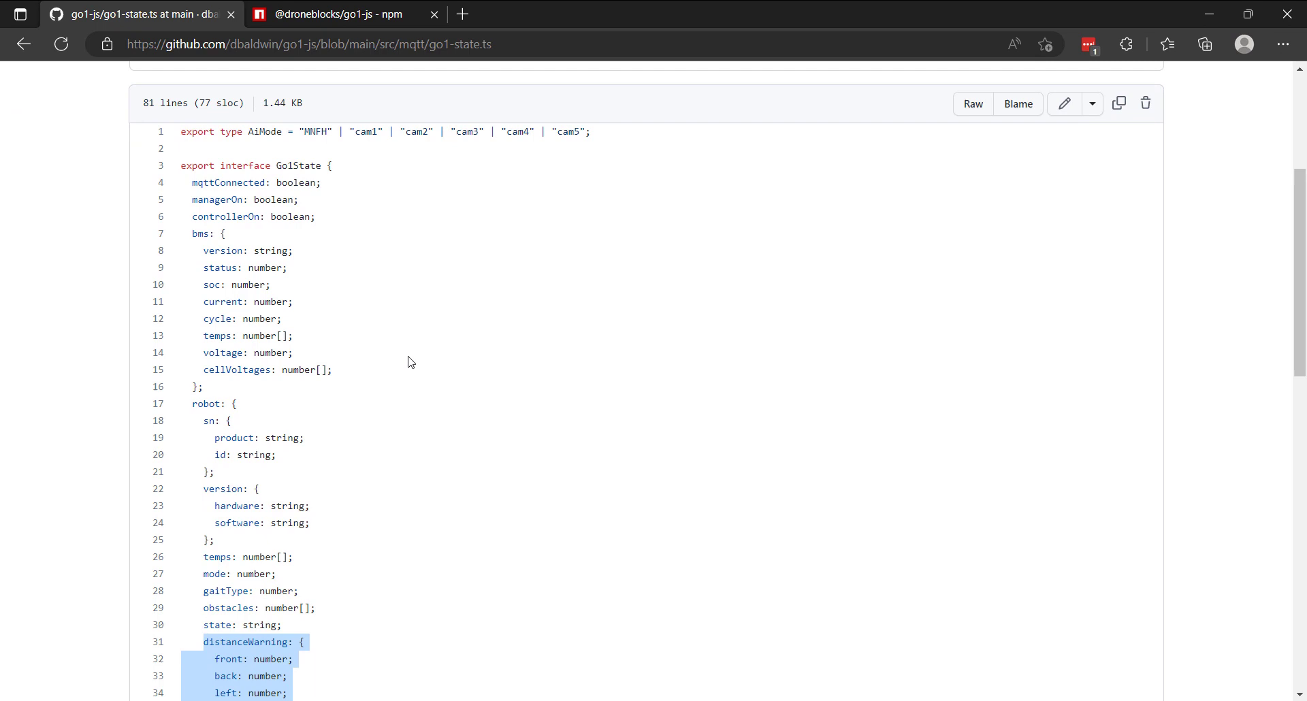
mouse_move(499, 305)
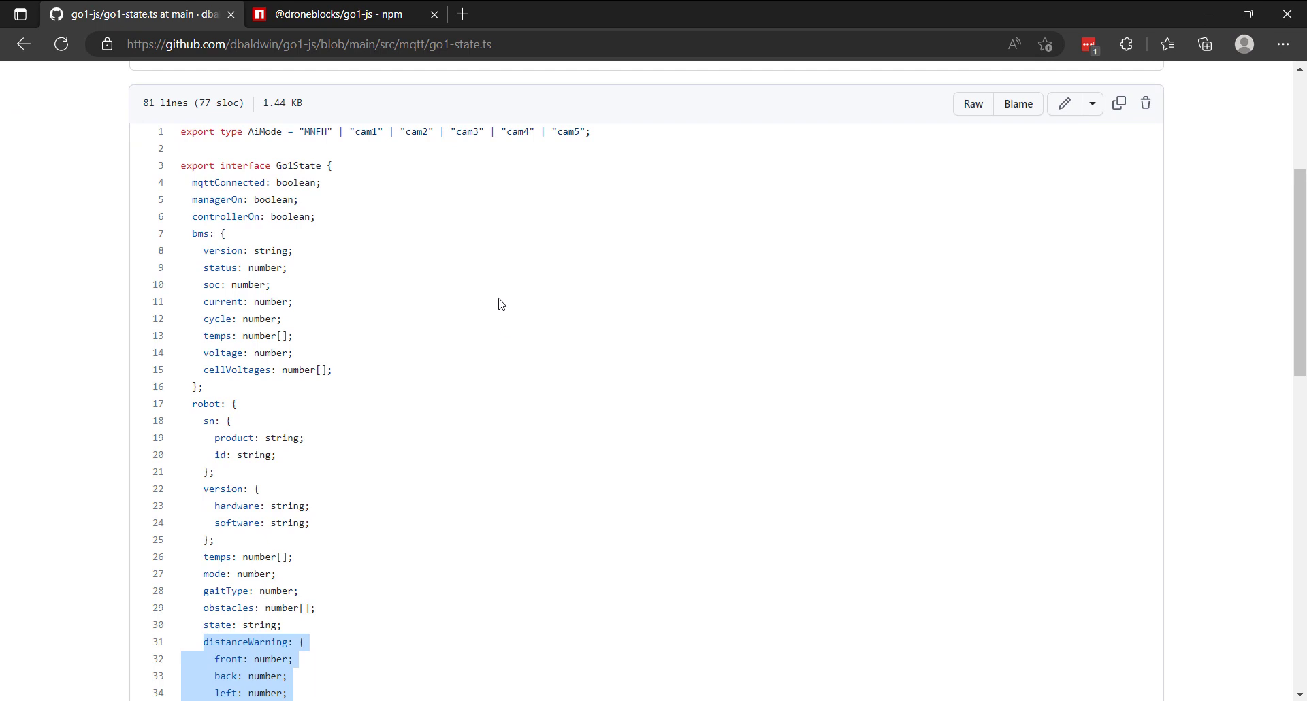
mouse_move(395, 309)
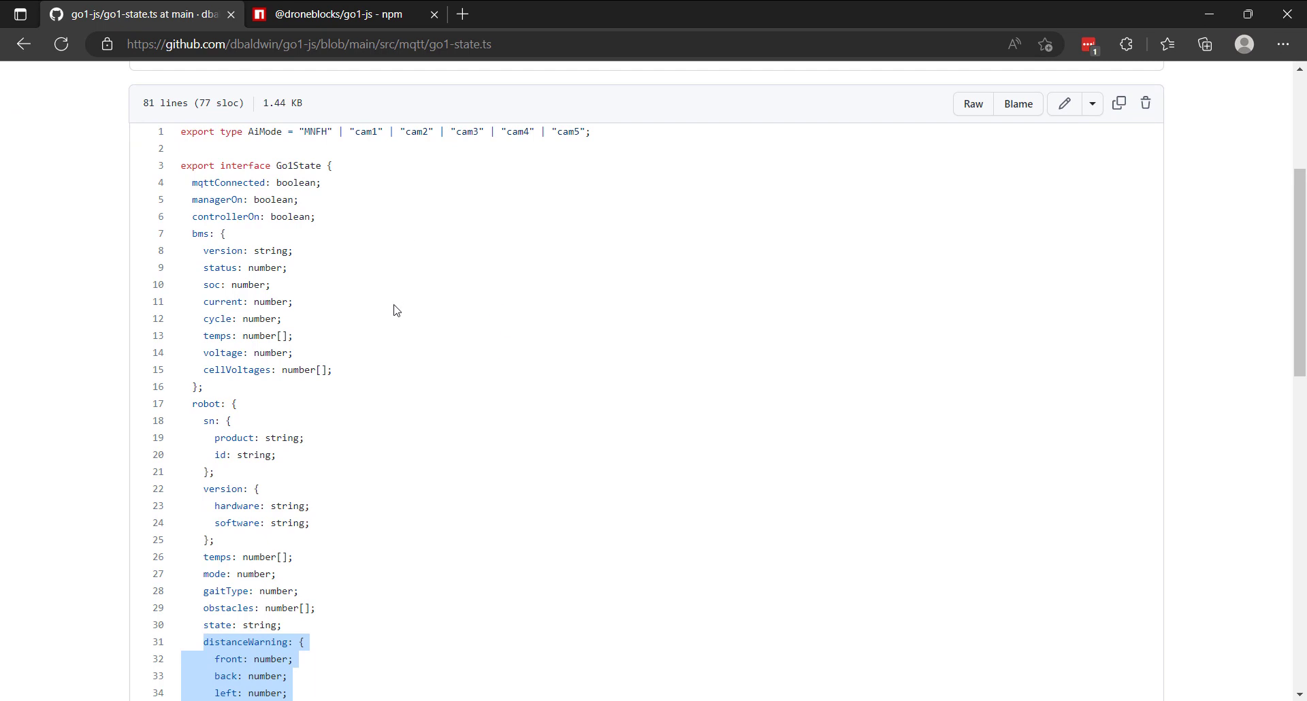
mouse_move(394, 335)
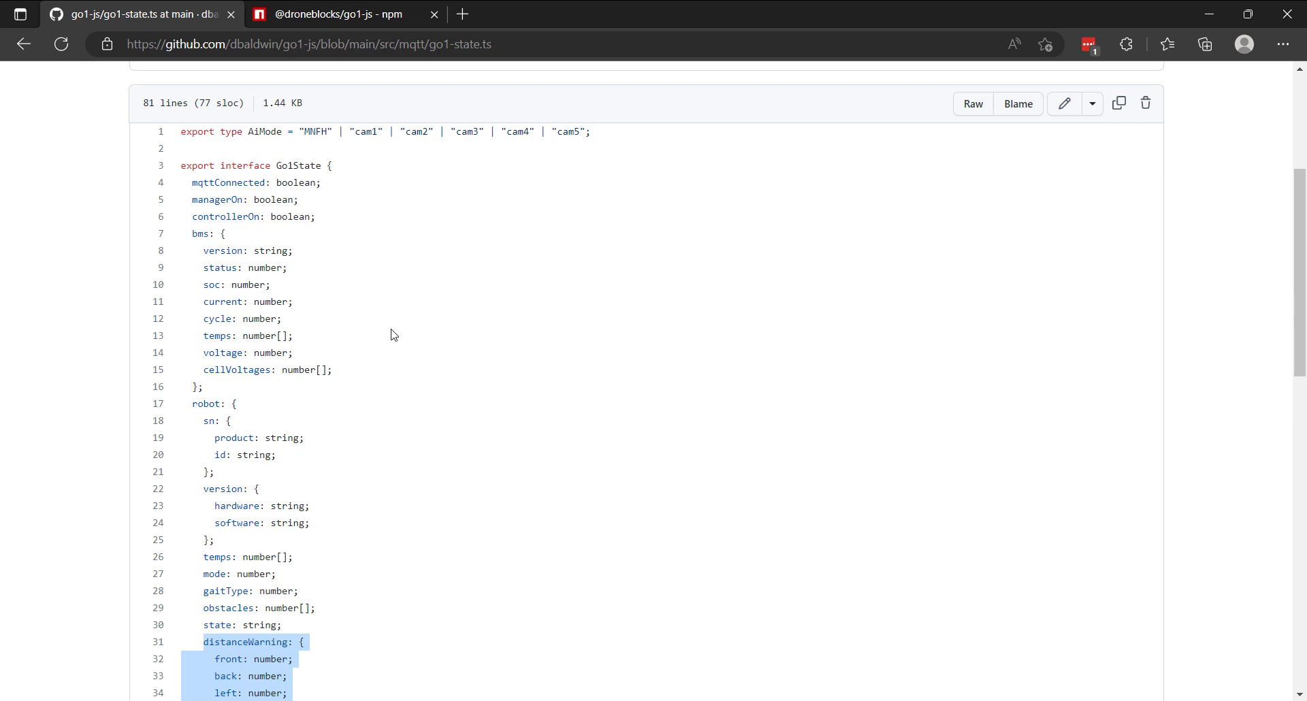
mouse_move(685, 607)
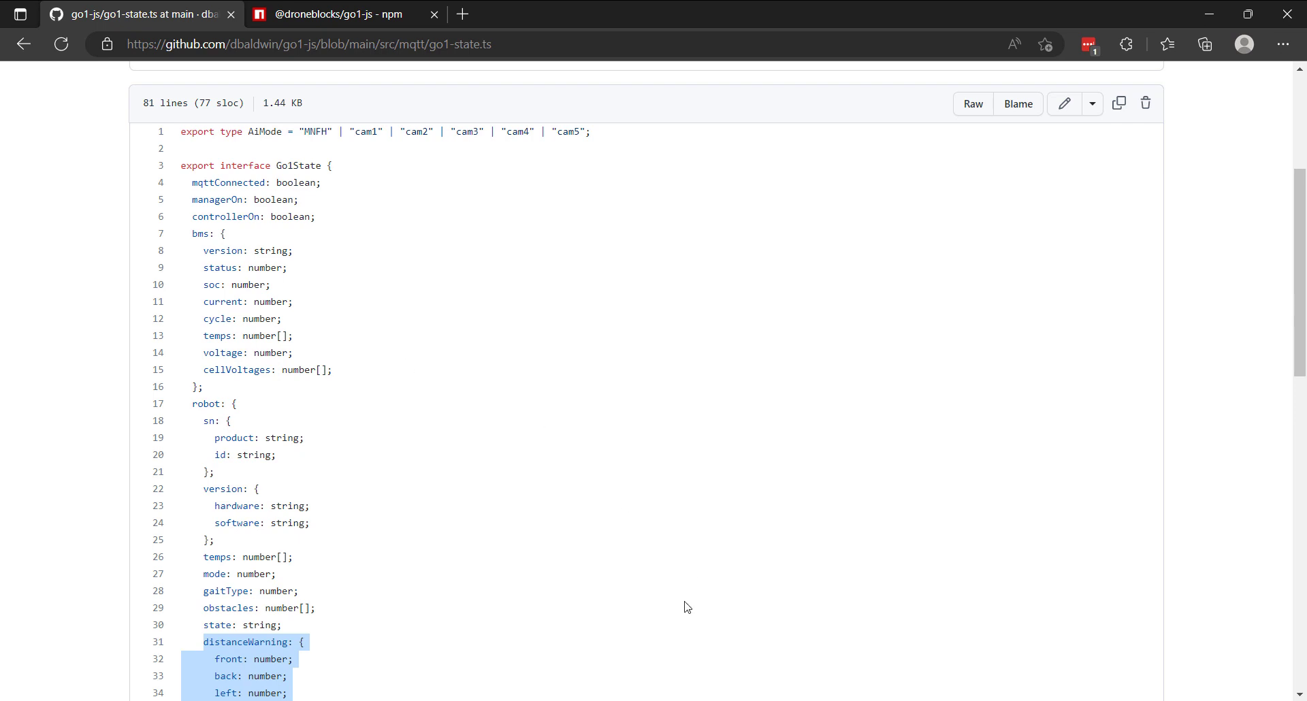
mouse_move(667, 637)
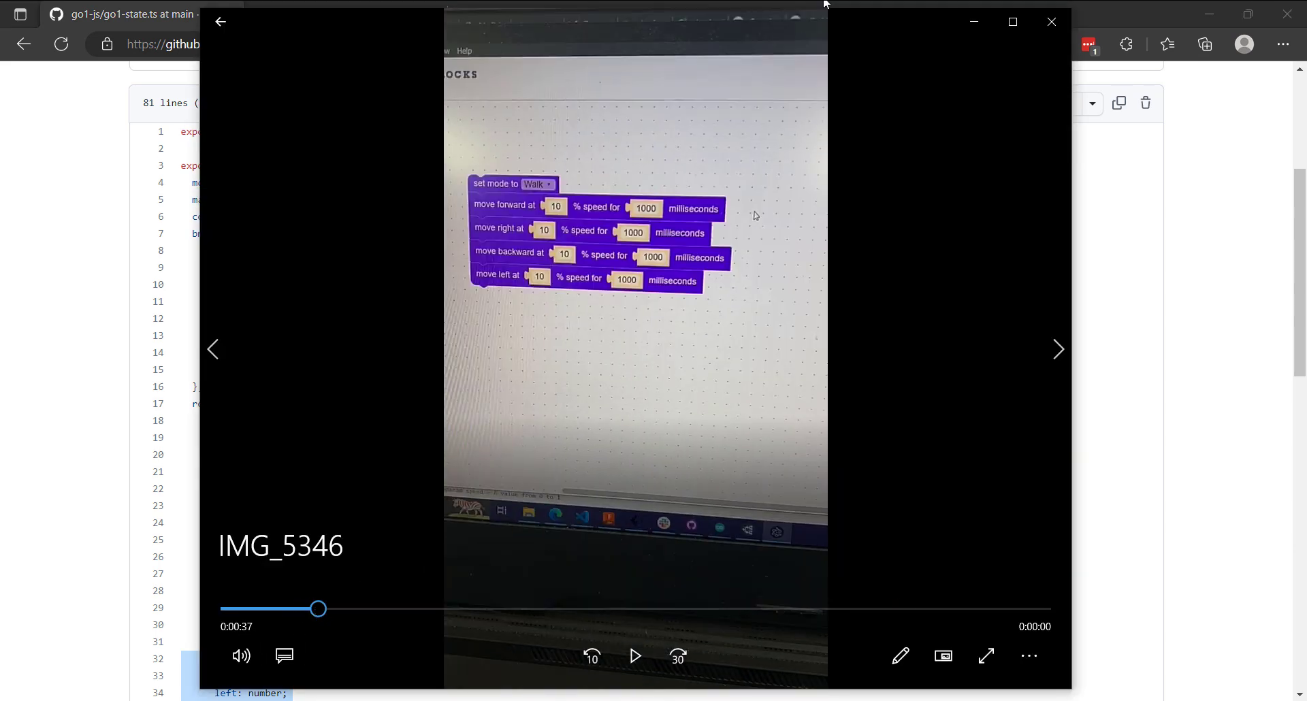
mouse_move(277, 85)
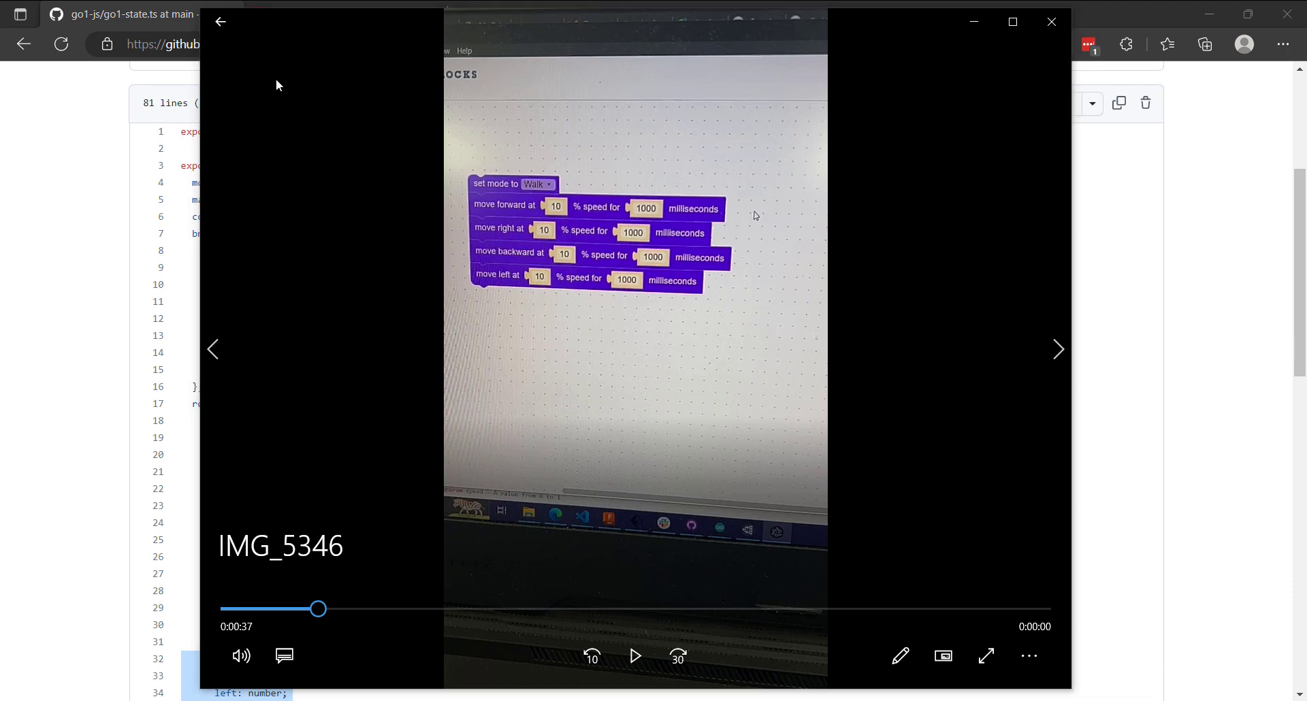
mouse_move(584, 343)
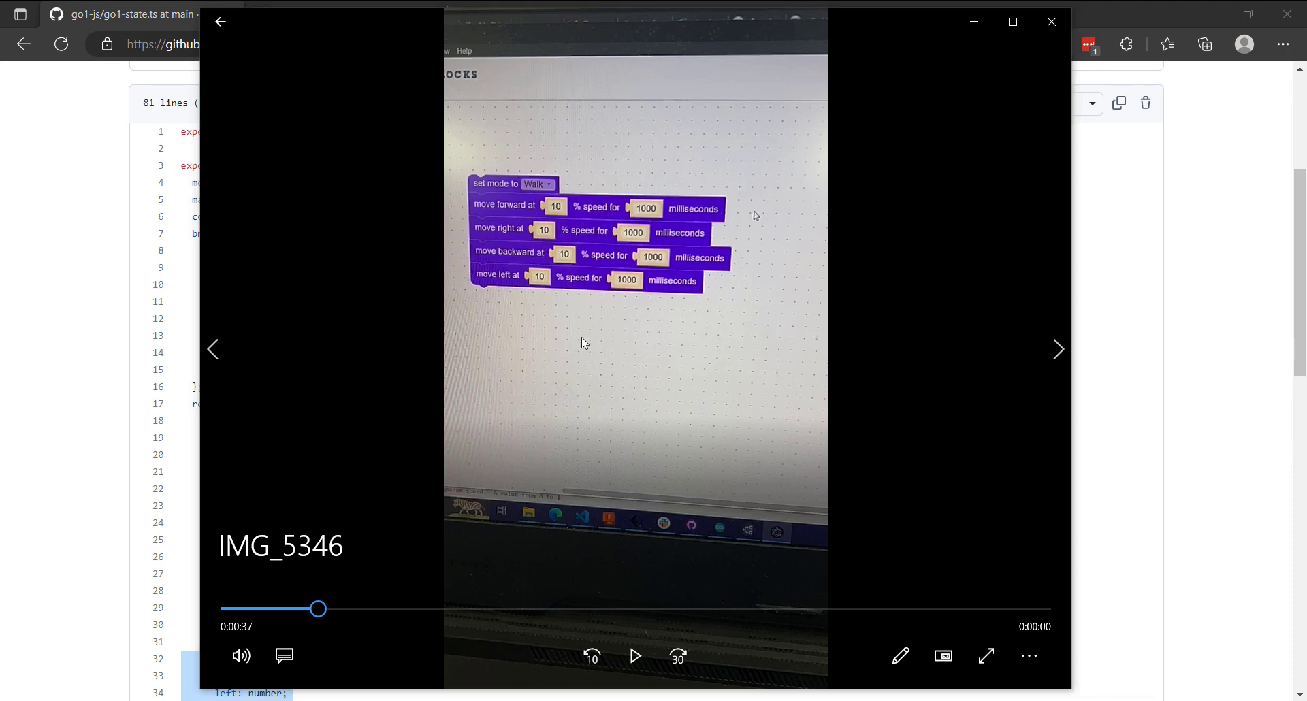
mouse_move(595, 227)
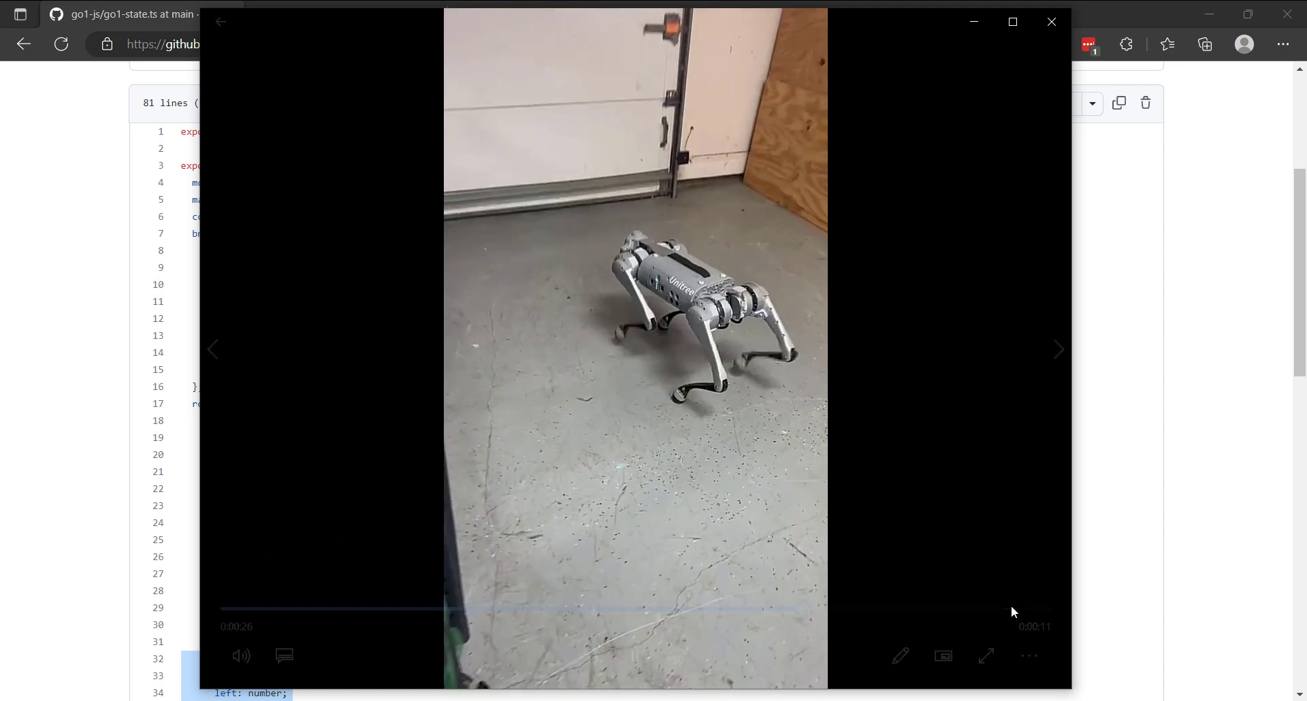
click(1051, 22)
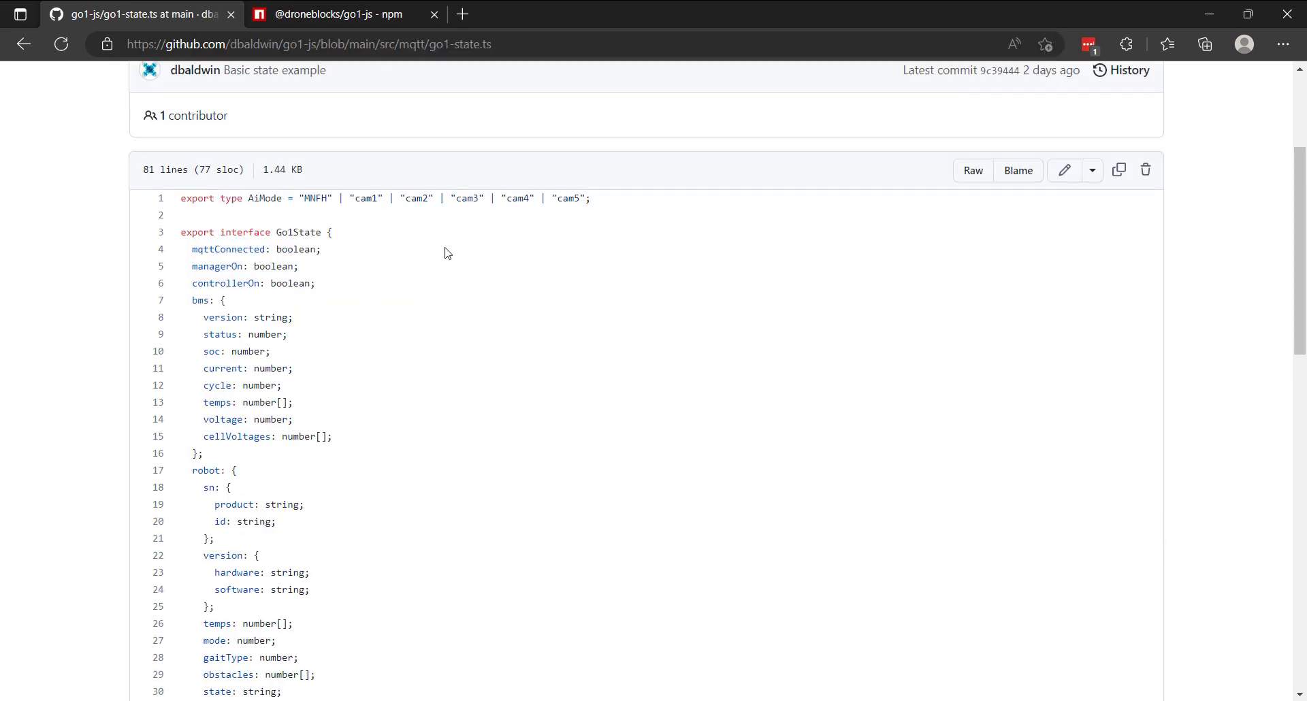
Step: Return via the breadcrumbs to the go1-js root and enter the examples folder
scroll(up, 3)
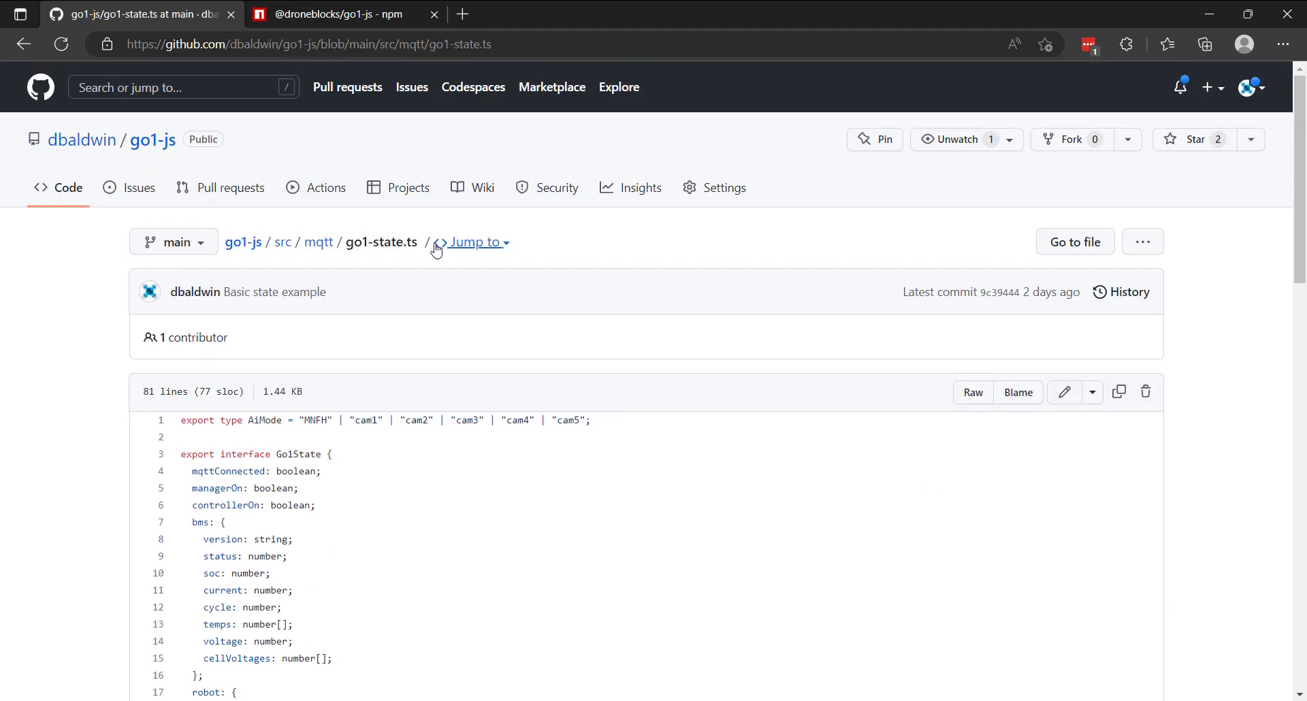
mouse_move(242, 243)
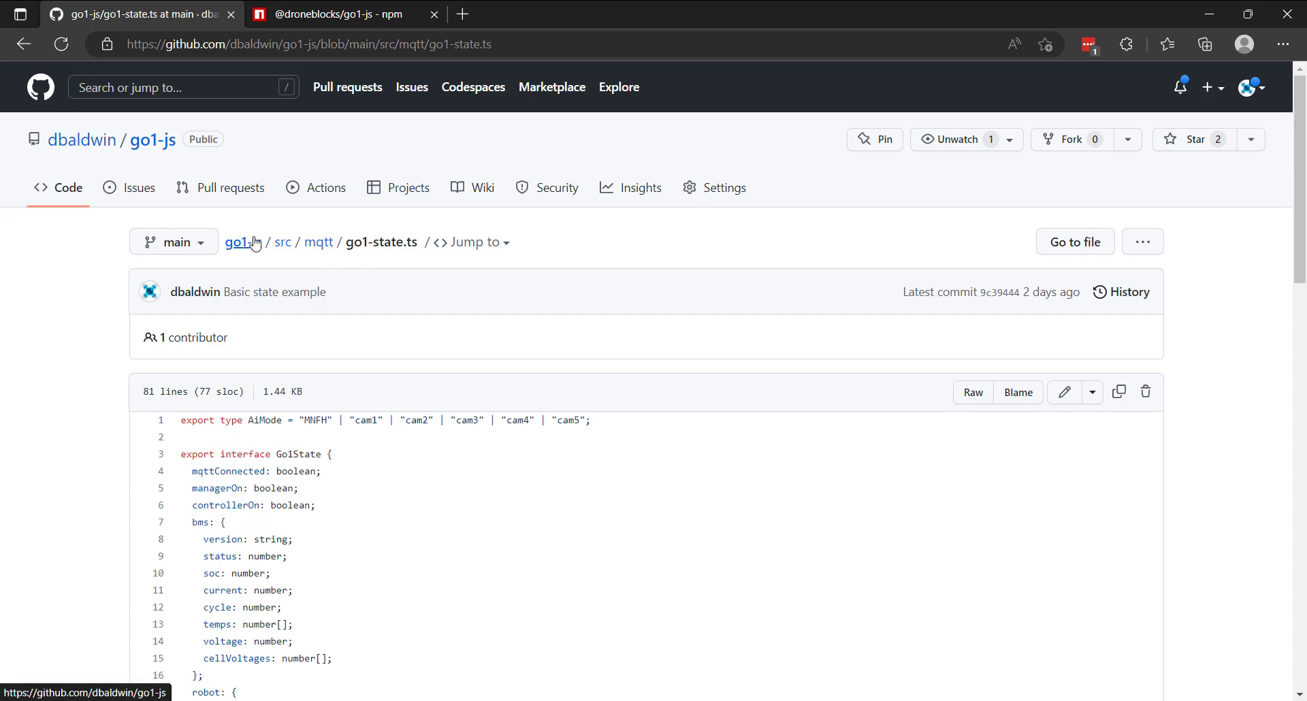
click(283, 242)
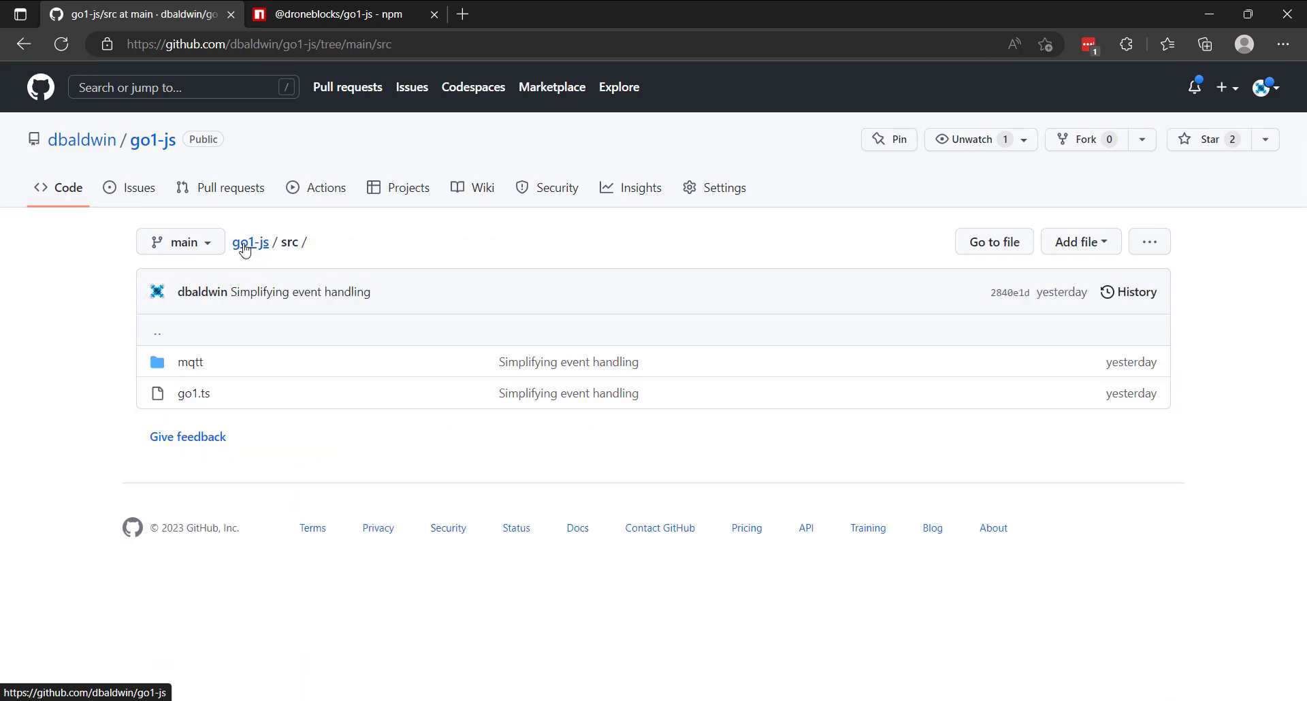
click(251, 243)
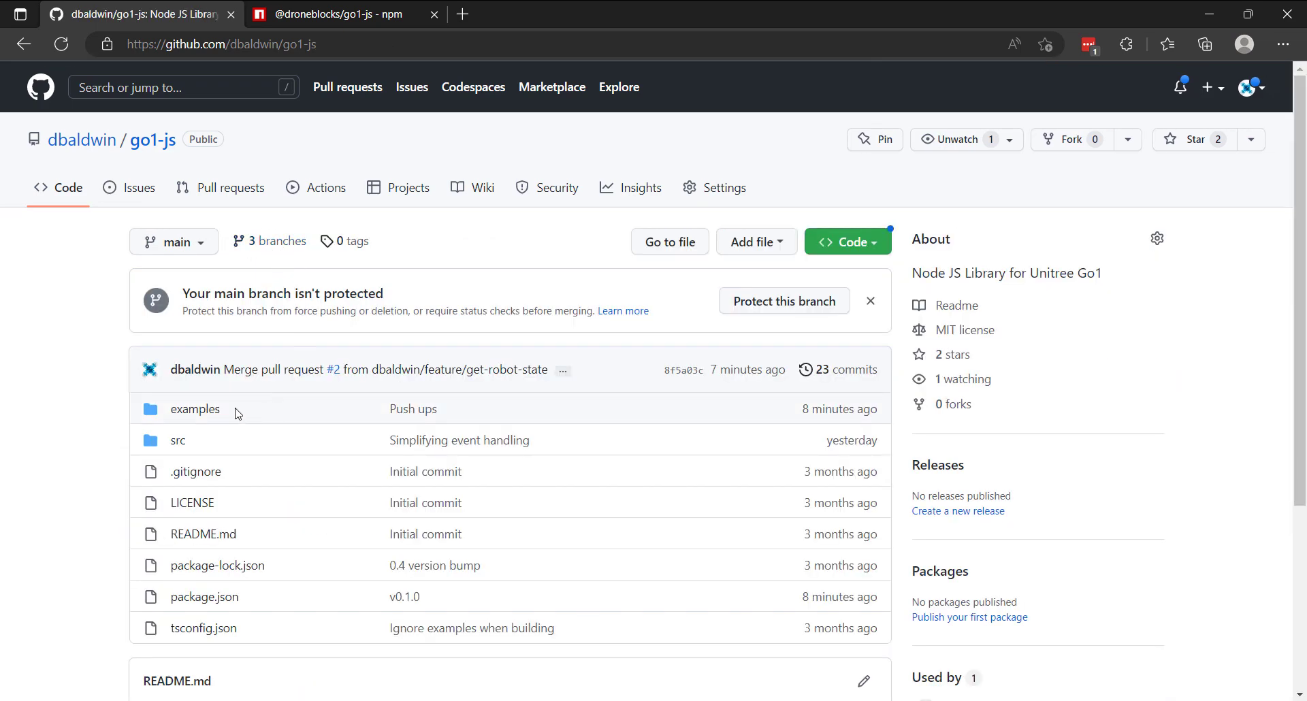
click(195, 408)
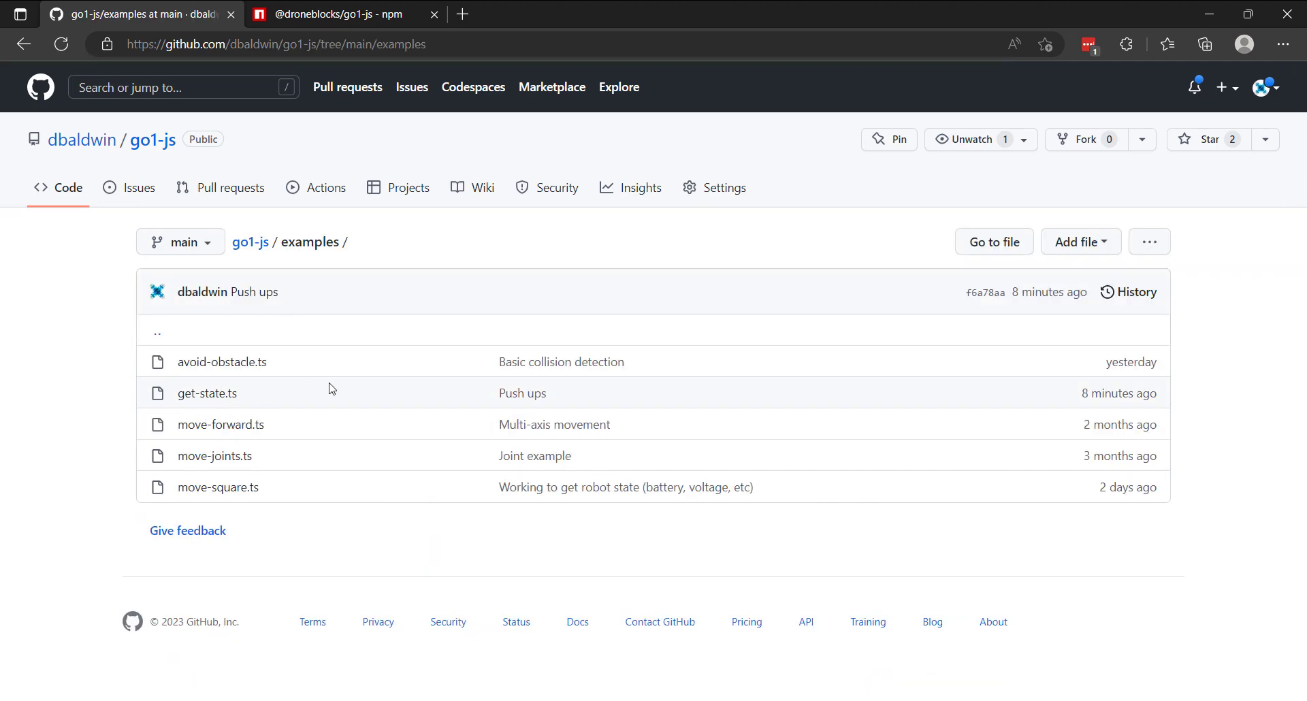
mouse_move(254, 399)
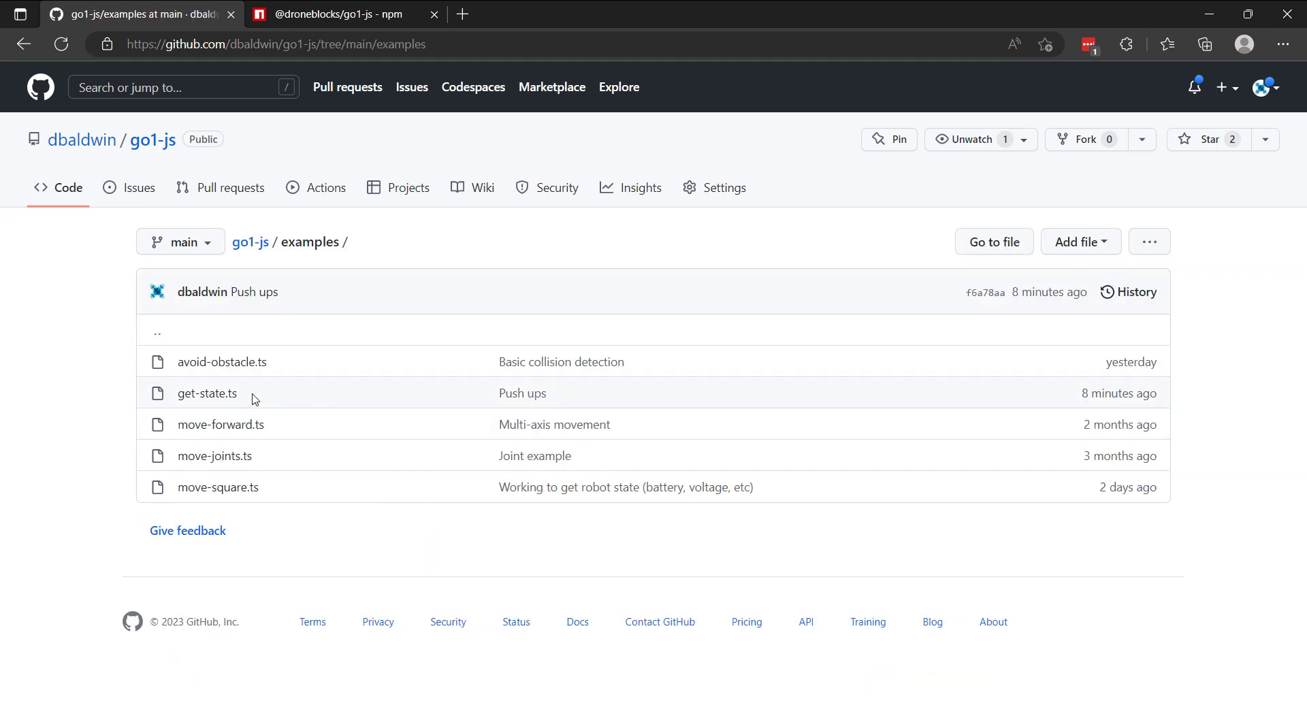
mouse_move(206, 392)
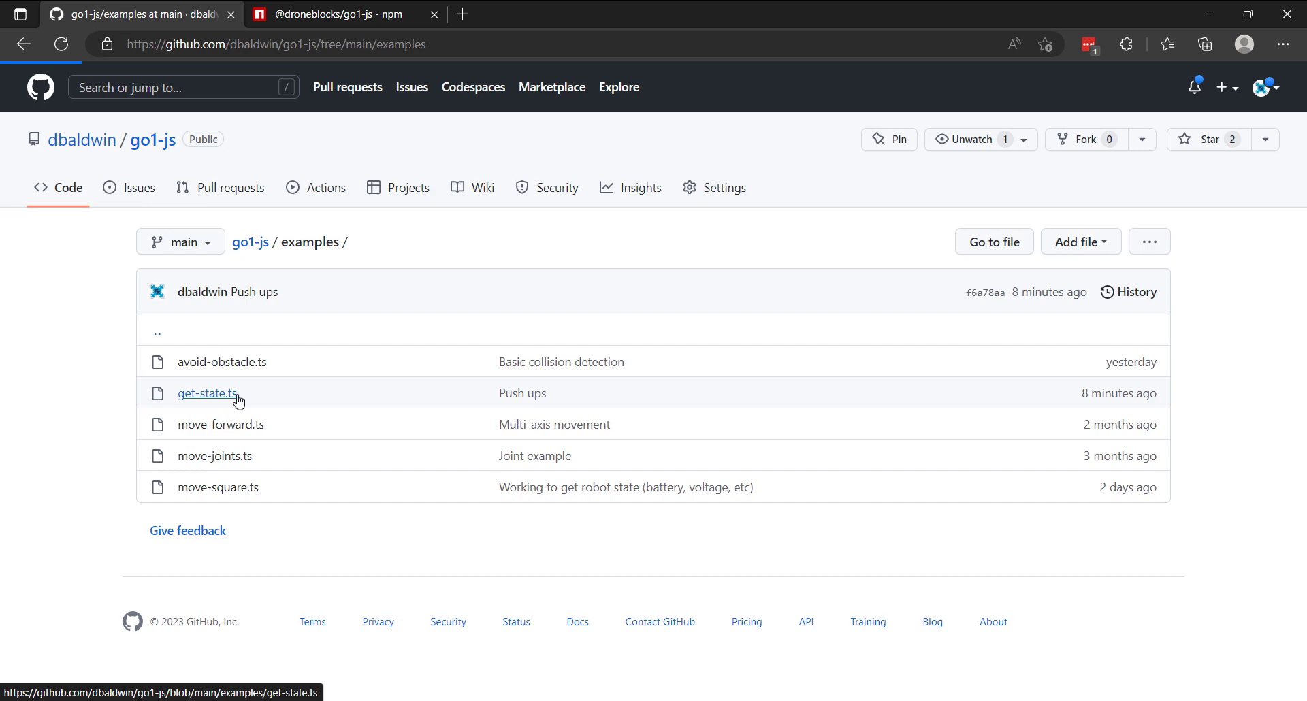
Step: View get-state.ts and its handleBattery if/else LED colour block
click(207, 392)
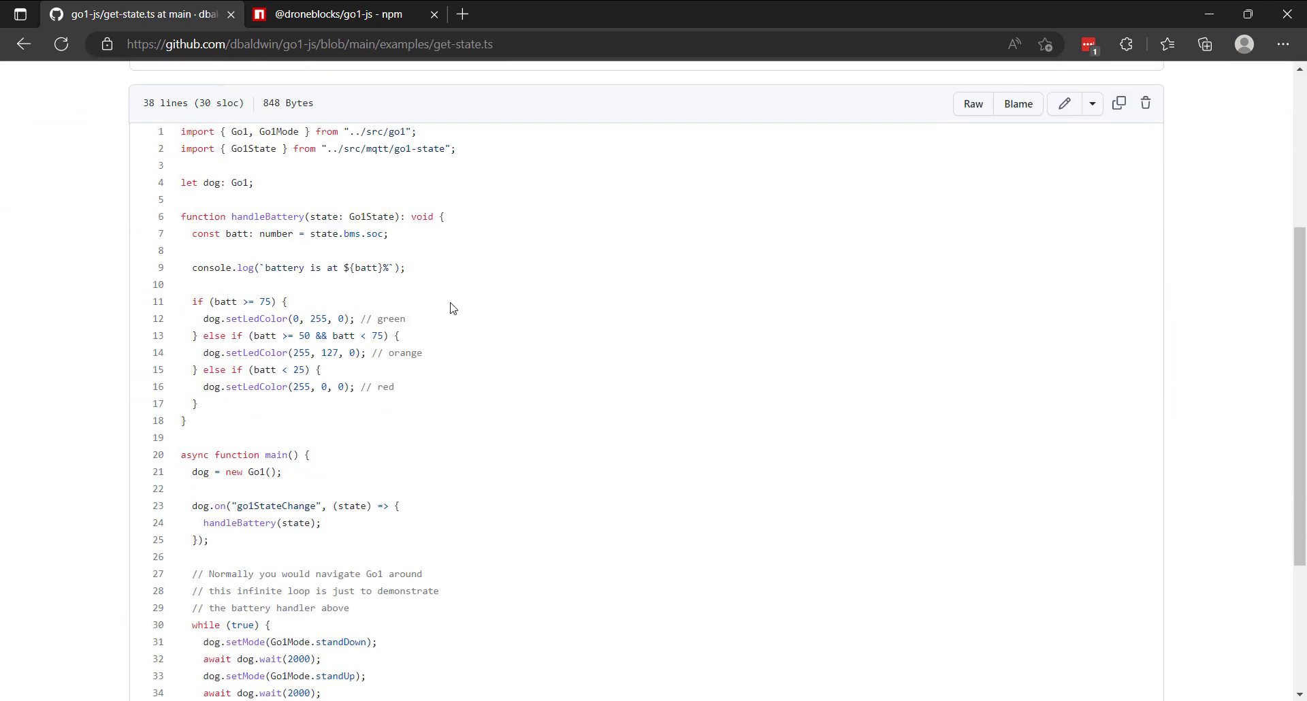
scroll(down, 3)
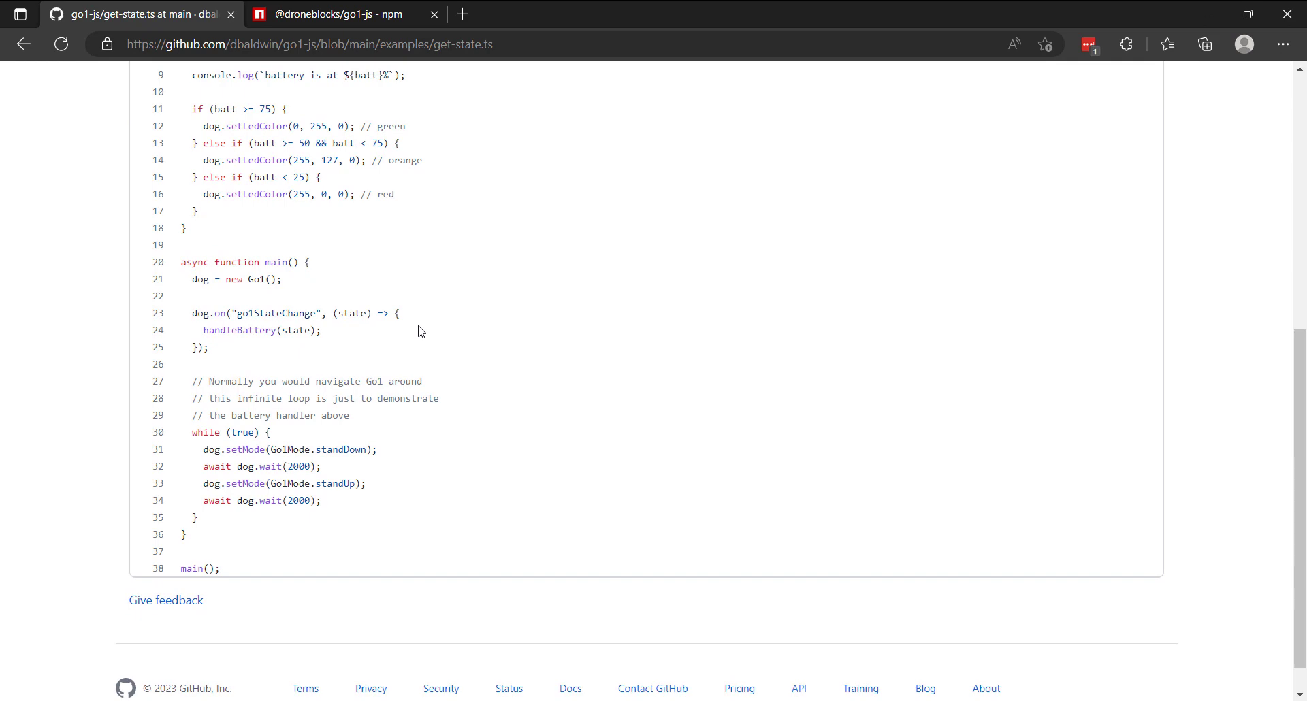
mouse_move(404, 364)
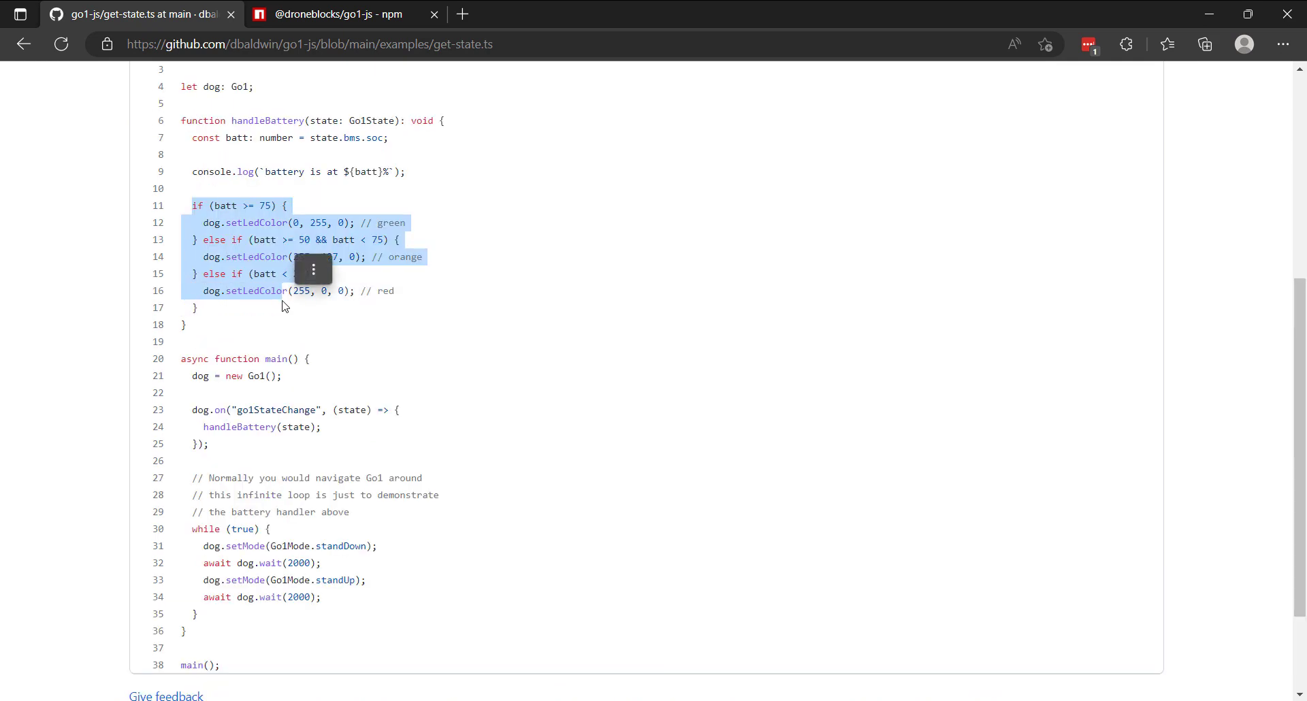
scroll(up, 3)
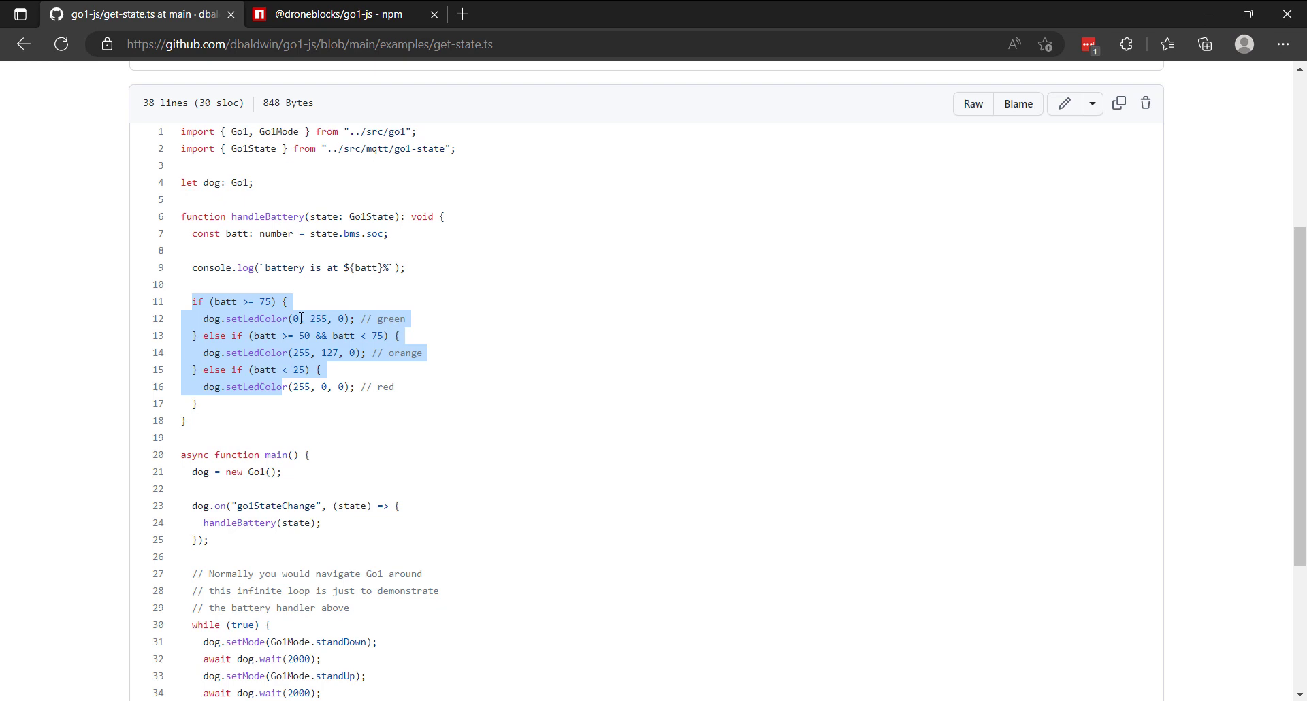
mouse_move(475, 317)
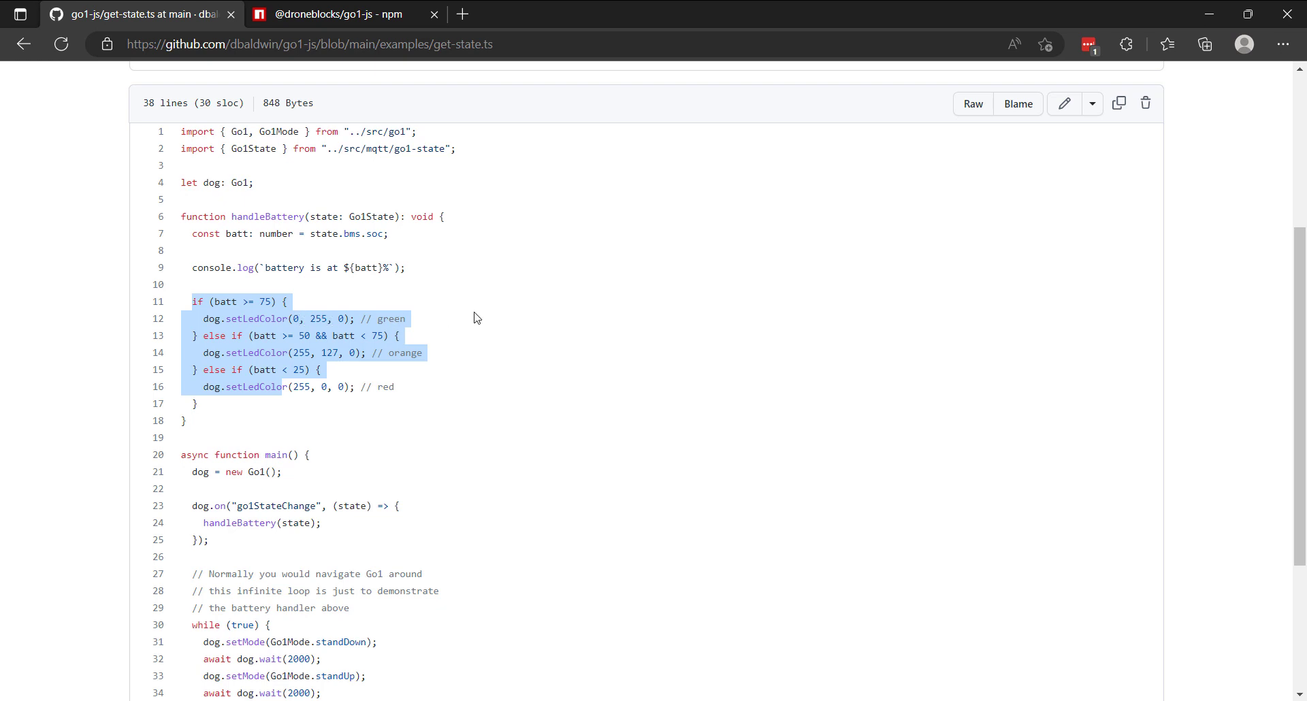
mouse_move(422, 393)
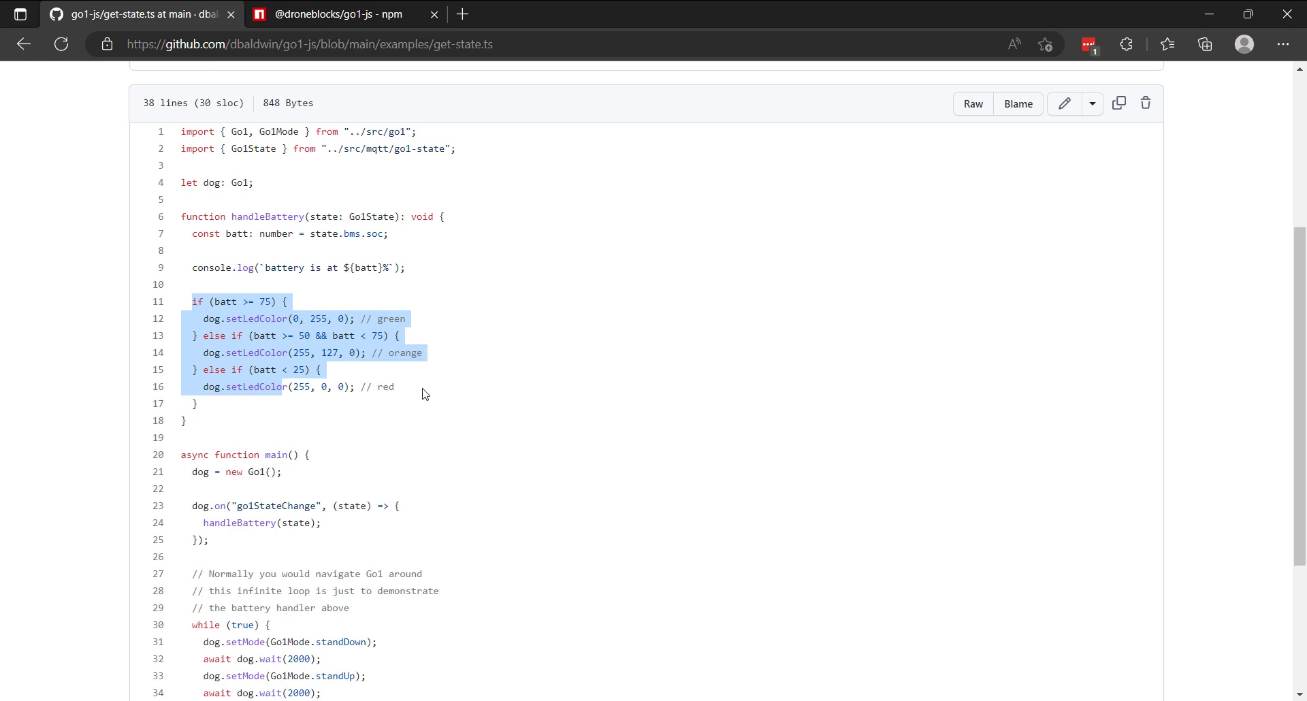
mouse_move(479, 377)
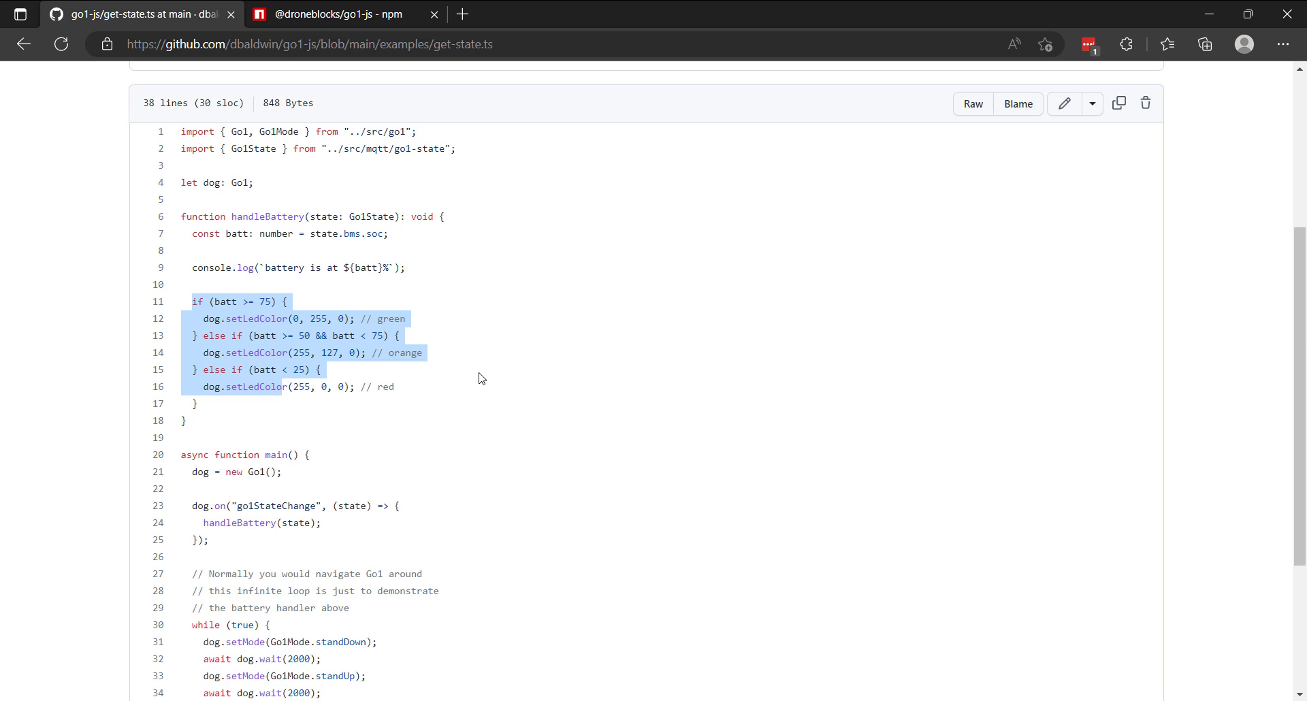
mouse_move(454, 388)
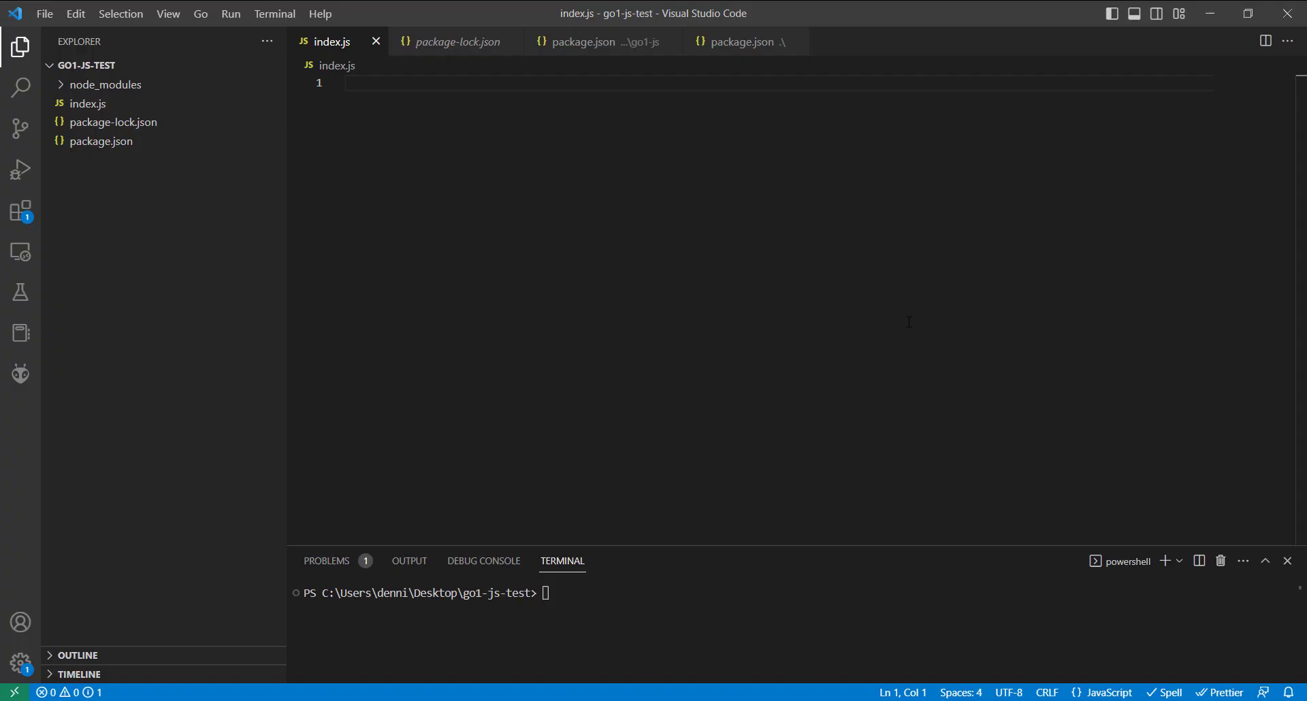
mouse_move(183, 199)
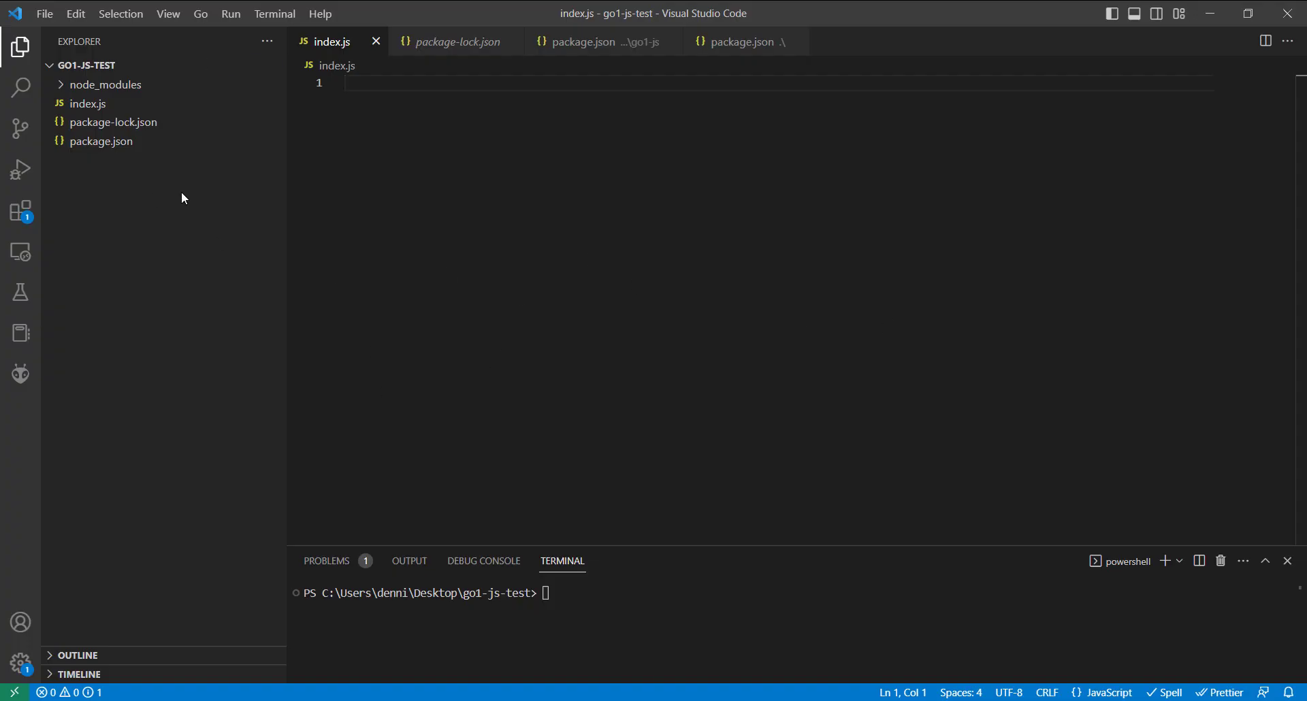
drag(693, 551, 693, 468)
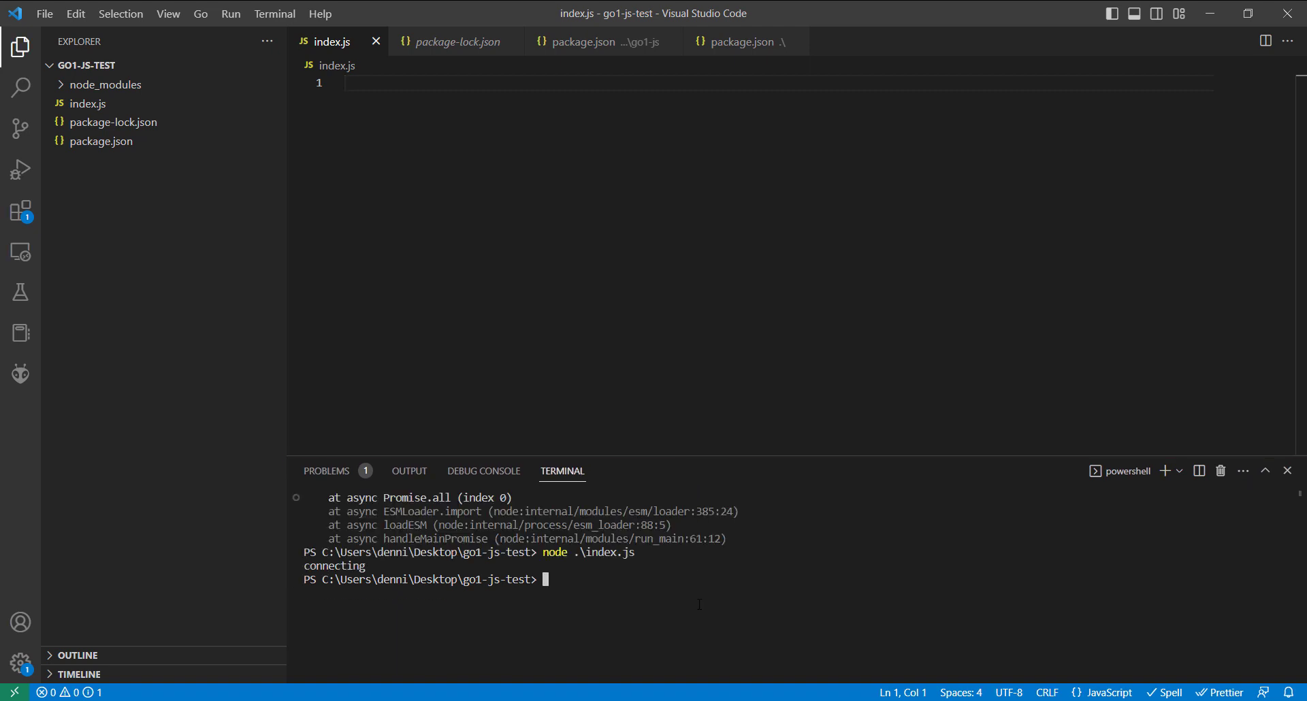
text(npm i @droneblocks/go1-js)
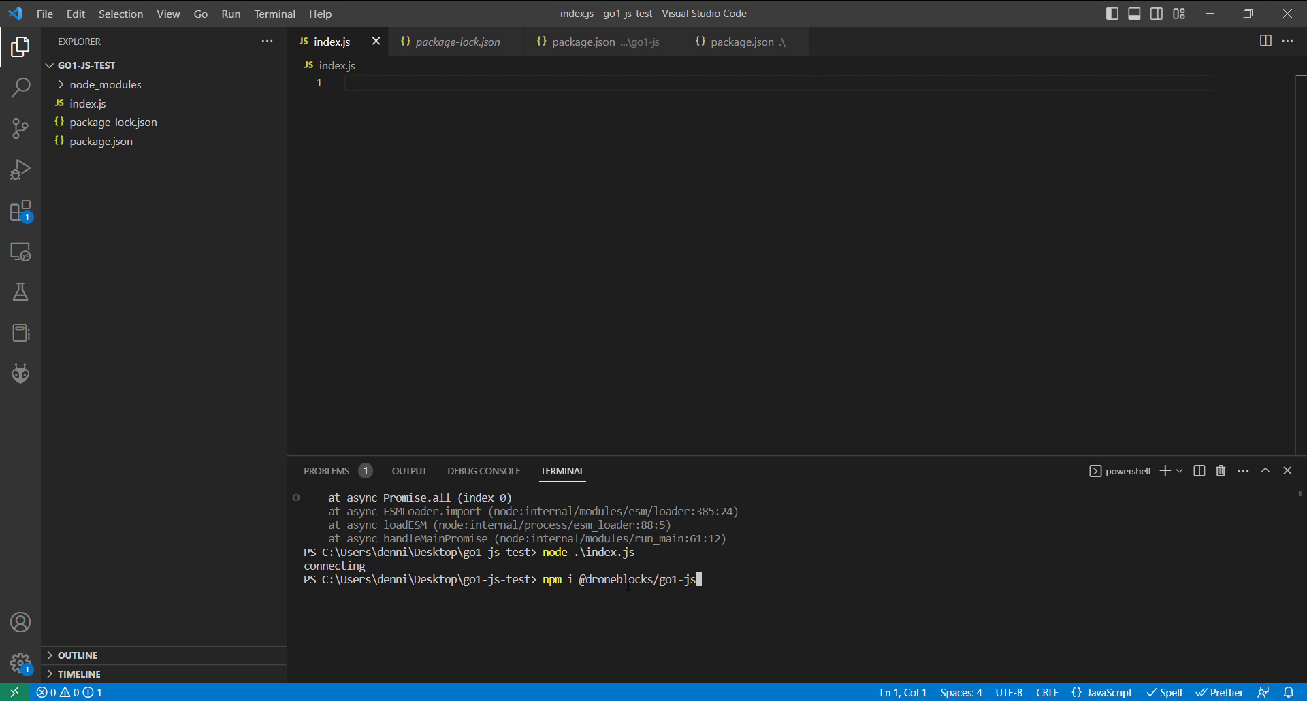
key(Return)
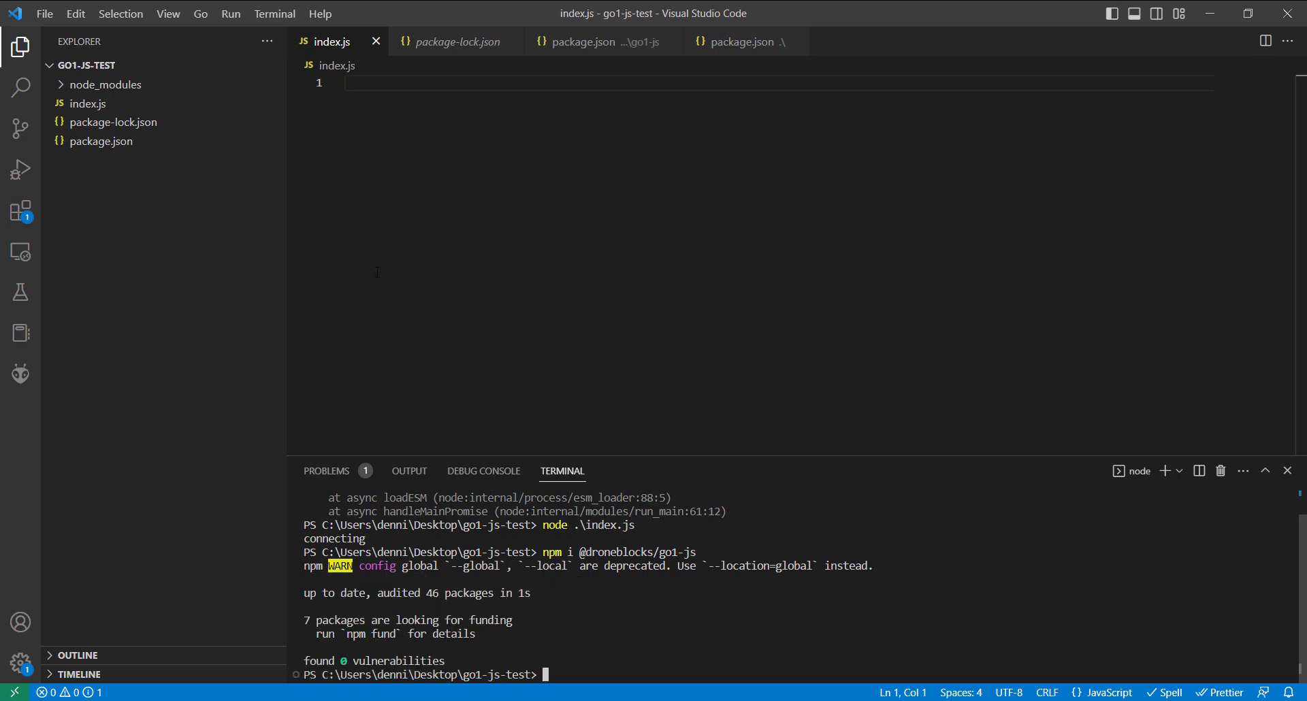
Step: Confirm the dependency in package.json and return to index.js for the example code
click(99, 140)
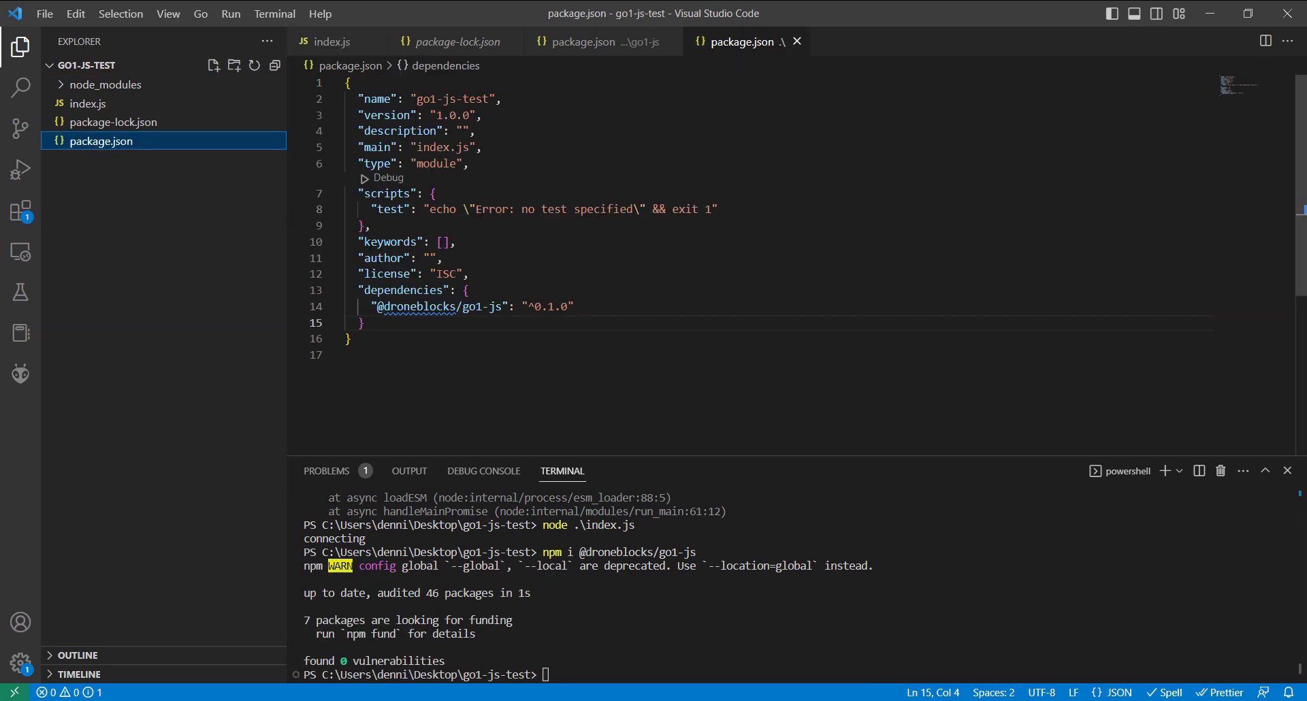
click(470, 273)
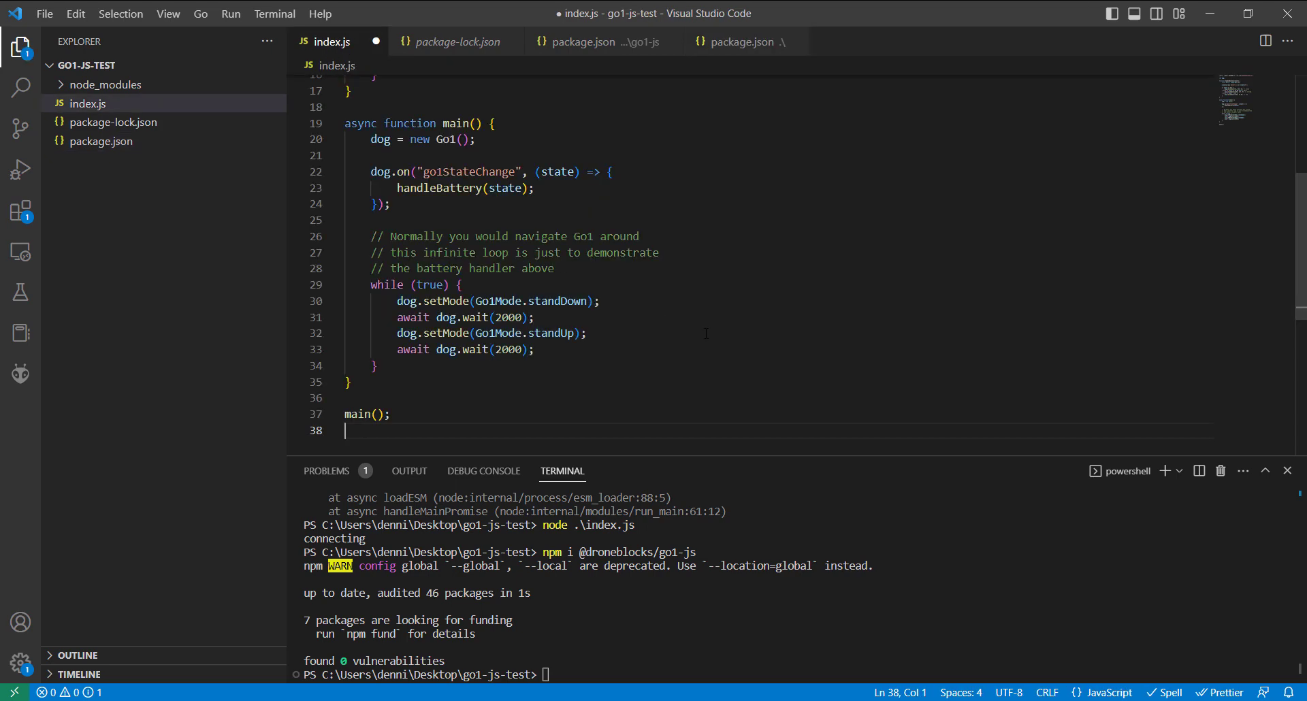
Step: Change the battery LED thresholds in index.js to 95 and 90
scroll(up, 3)
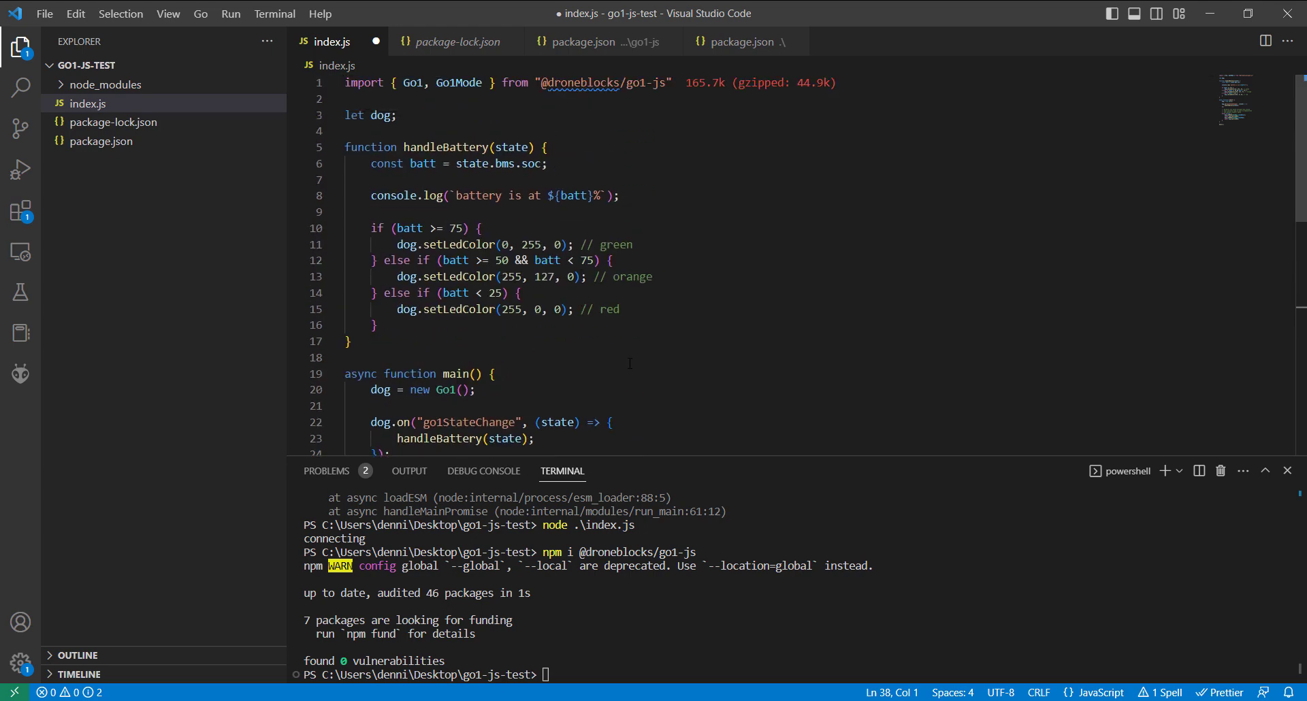
mouse_move(723, 192)
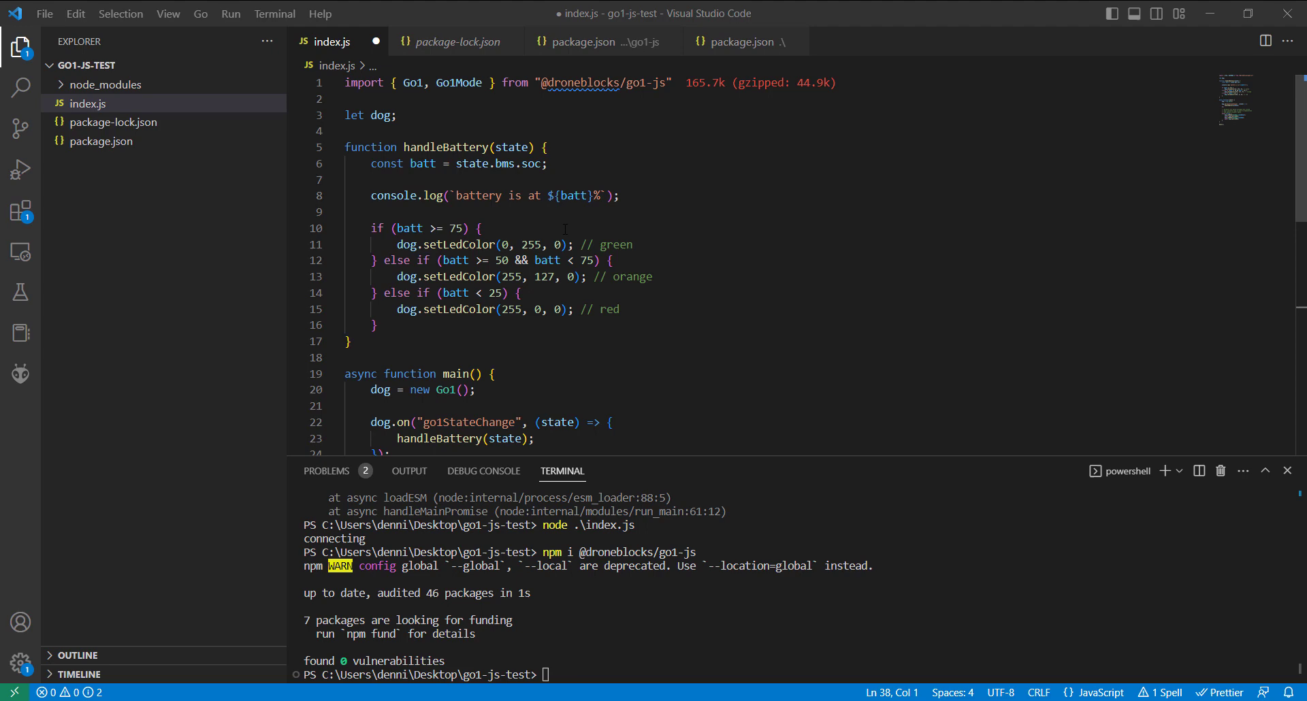
click(448, 227)
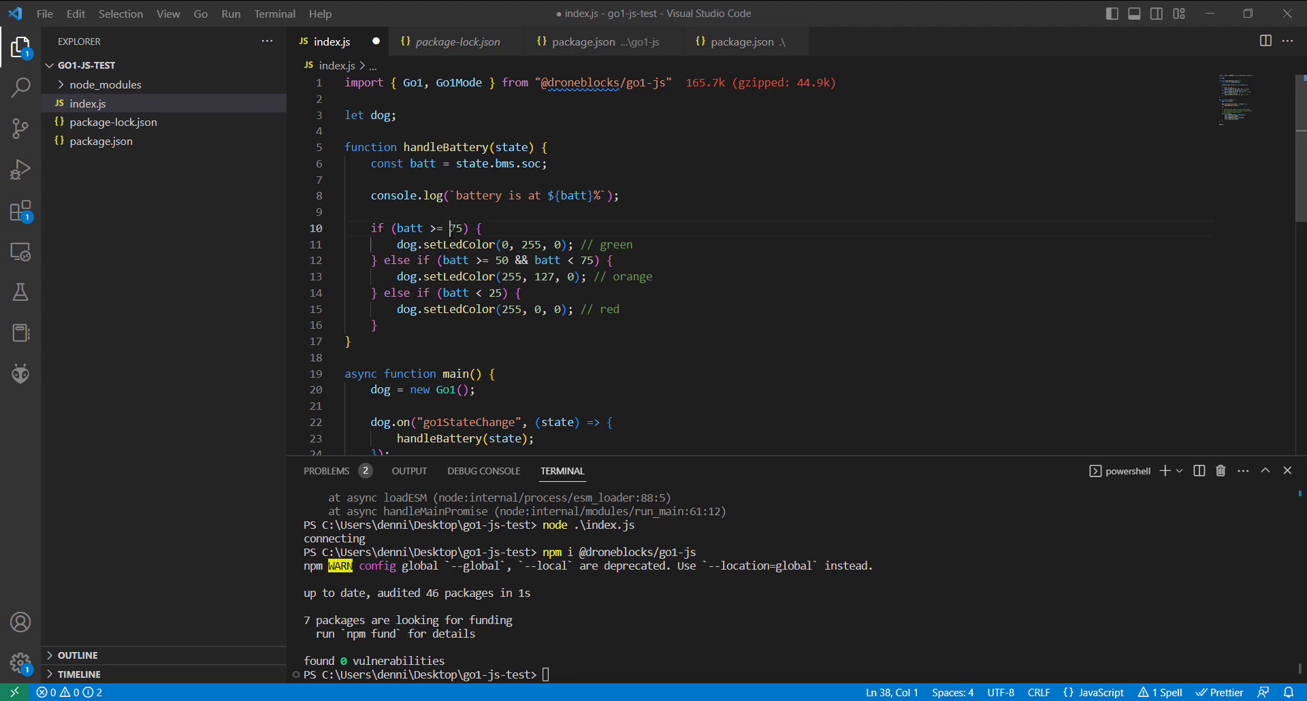
click(452, 227)
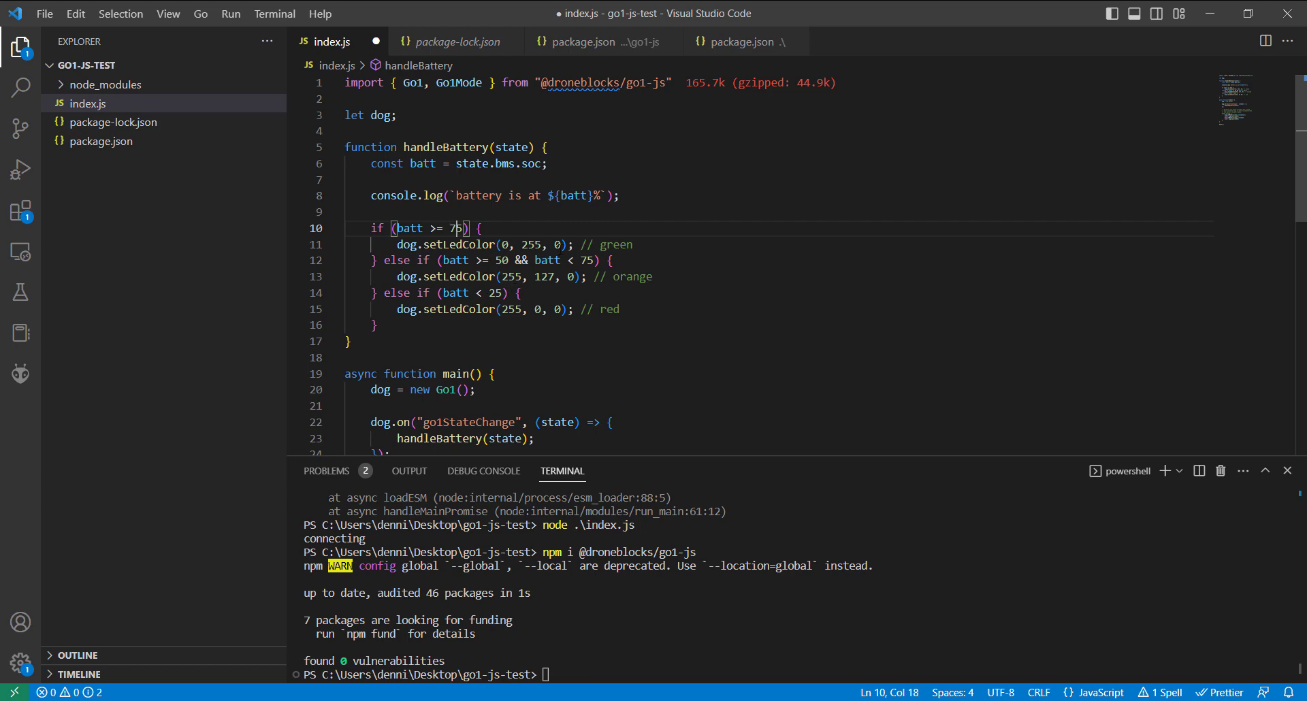
text(95)
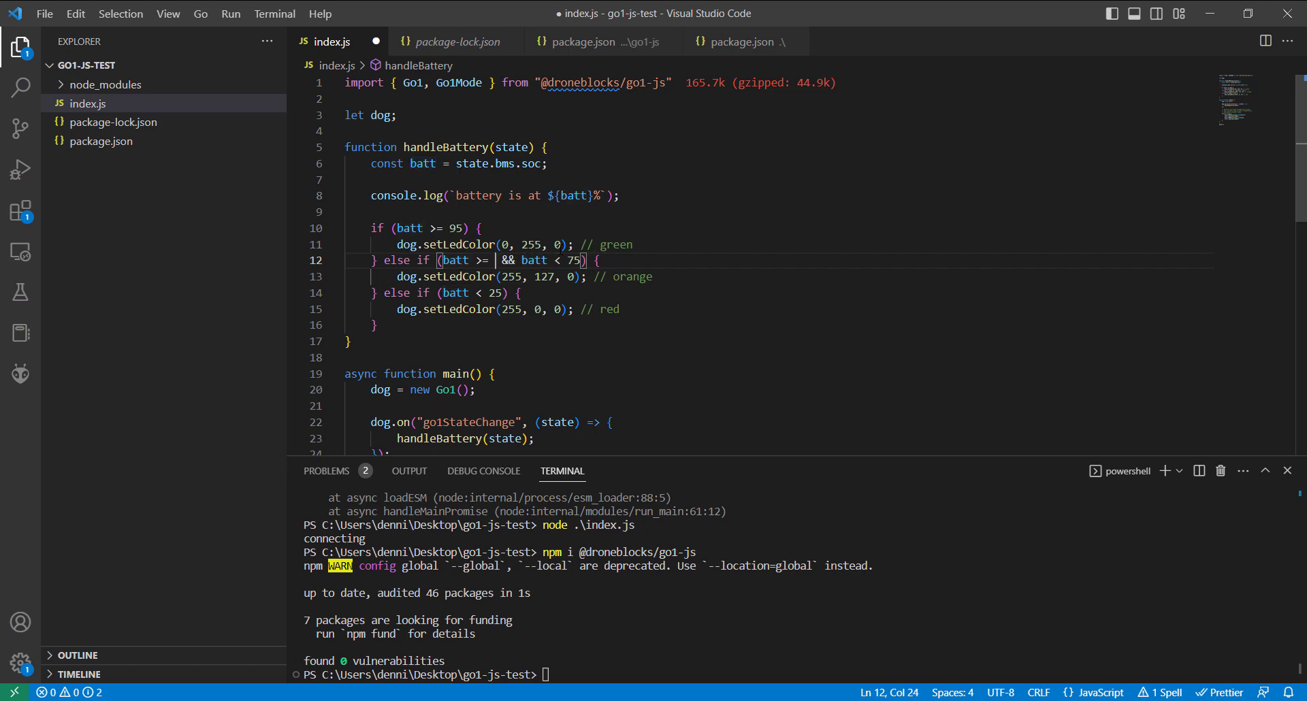
text(90)
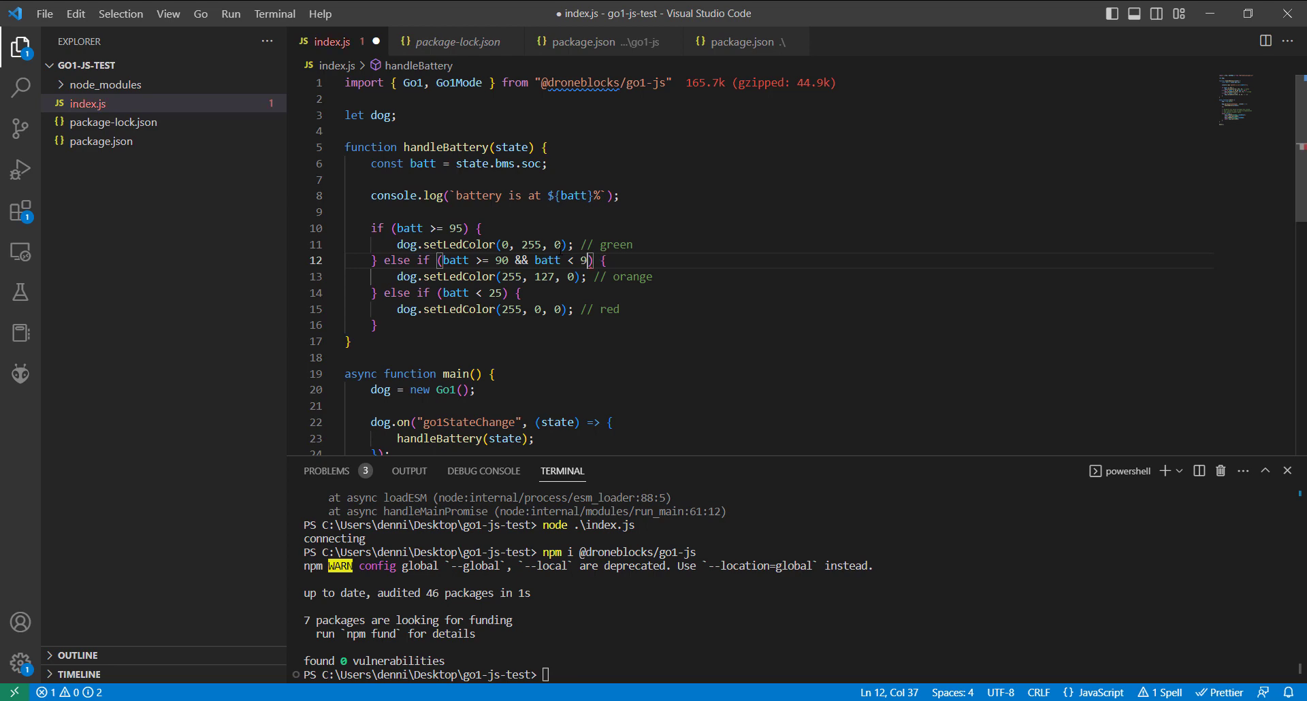
text(5)
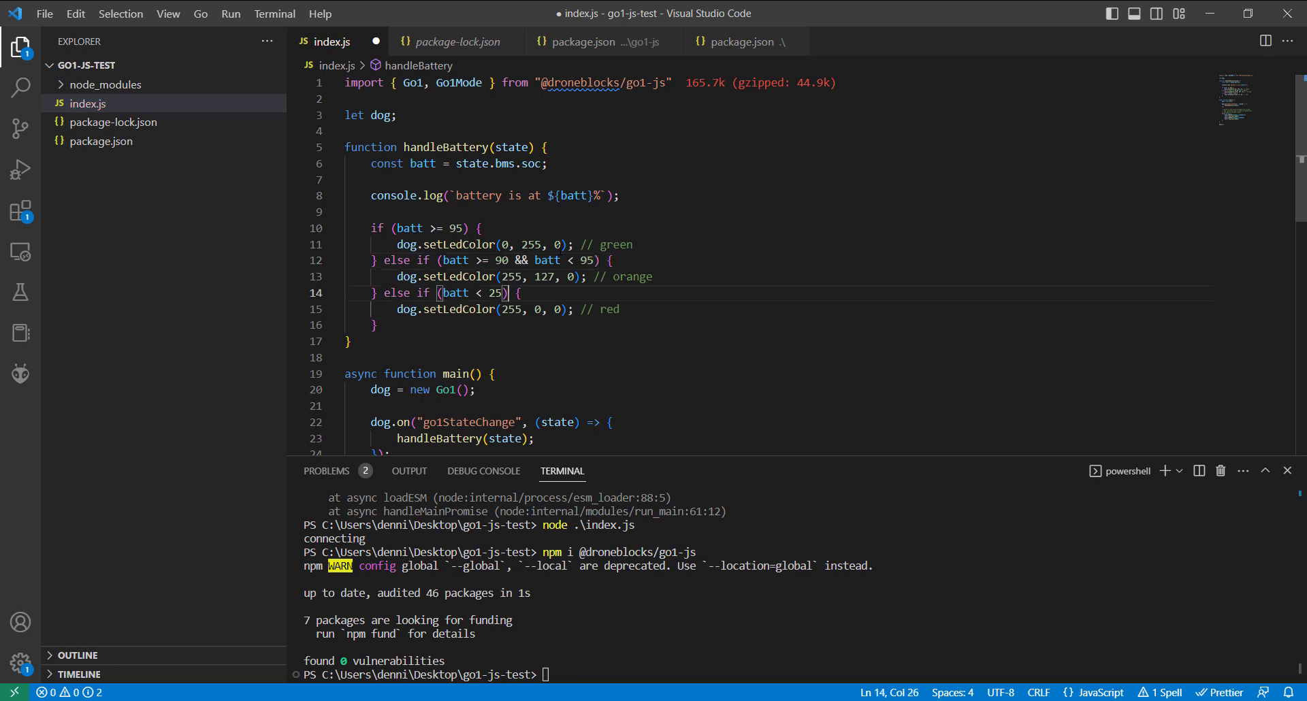
text(90)
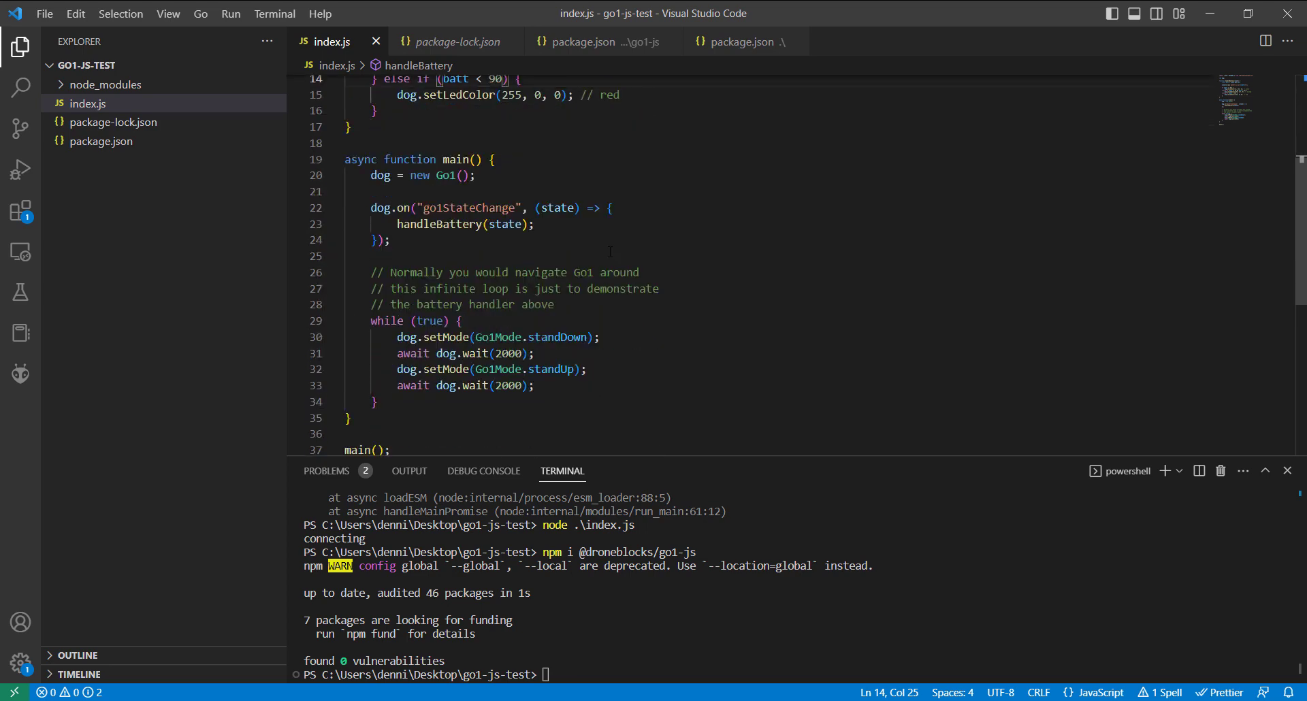
mouse_move(610, 250)
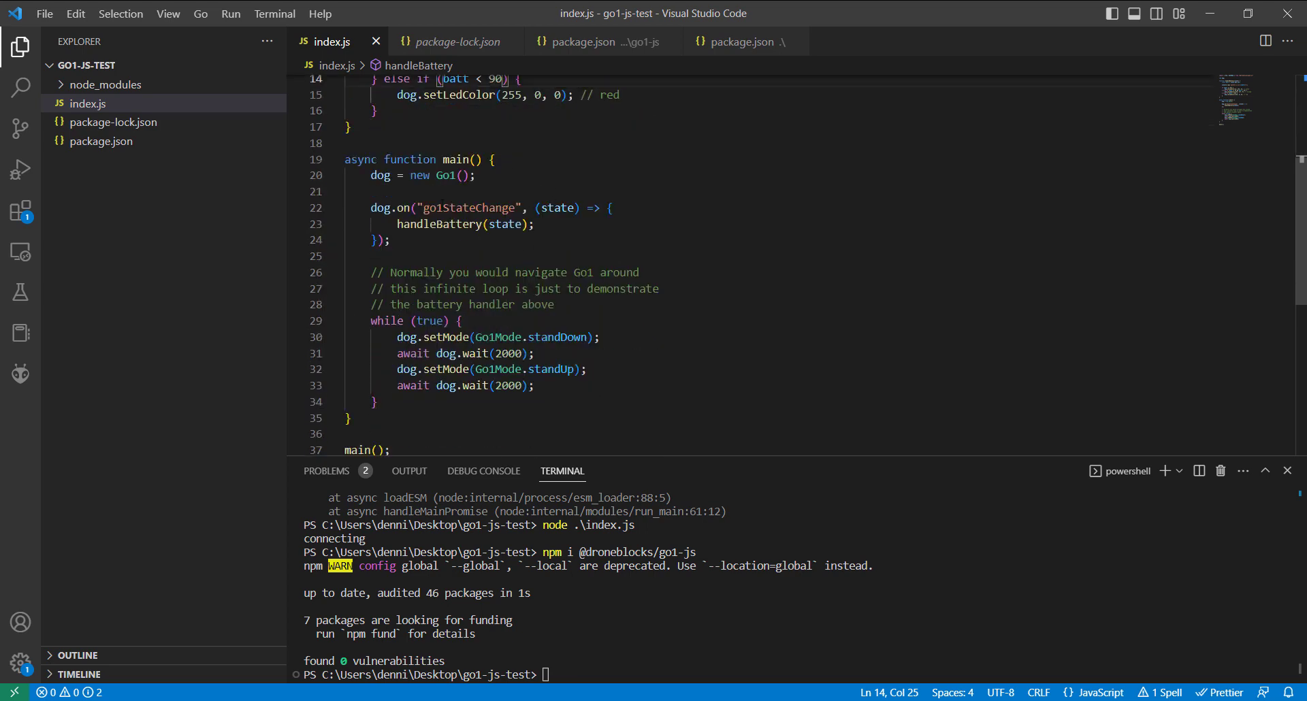
Step: Point out the go1StateChange event name and the state passed to its handler
double_click(467, 261)
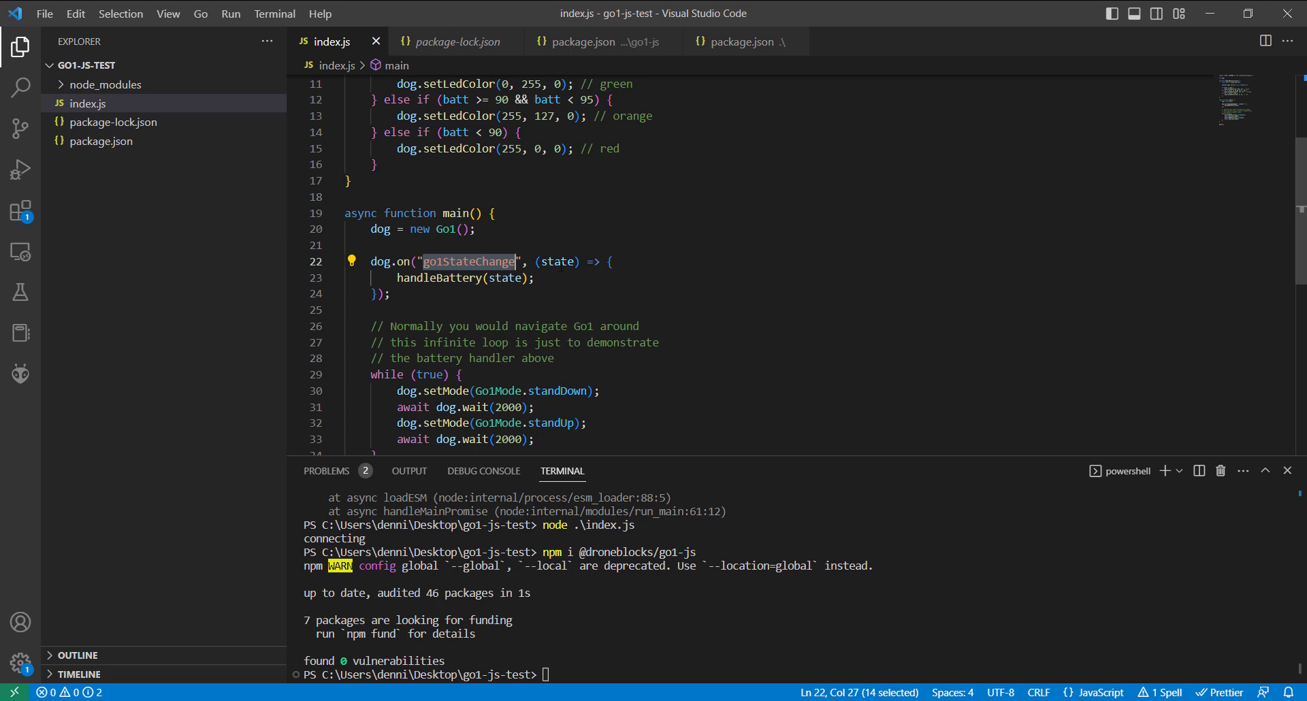
double_click(555, 261)
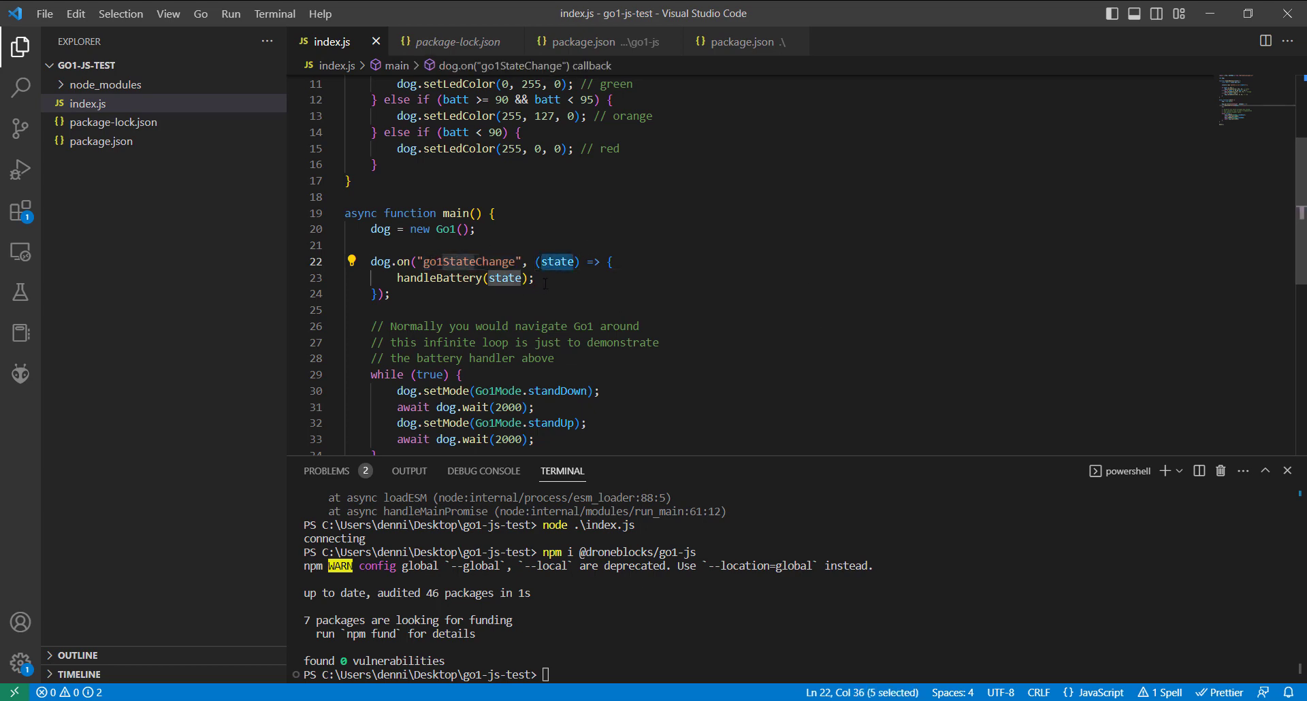
scroll(up, 3)
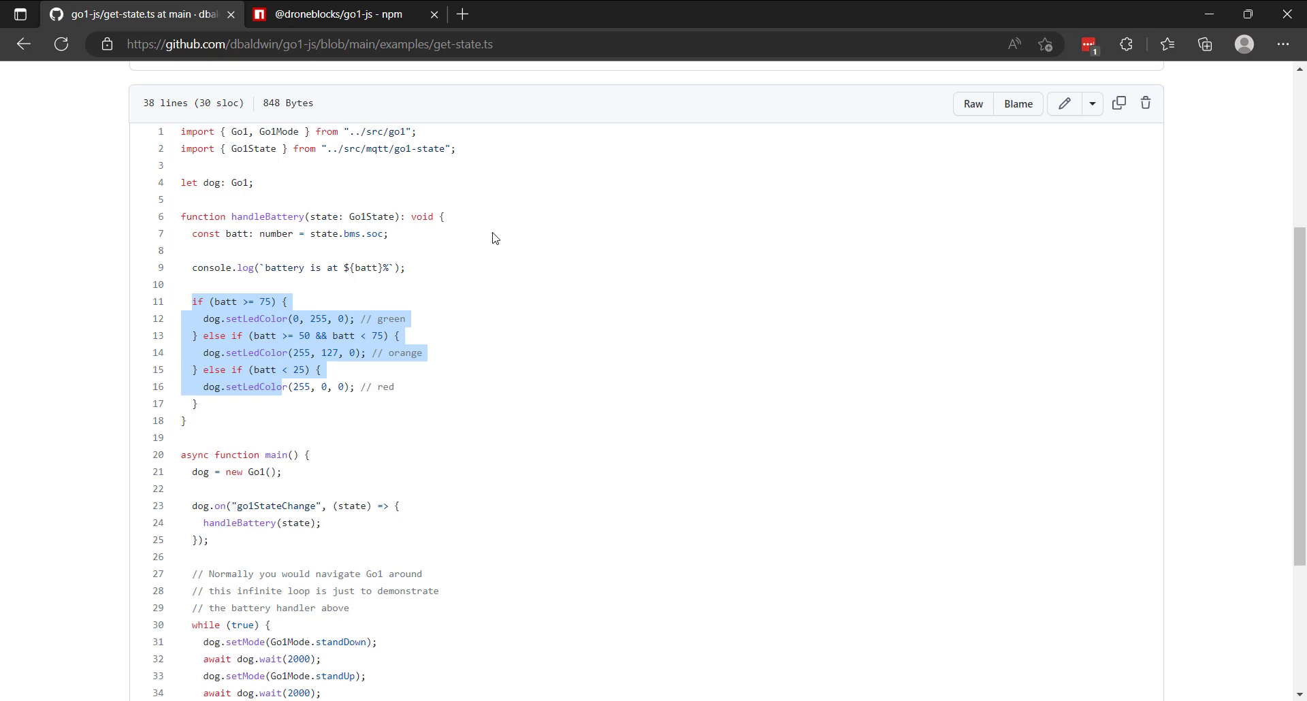
Step: Revisit go1-state.ts in src/mqtt to review the Go1State fields, then go back
scroll(up, 3)
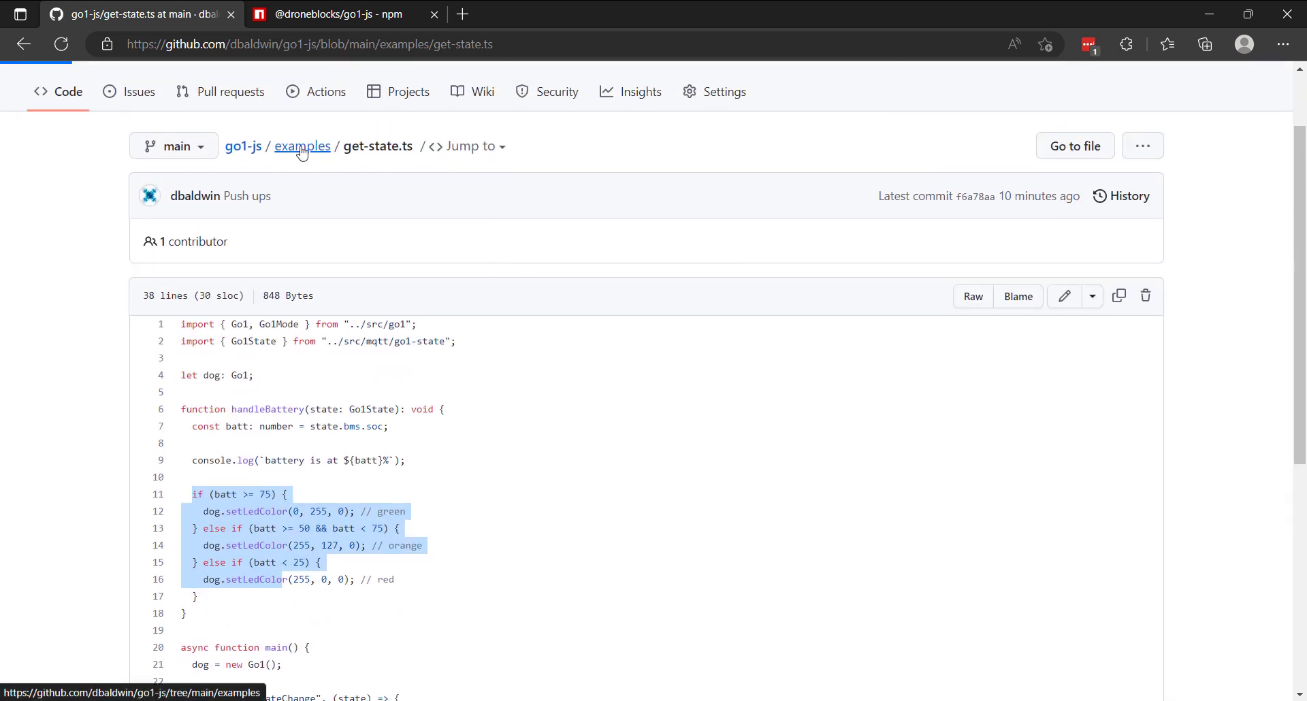
click(242, 146)
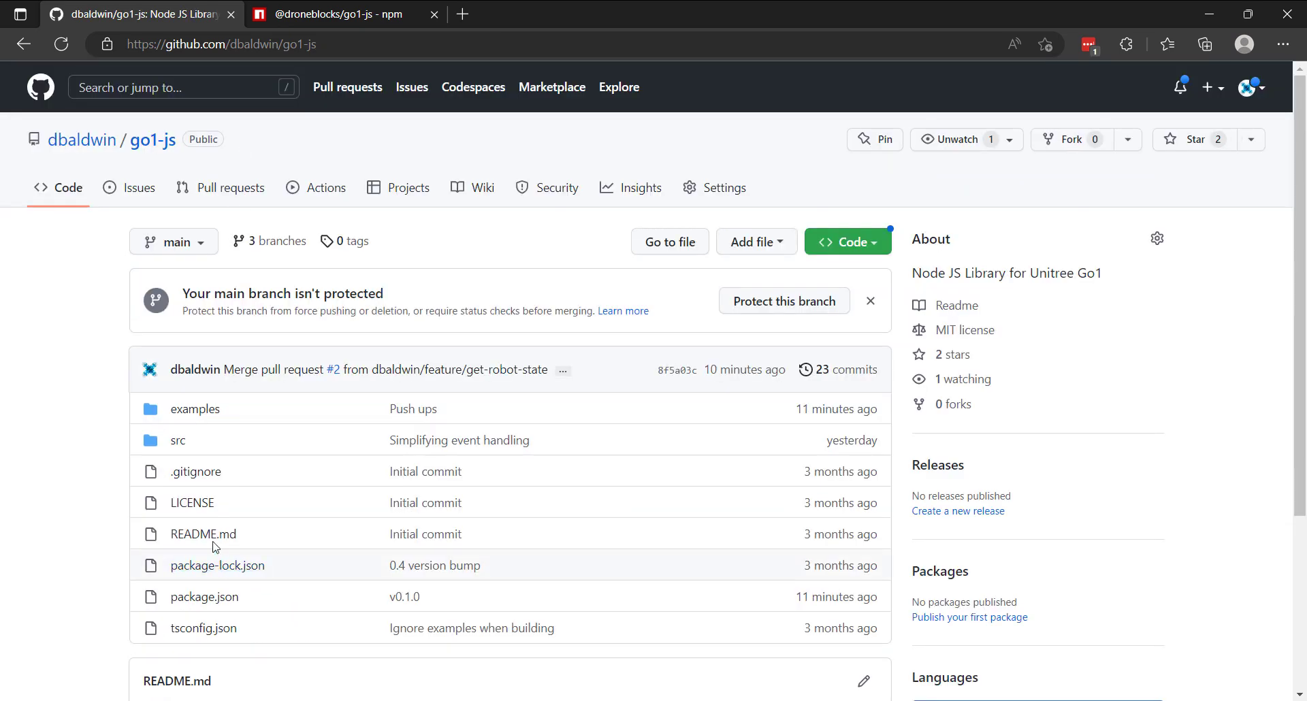
click(177, 440)
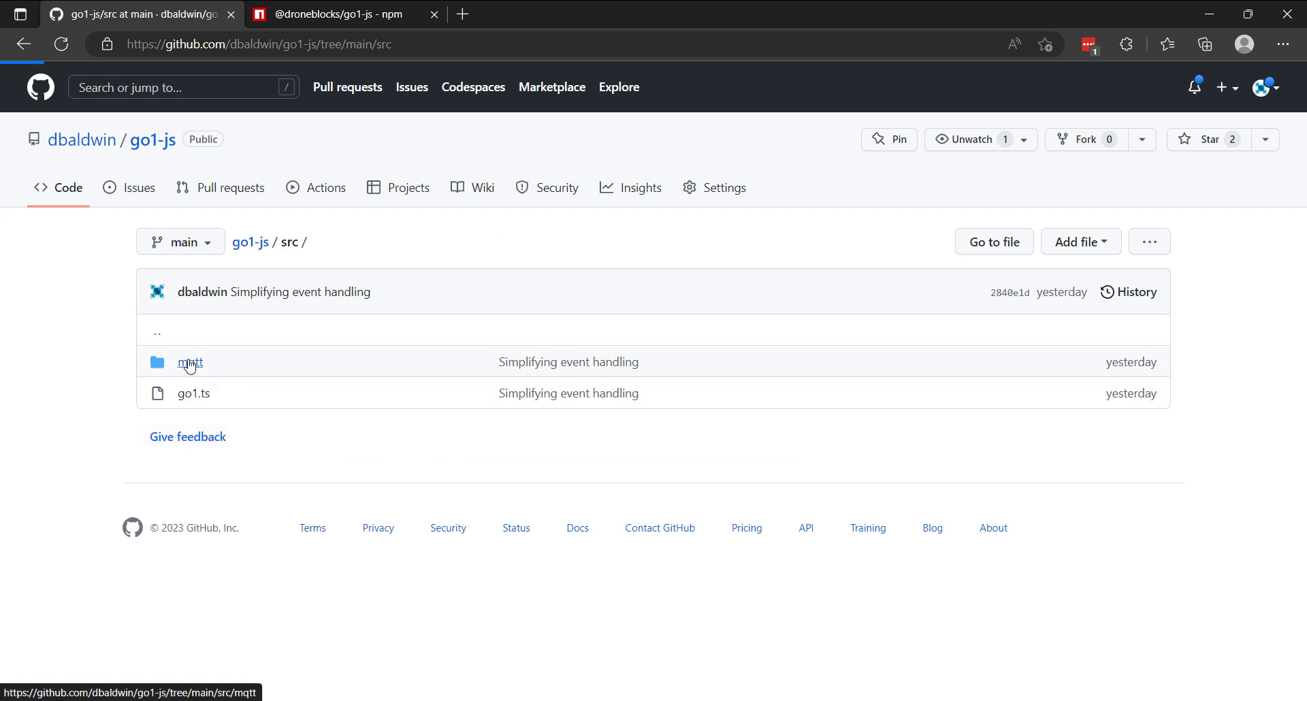
click(191, 362)
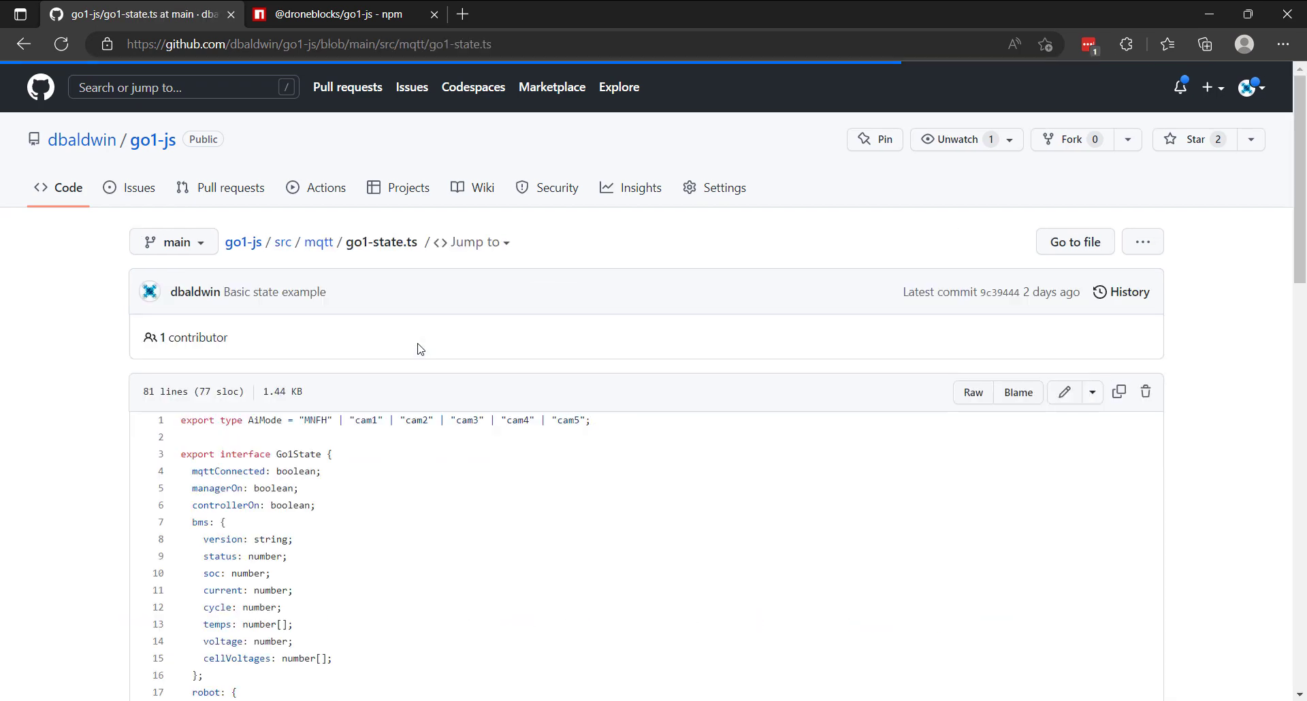
scroll(down, 3)
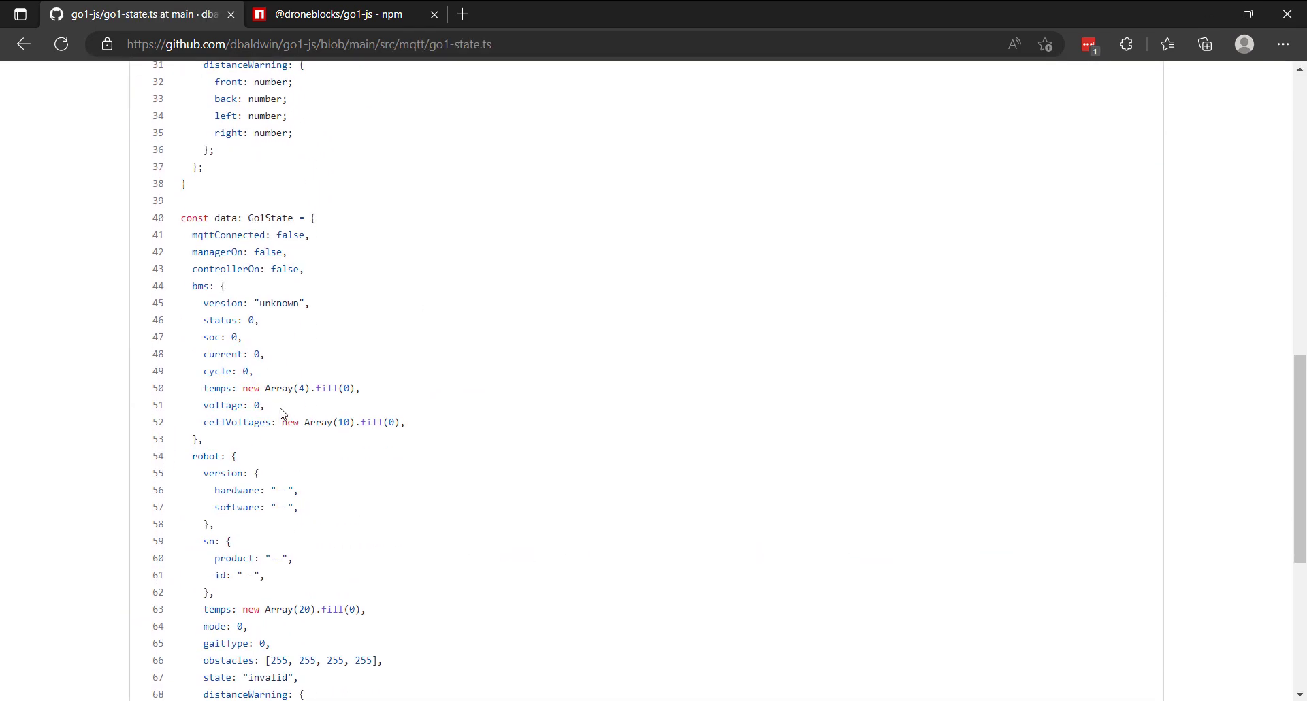
scroll(up, 3)
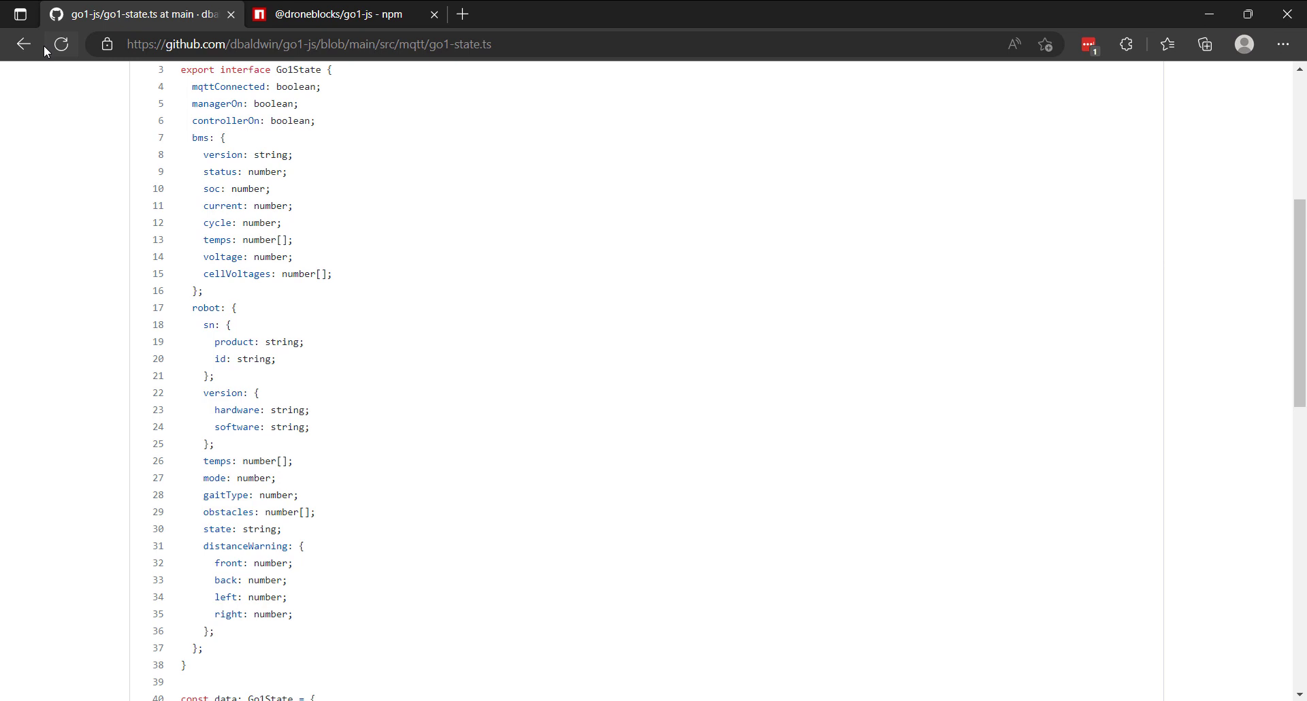
click(23, 44)
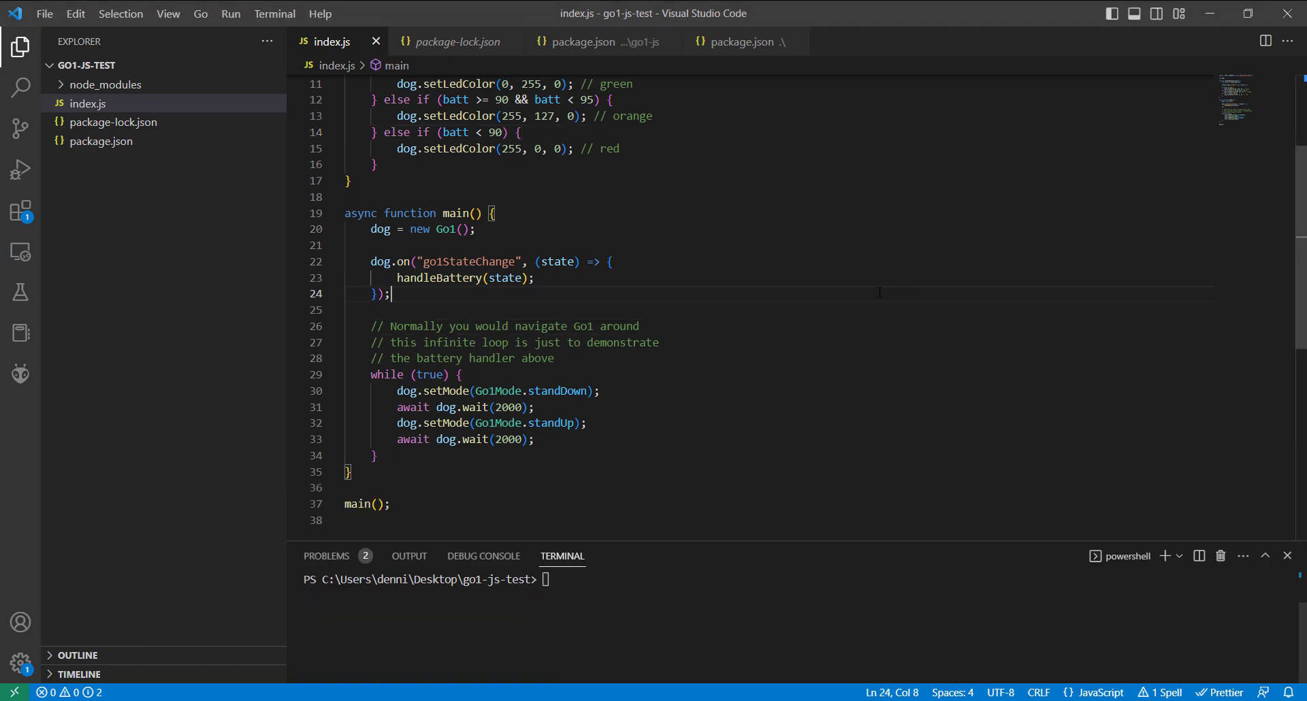
Step: Run node .\index.js and watch the battery log at 91% with matching LEDs
scroll(up, 3)
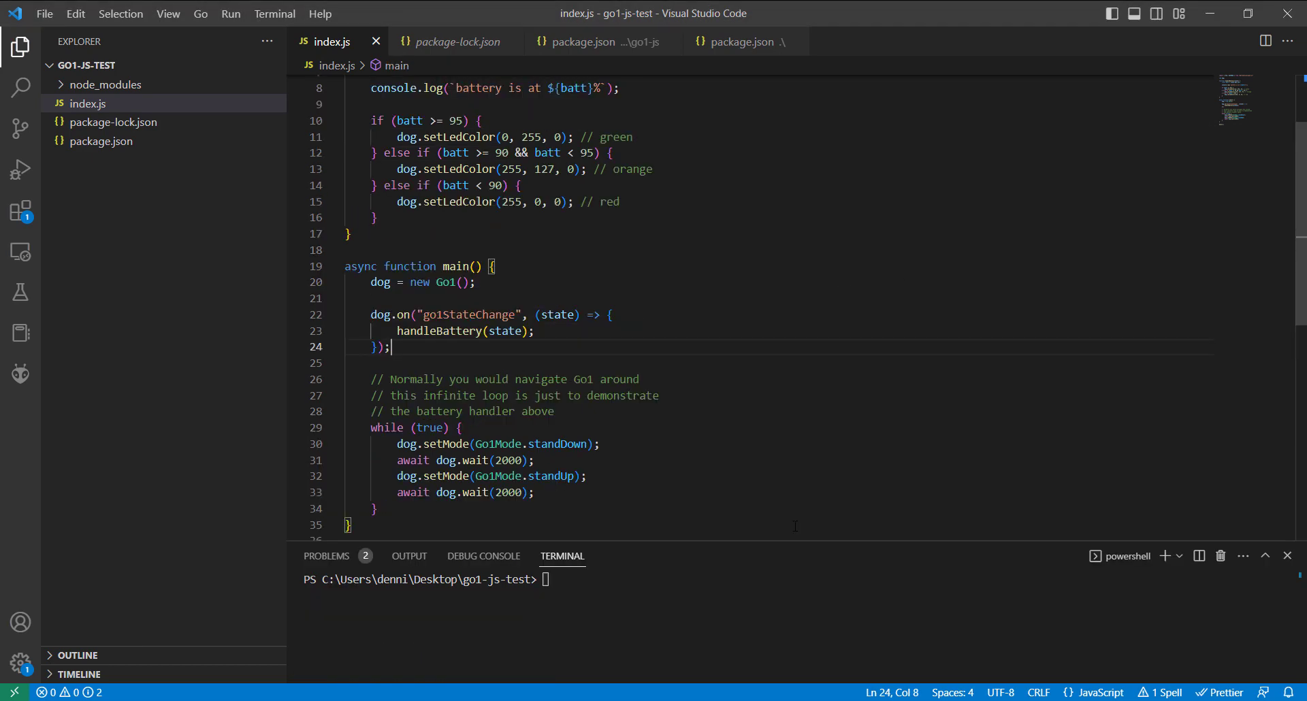
text(node .\index.js)
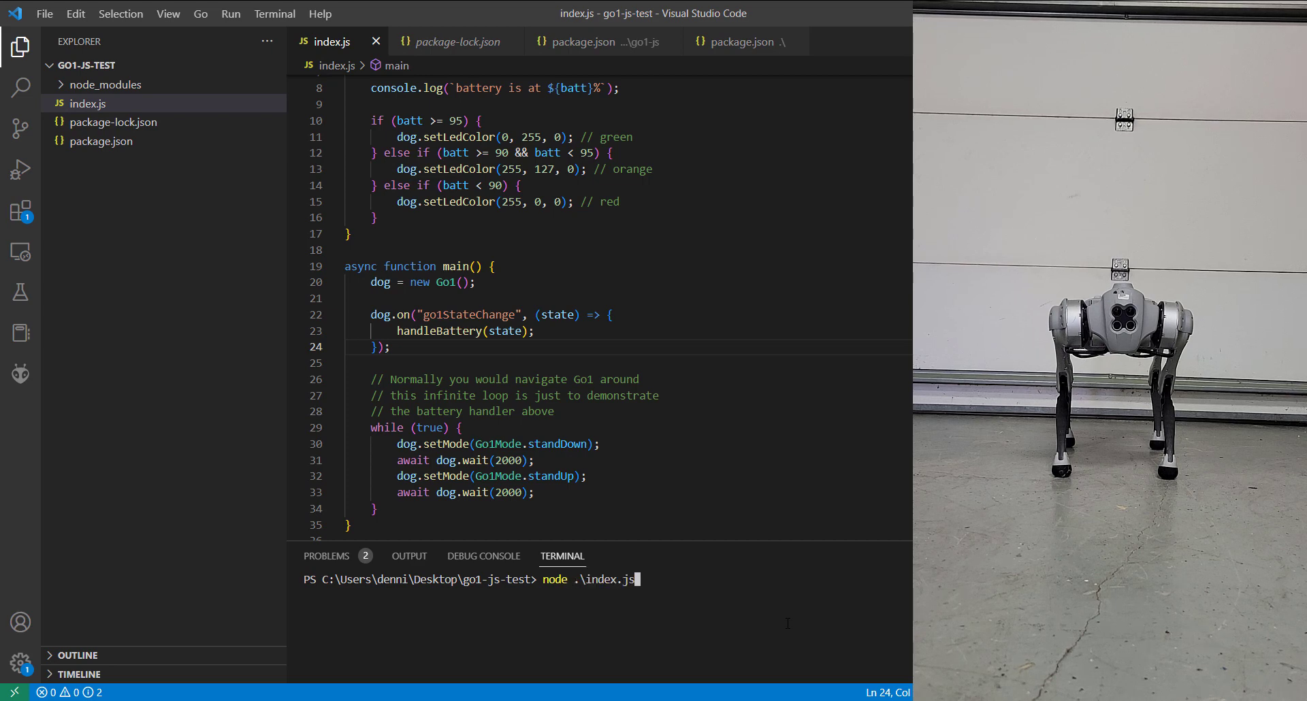
key(Return)
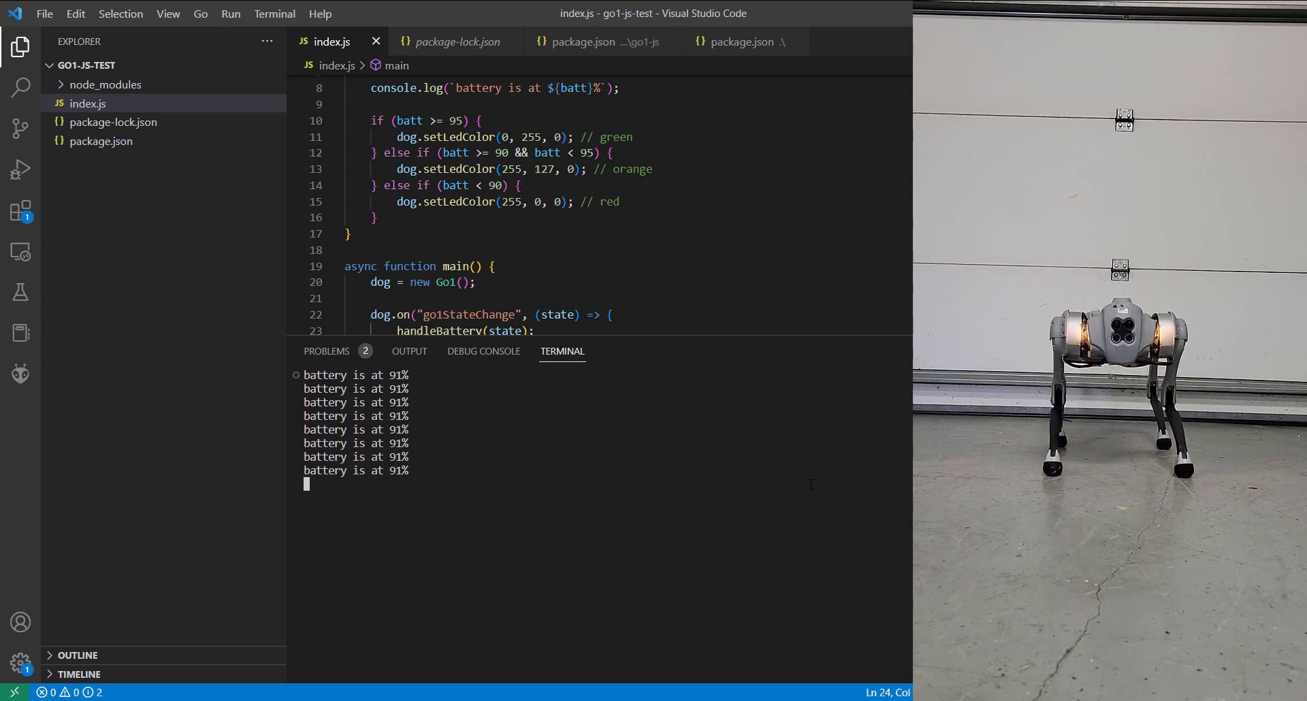
scroll(down, 3)
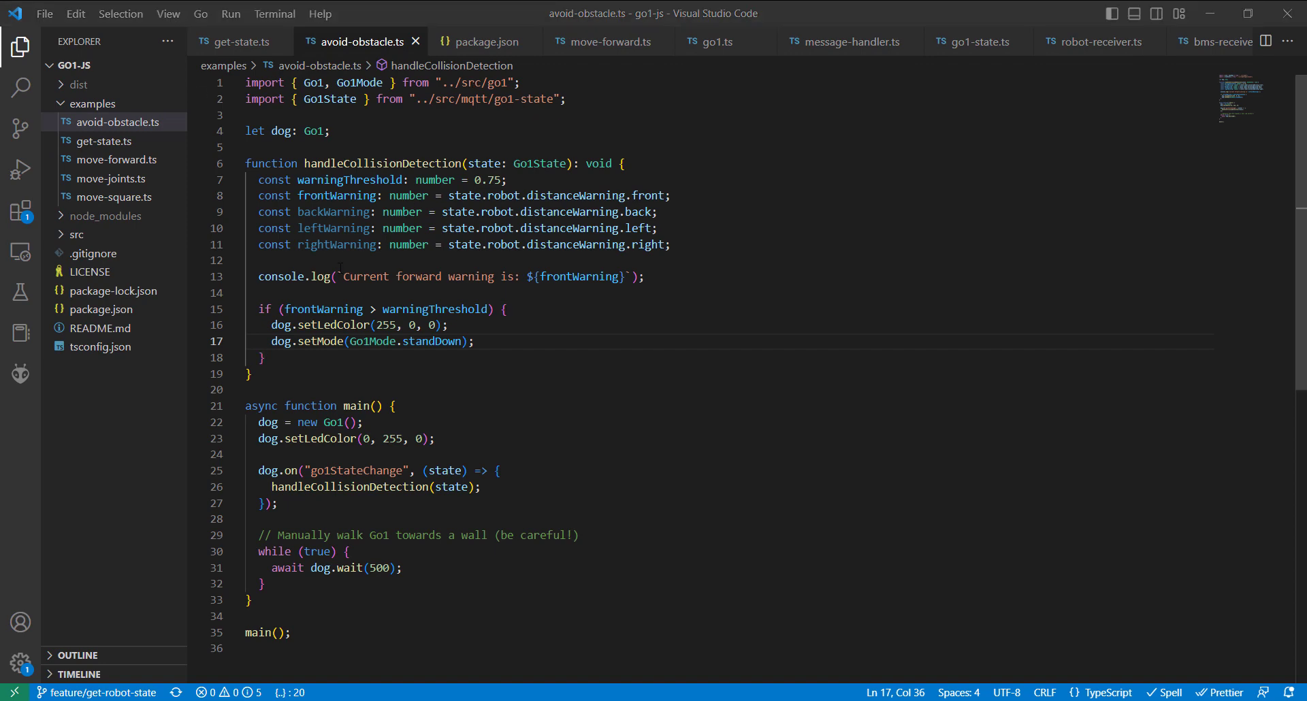
mouse_move(336, 244)
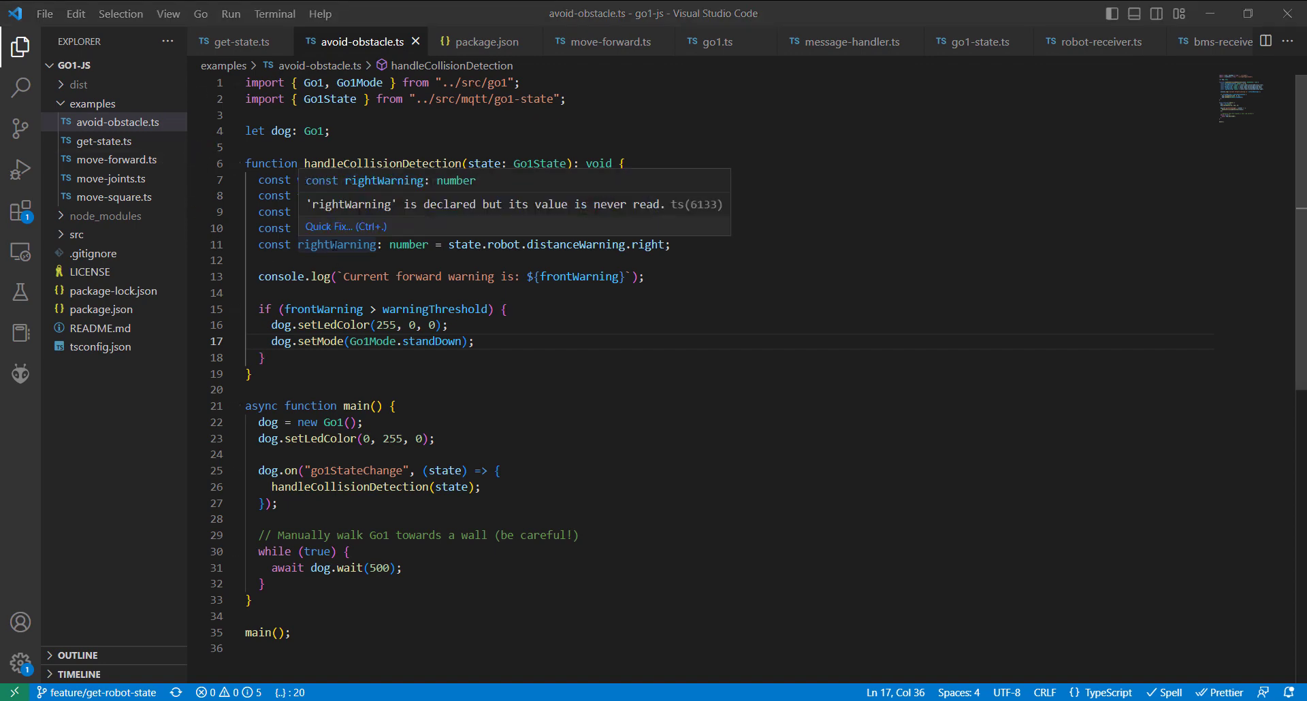
mouse_move(525, 476)
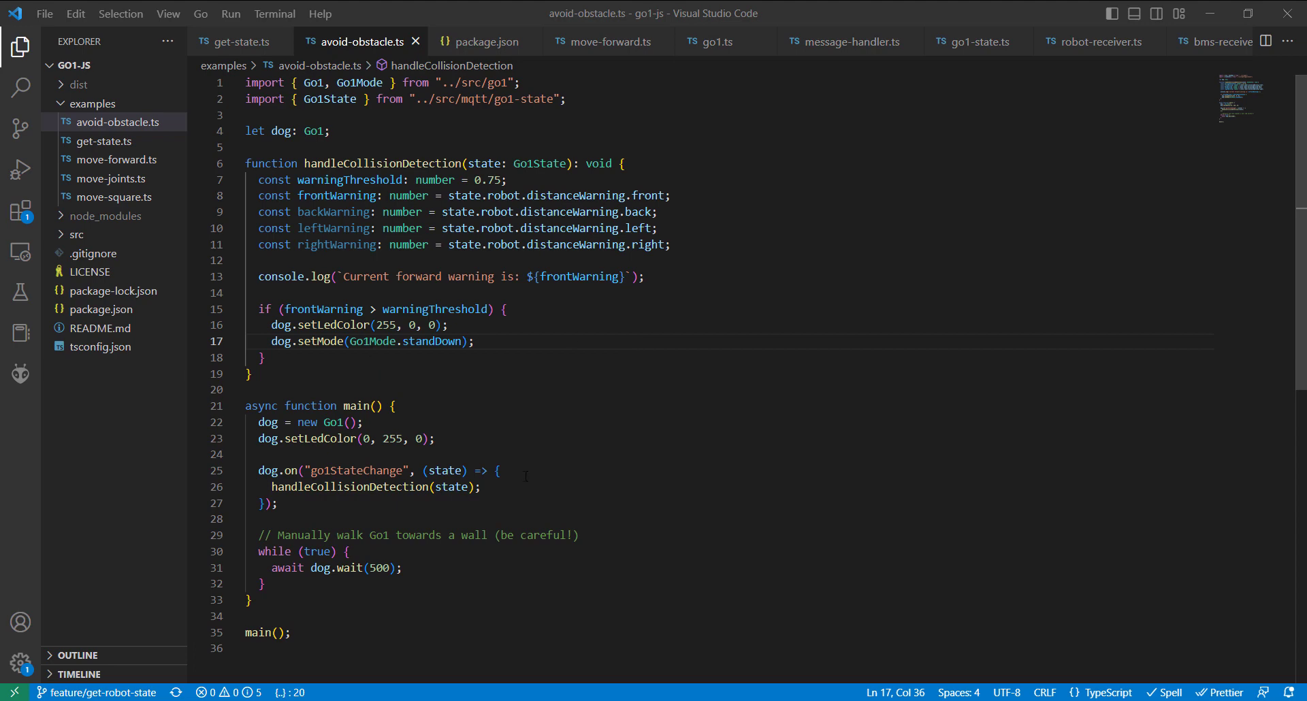
double_click(574, 194)
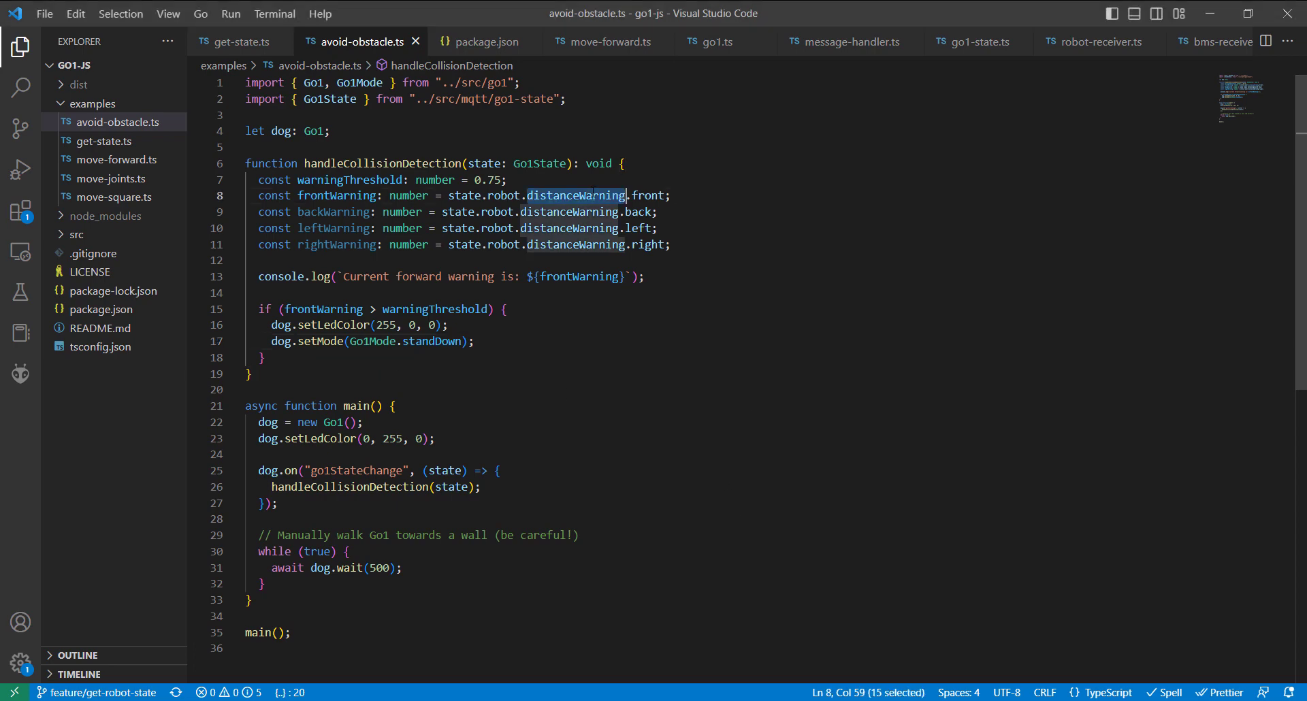
click(659, 195)
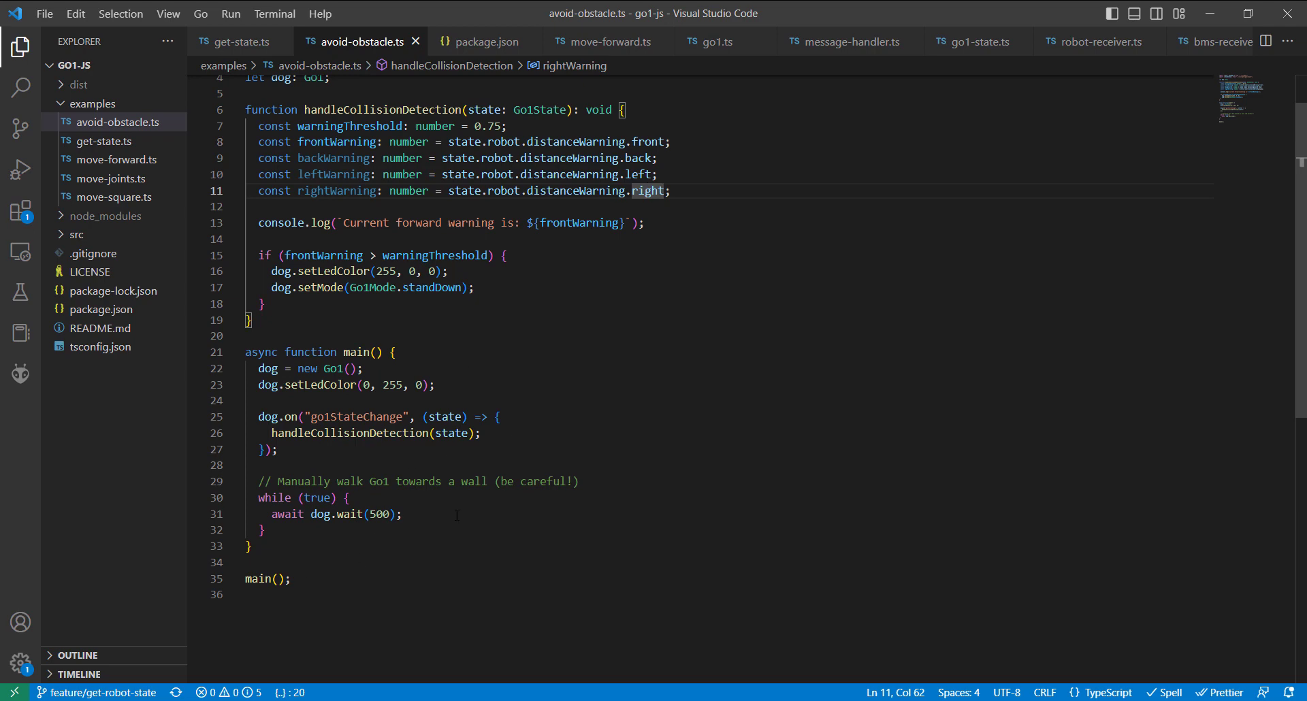
double_click(375, 433)
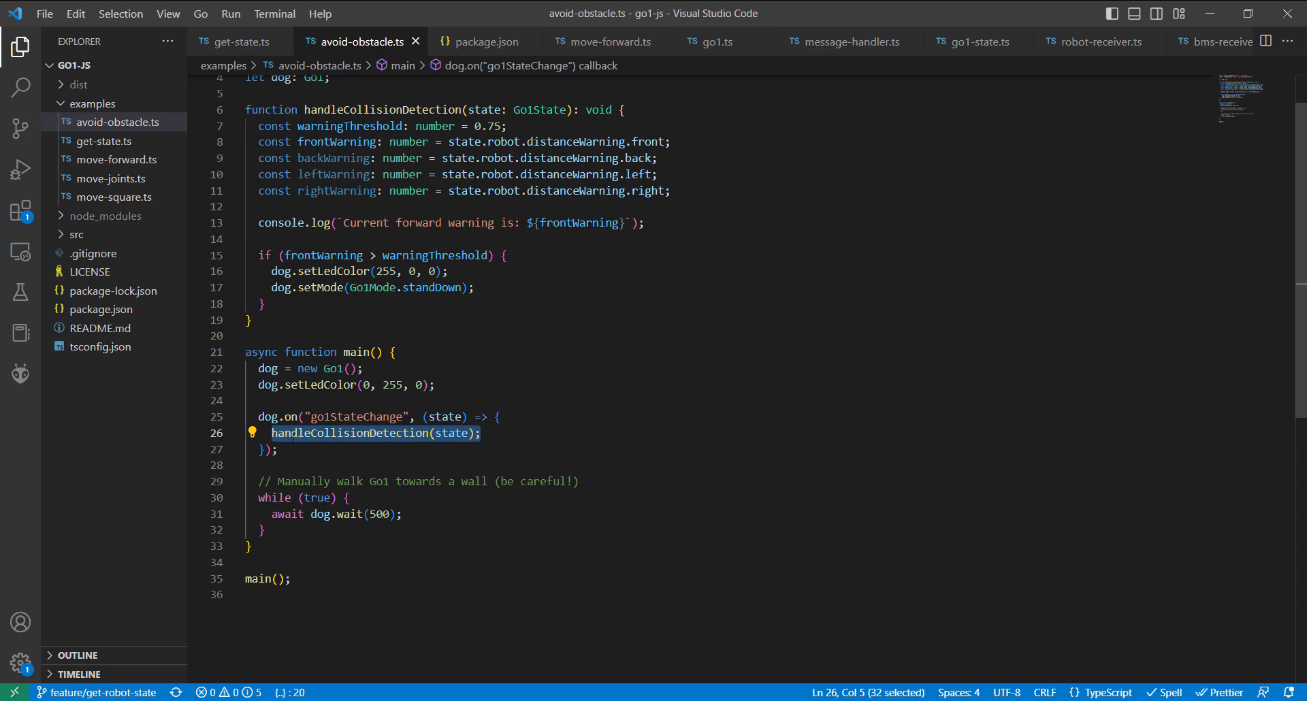
click(481, 433)
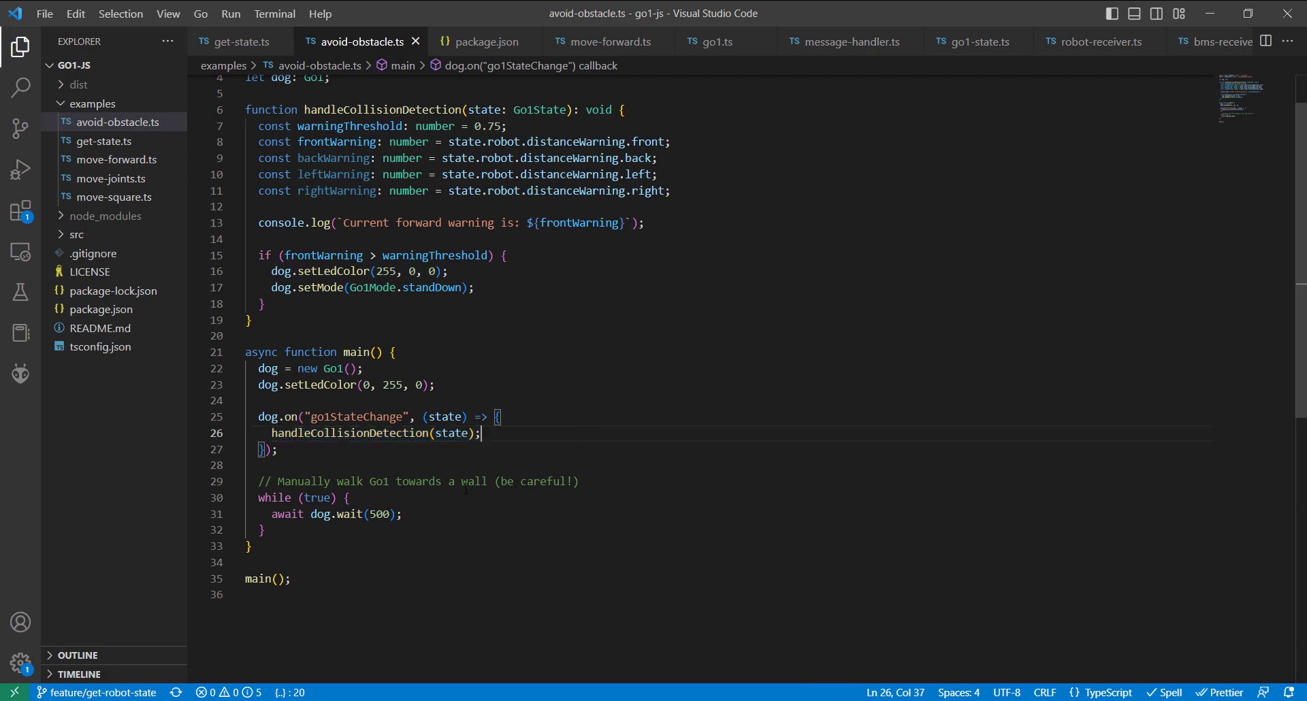
double_click(646, 141)
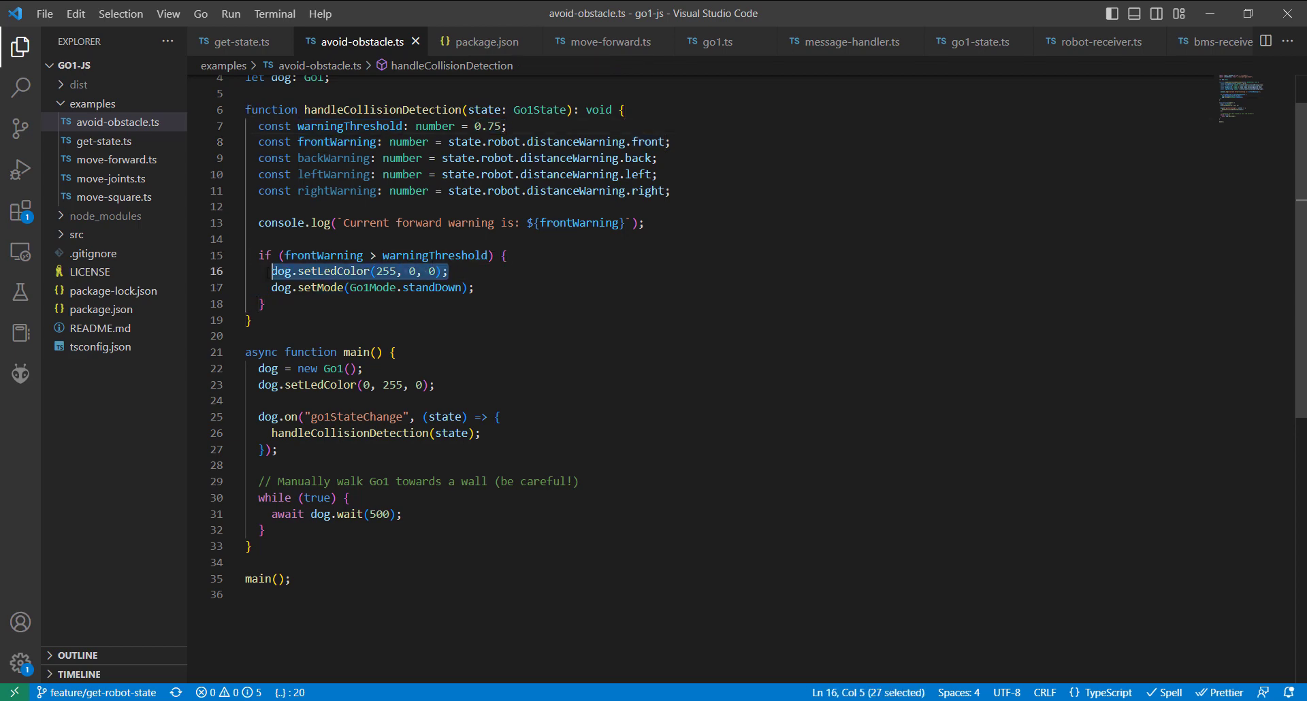
click(473, 288)
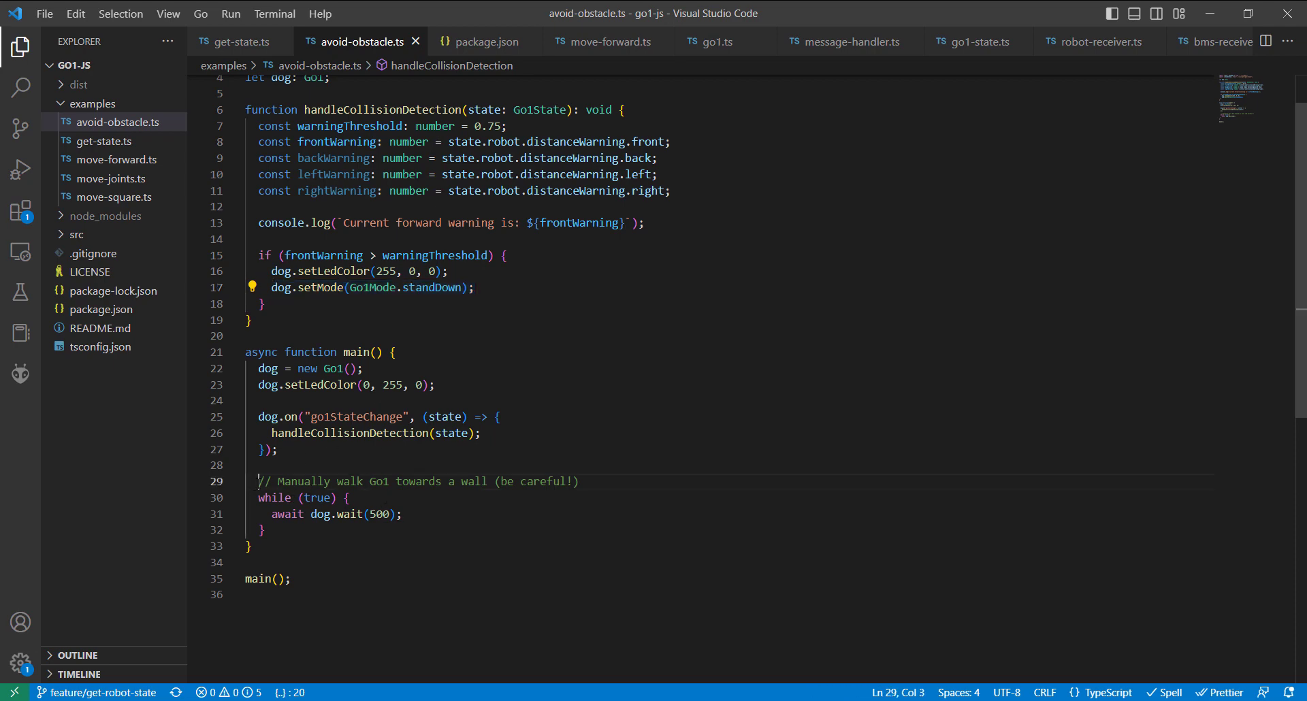
drag(259, 481, 263, 530)
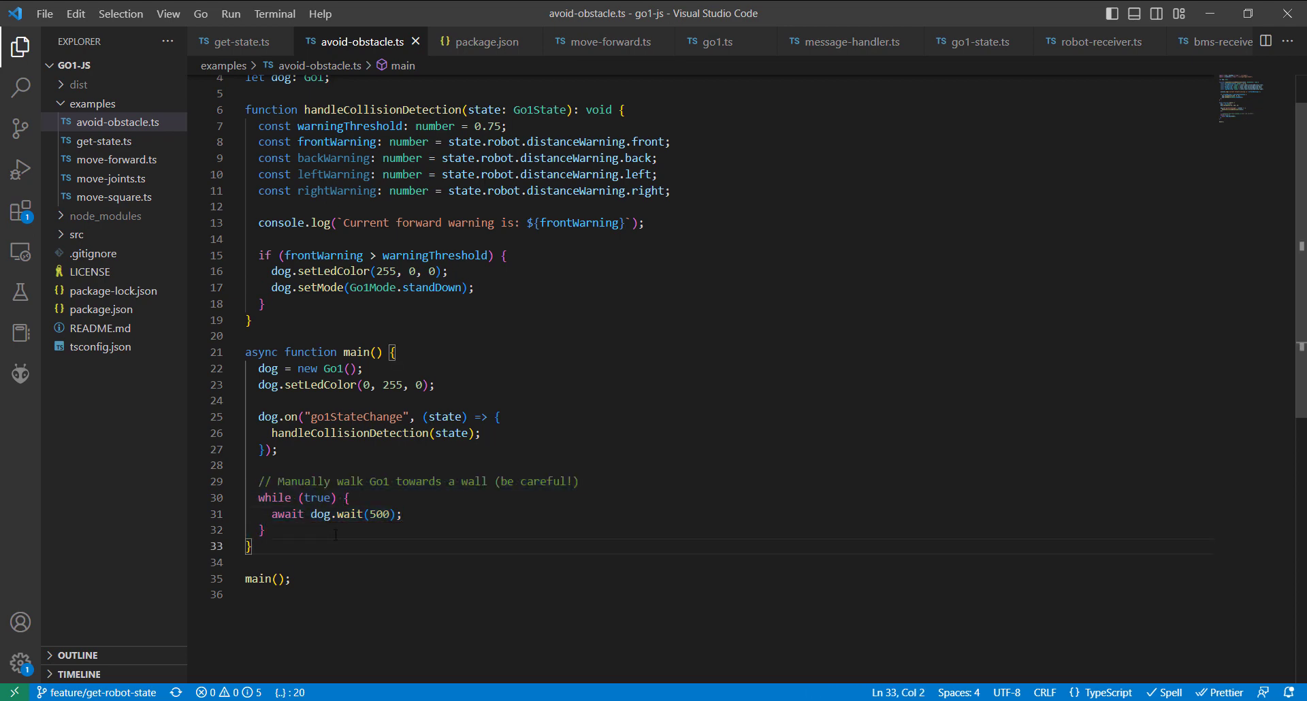
click(400, 513)
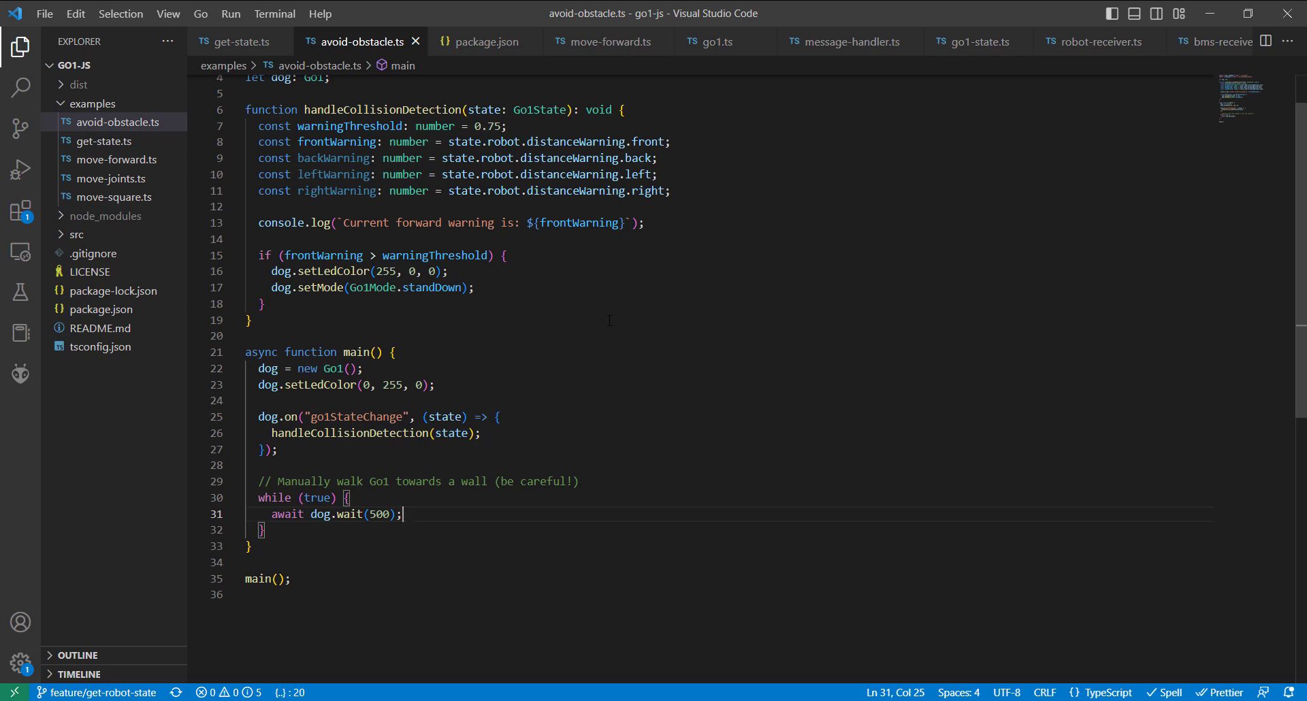
mouse_move(797, 474)
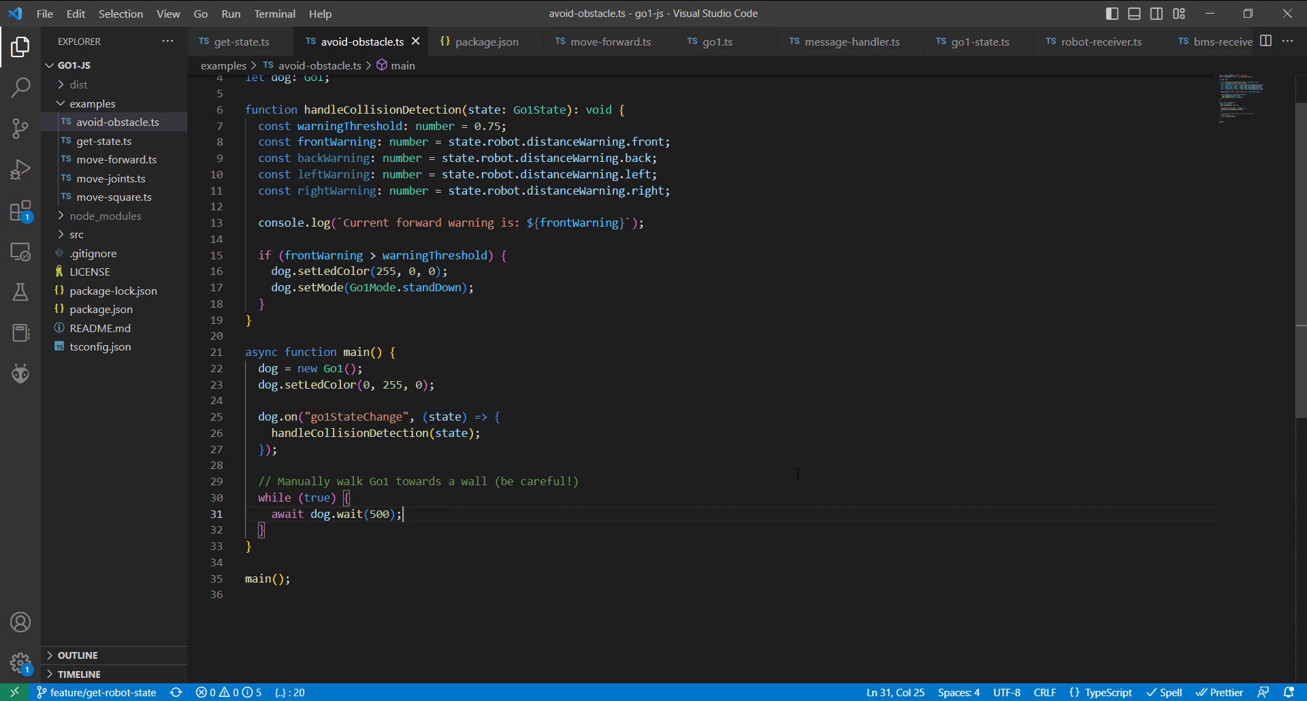